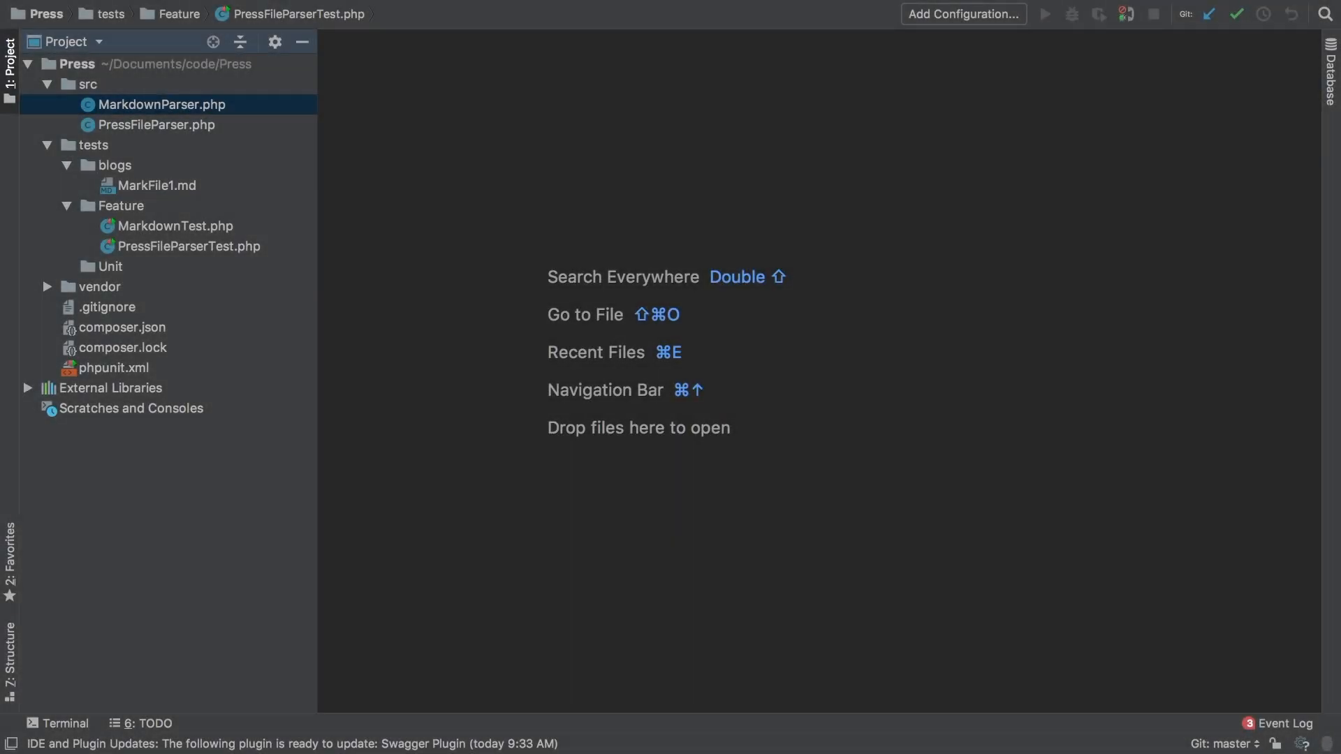
mouse_move(499, 242)
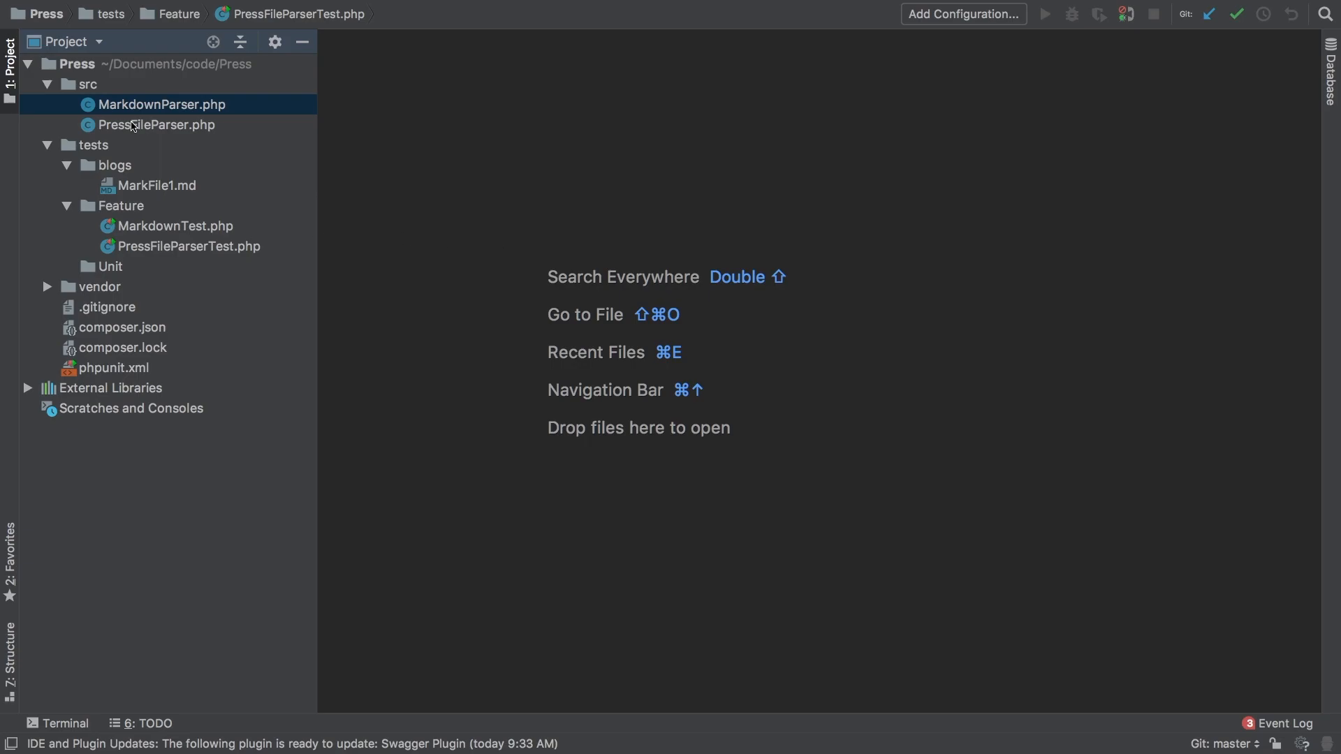
Open PressFileParser.php from the src folder to view processFields.
double_click(155, 124)
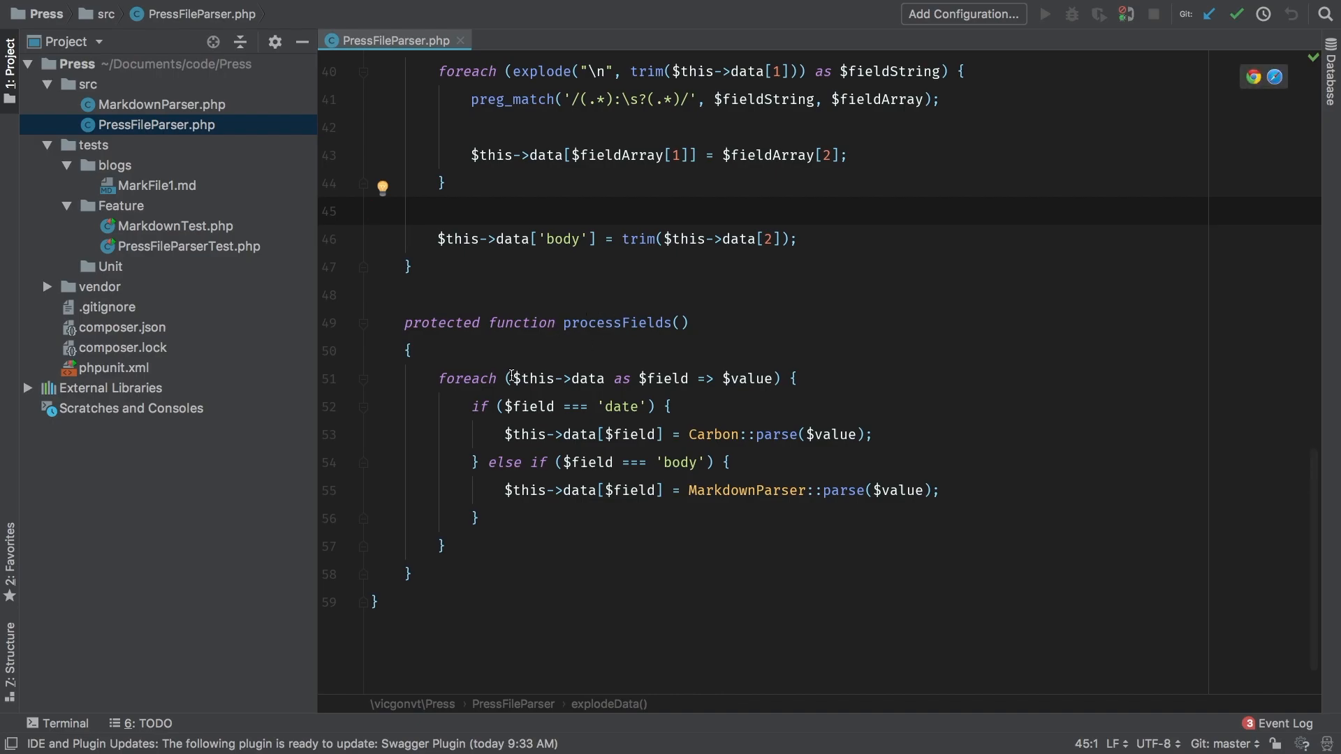
Remove the date and body branches so processFields holds only an empty foreach over the data.
left_click(584, 379)
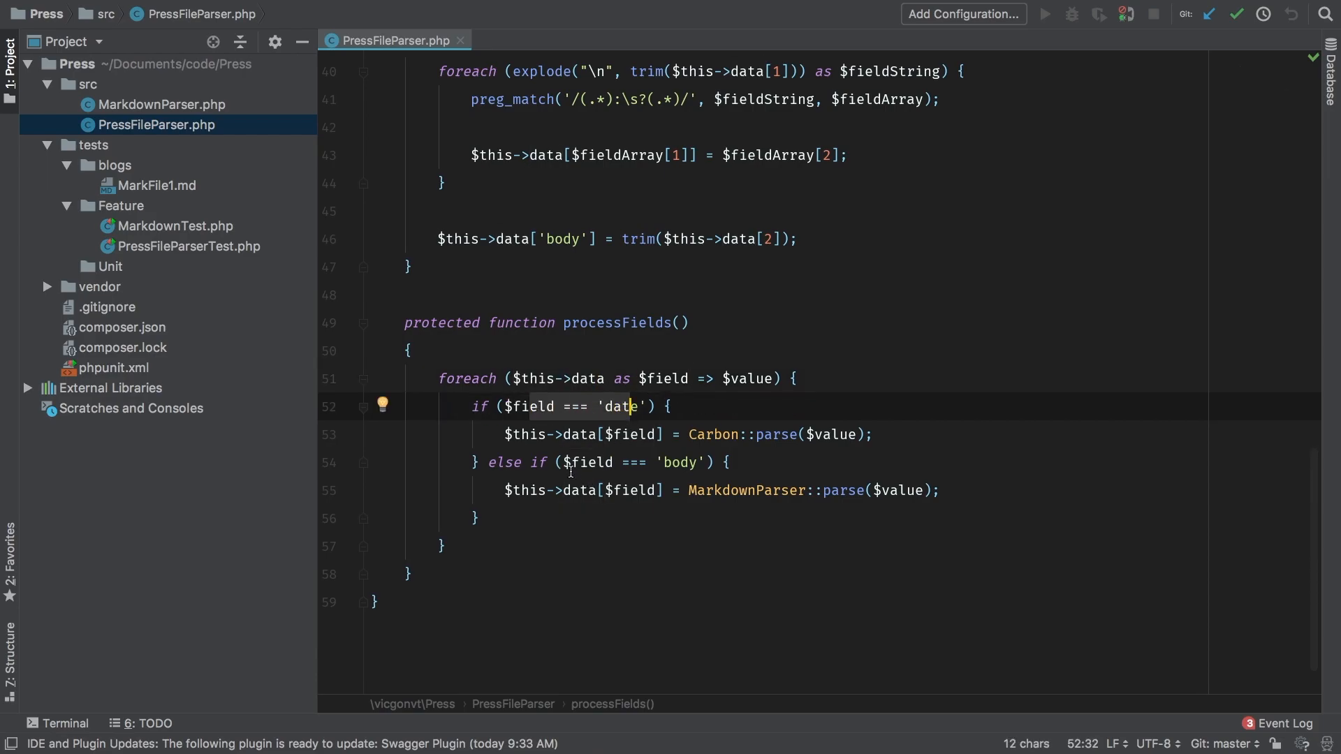
left_click(673, 462)
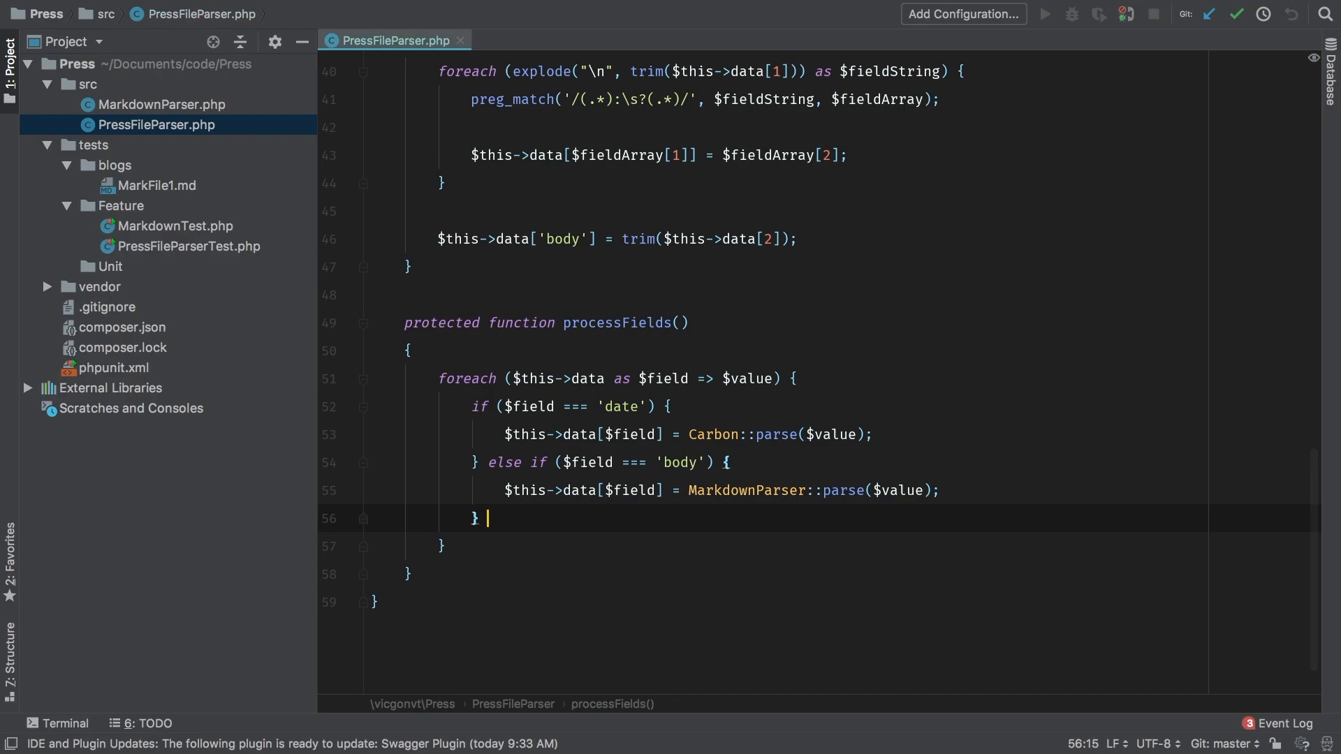
type("else_if ()")
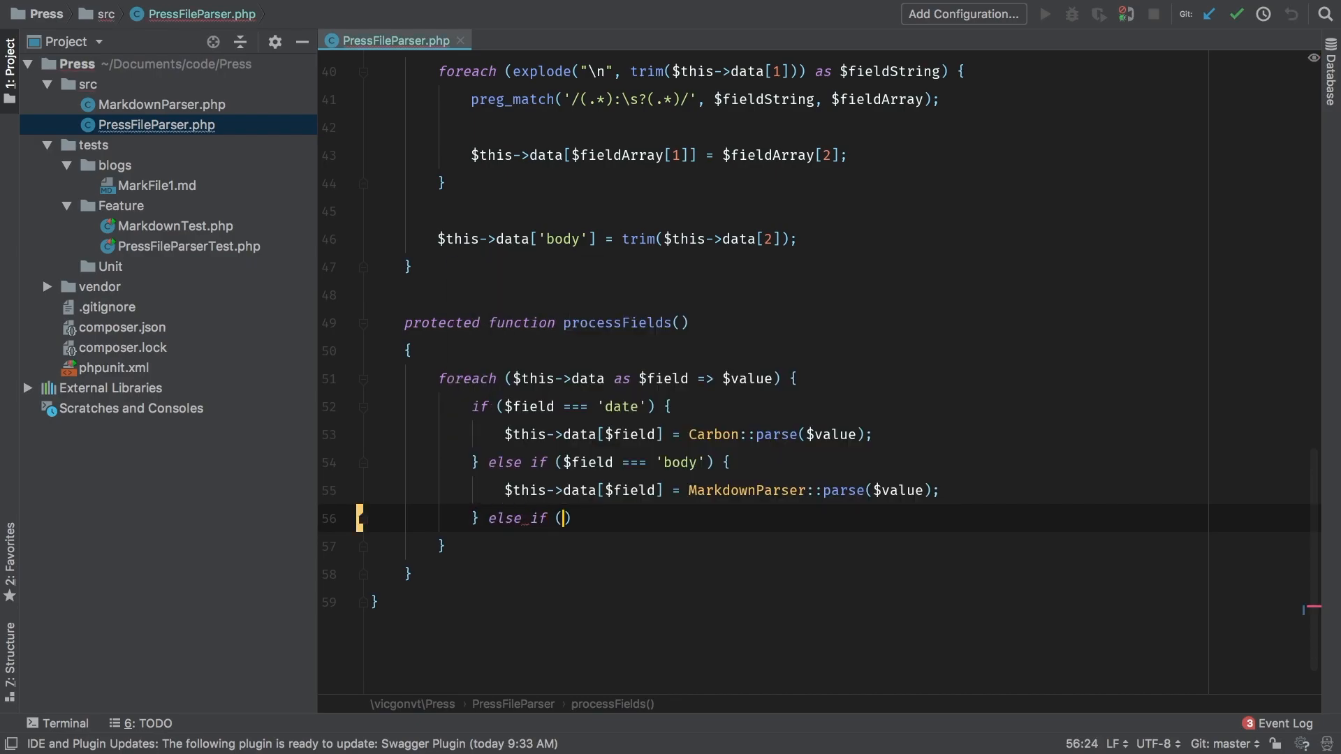
key("enter")
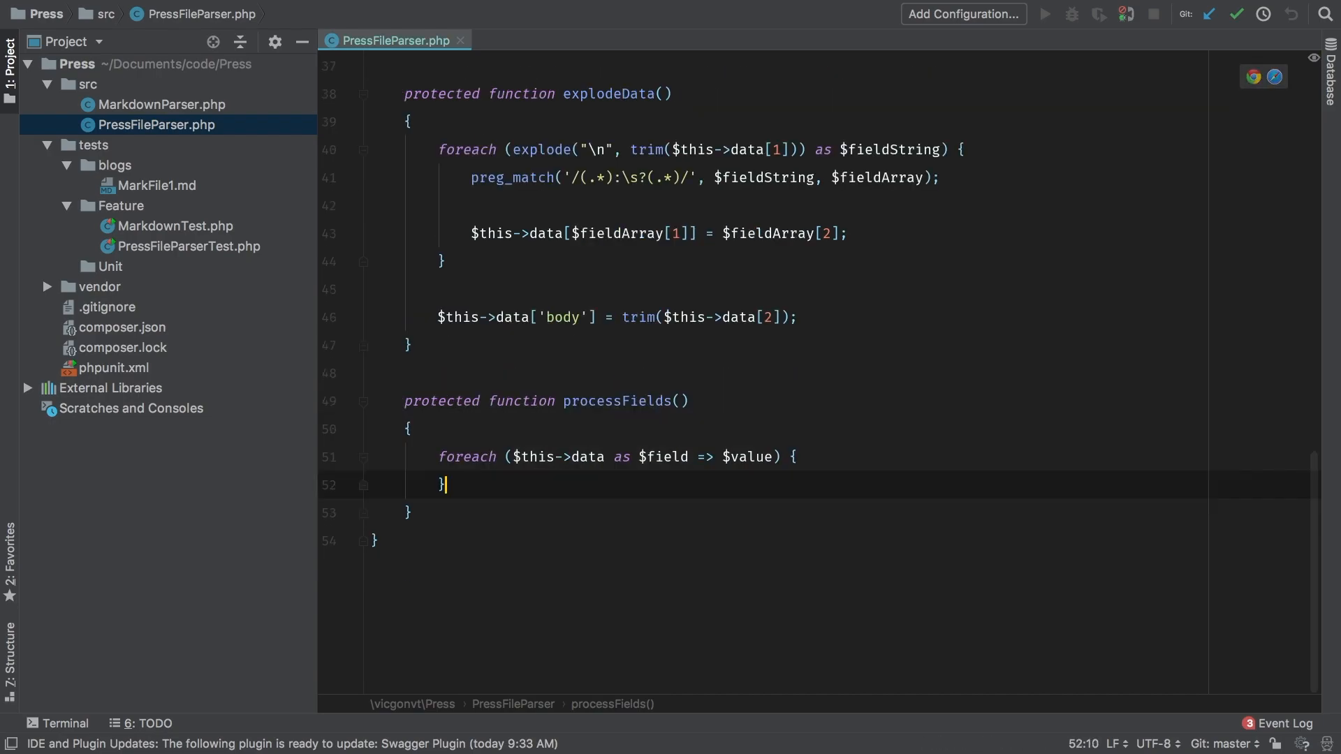
Comment a planned Date::process($field, $value) call with field = date and value 'May 14, 1988'.
key("enter")
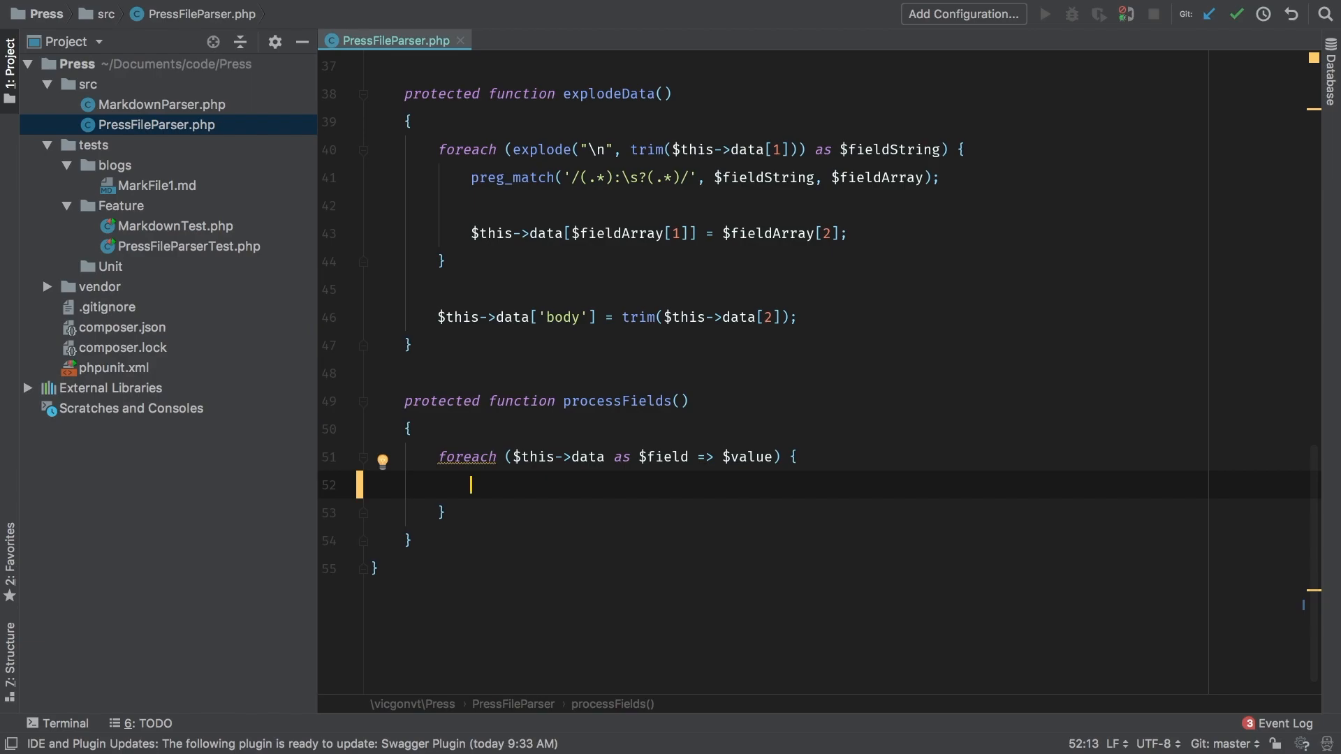
type("//")
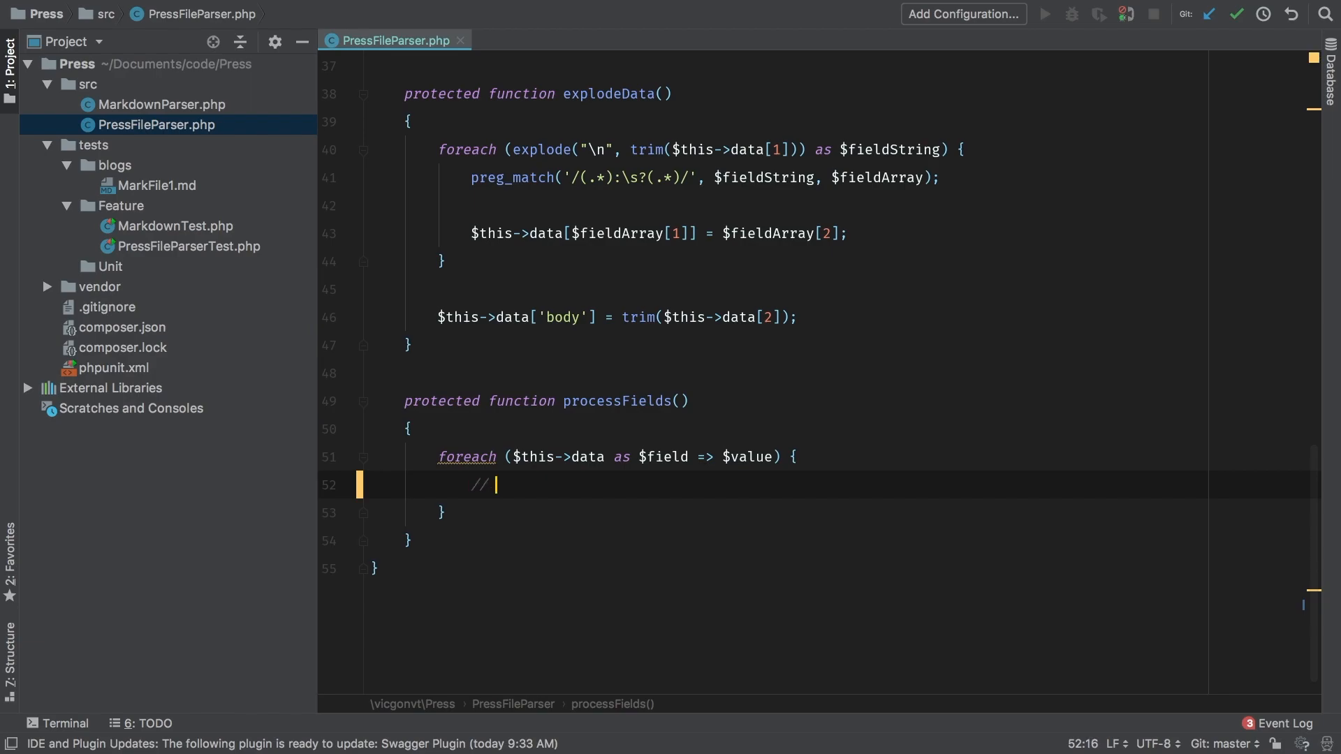
type("Date:")
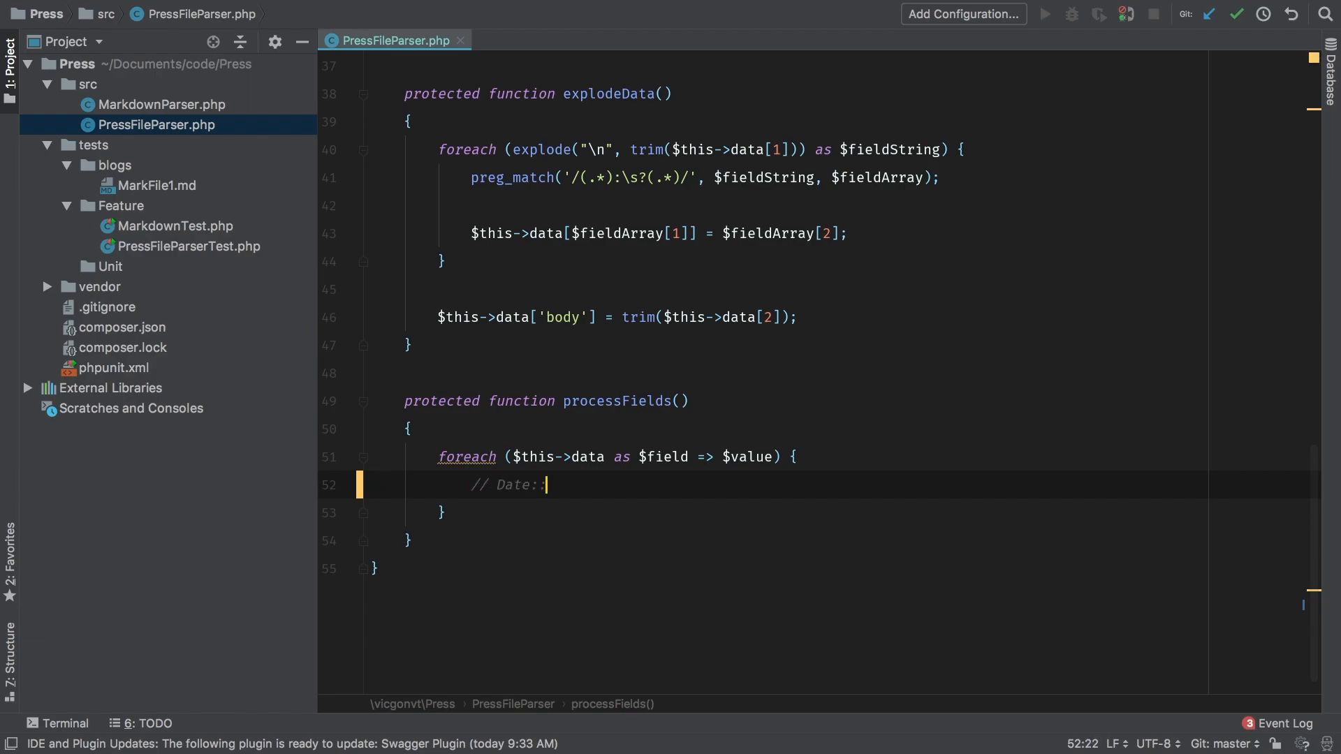
type("::process")
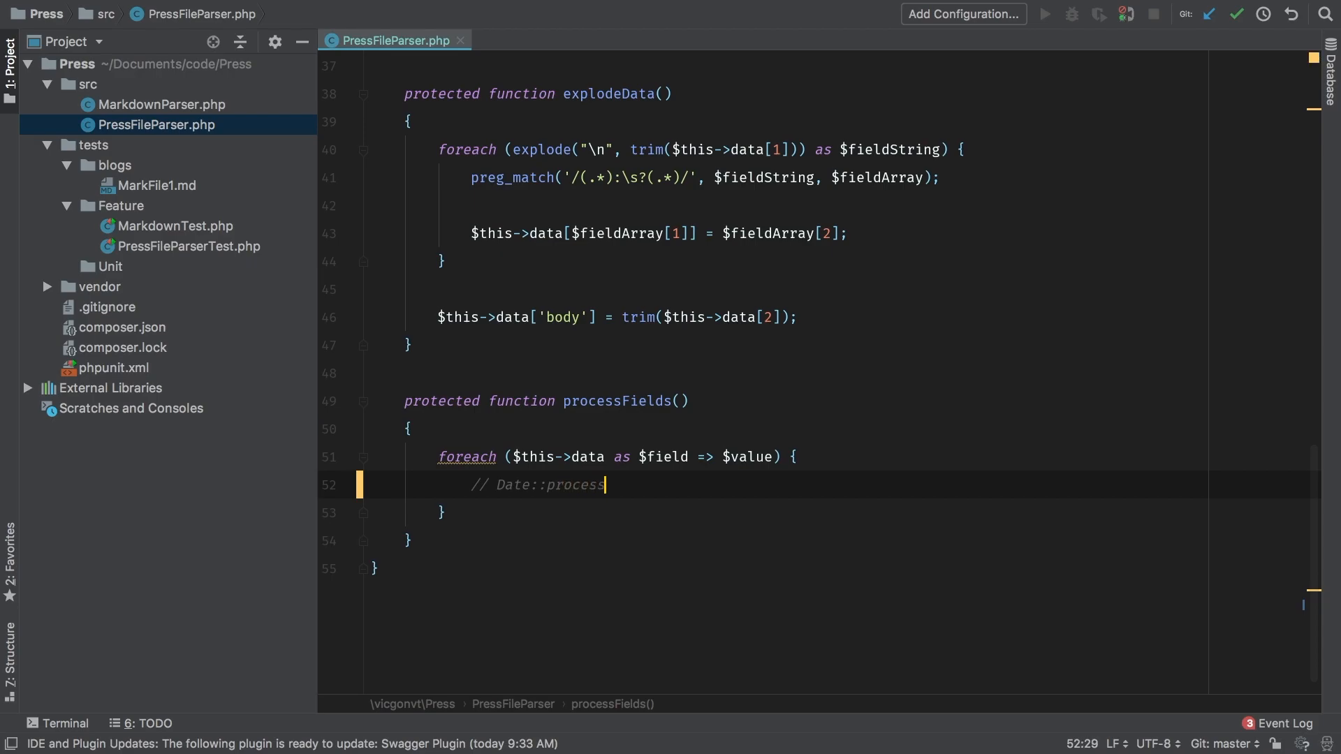
type("(")
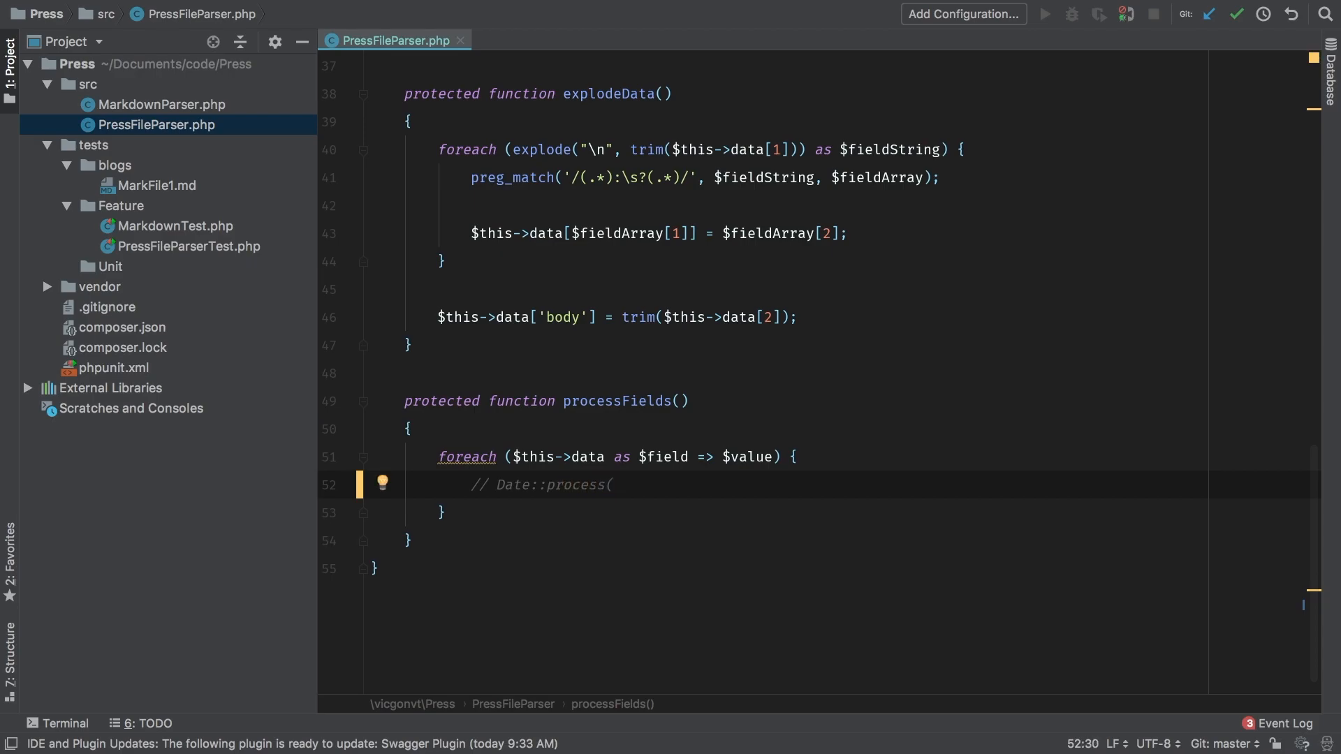
type("$field")
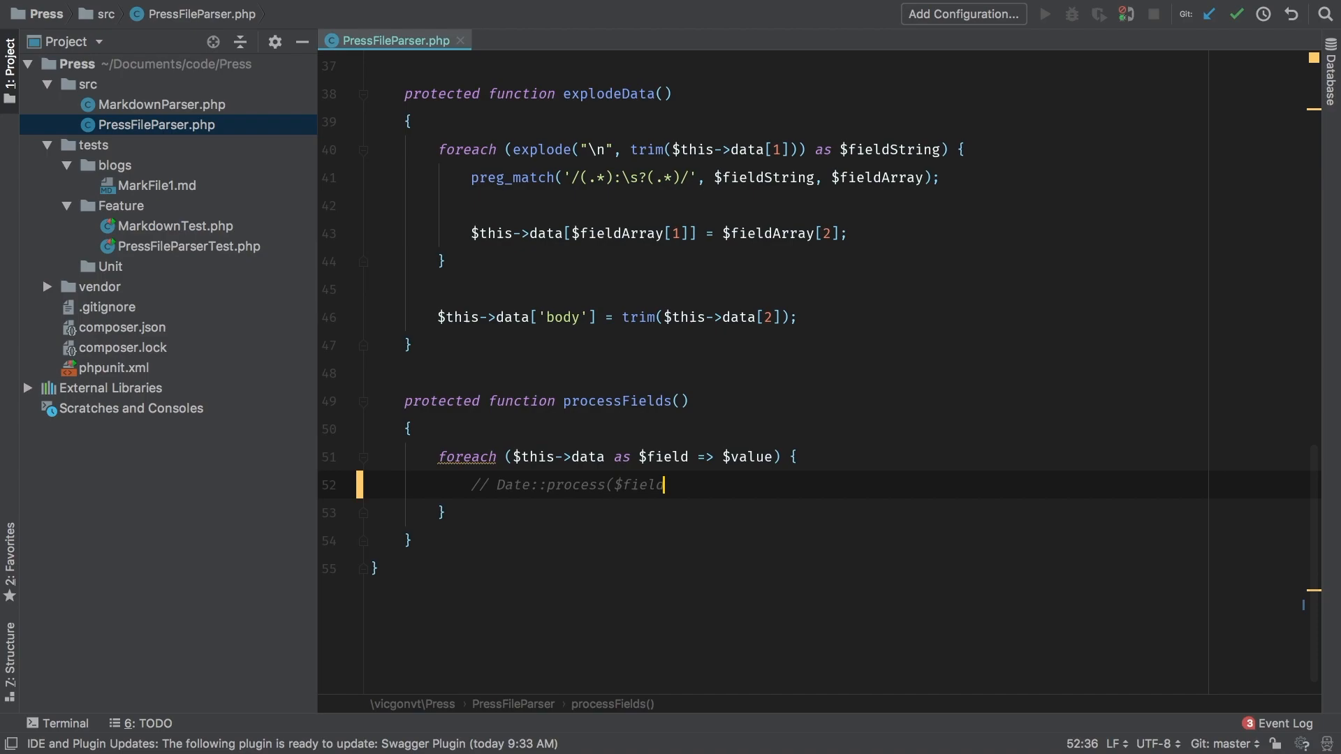
type(", $valu")
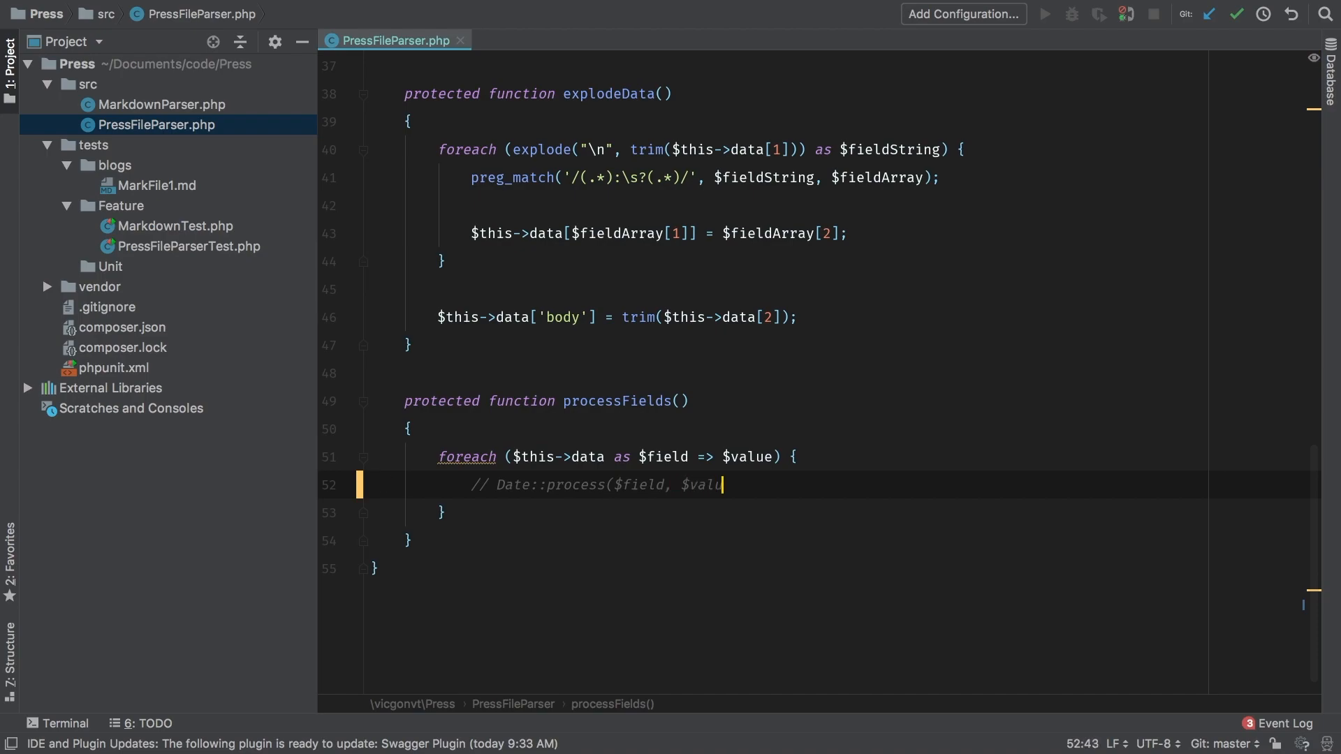
type("e);")
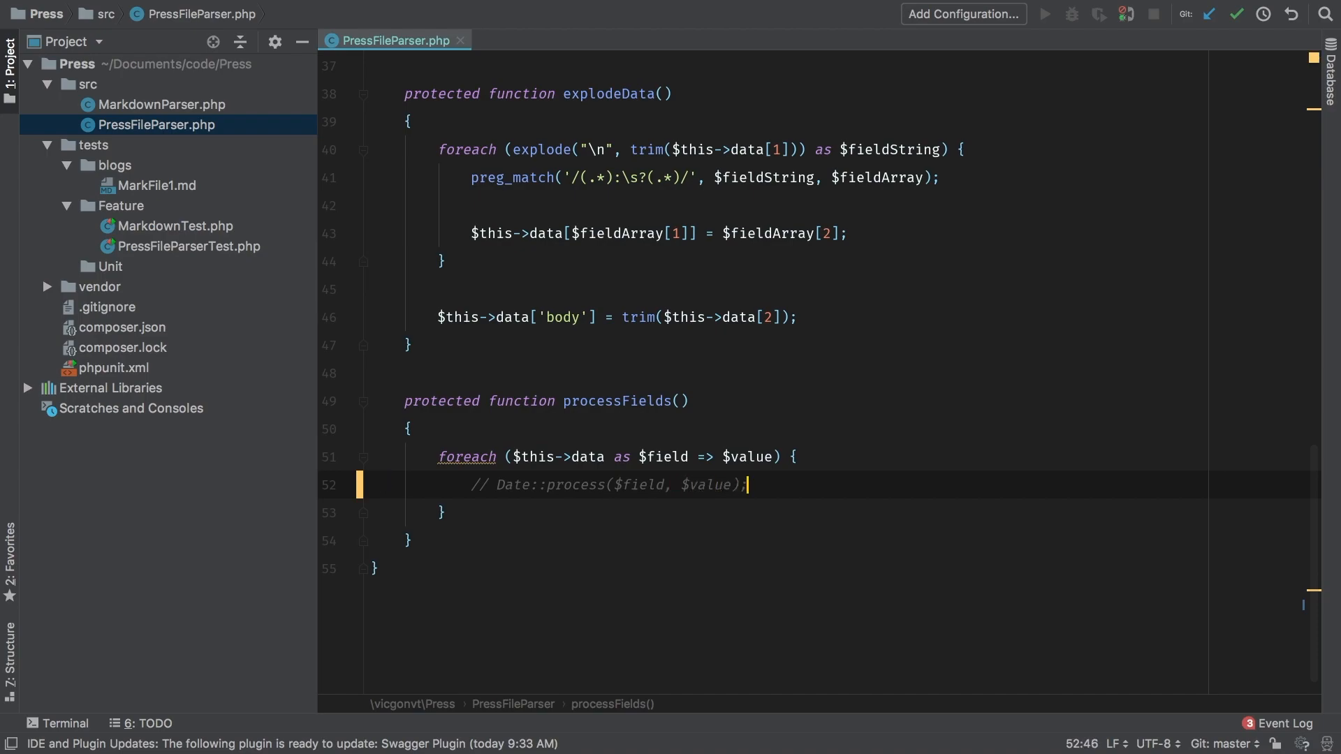
type("// field")
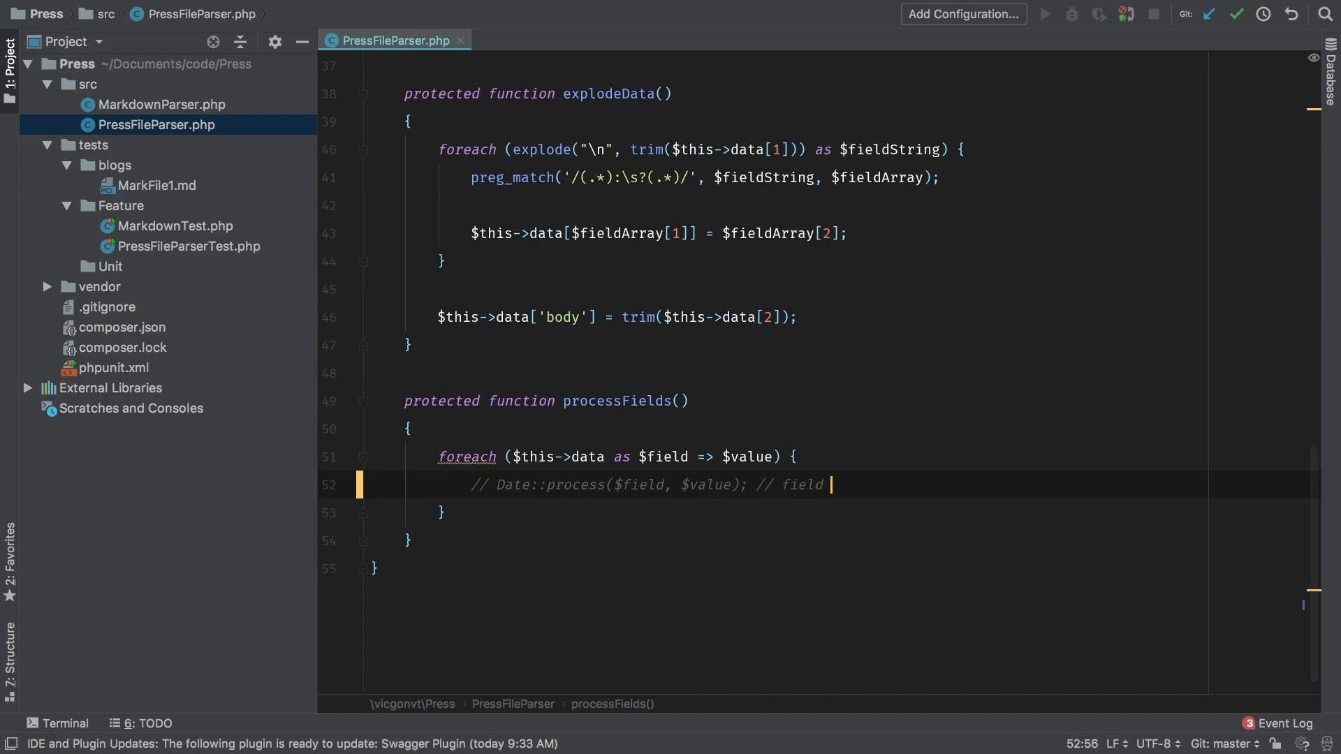
type("= date,")
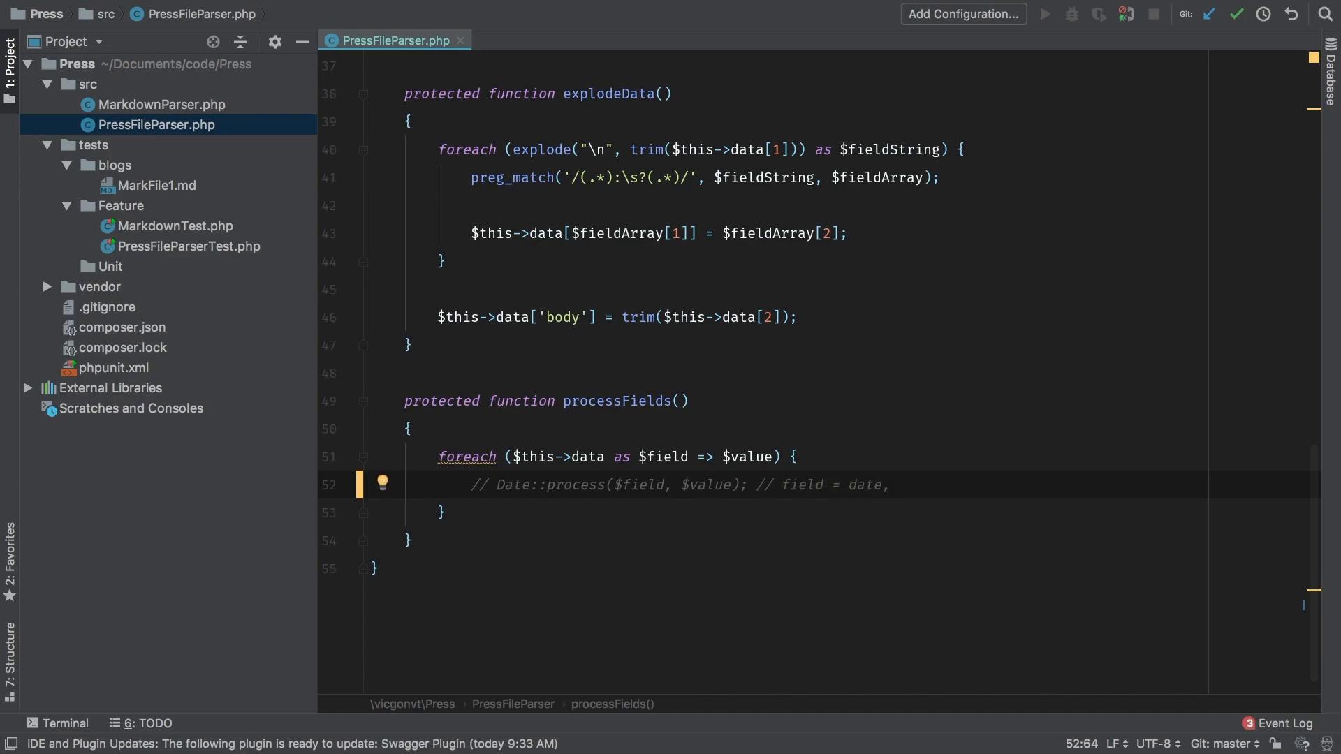
type("value =")
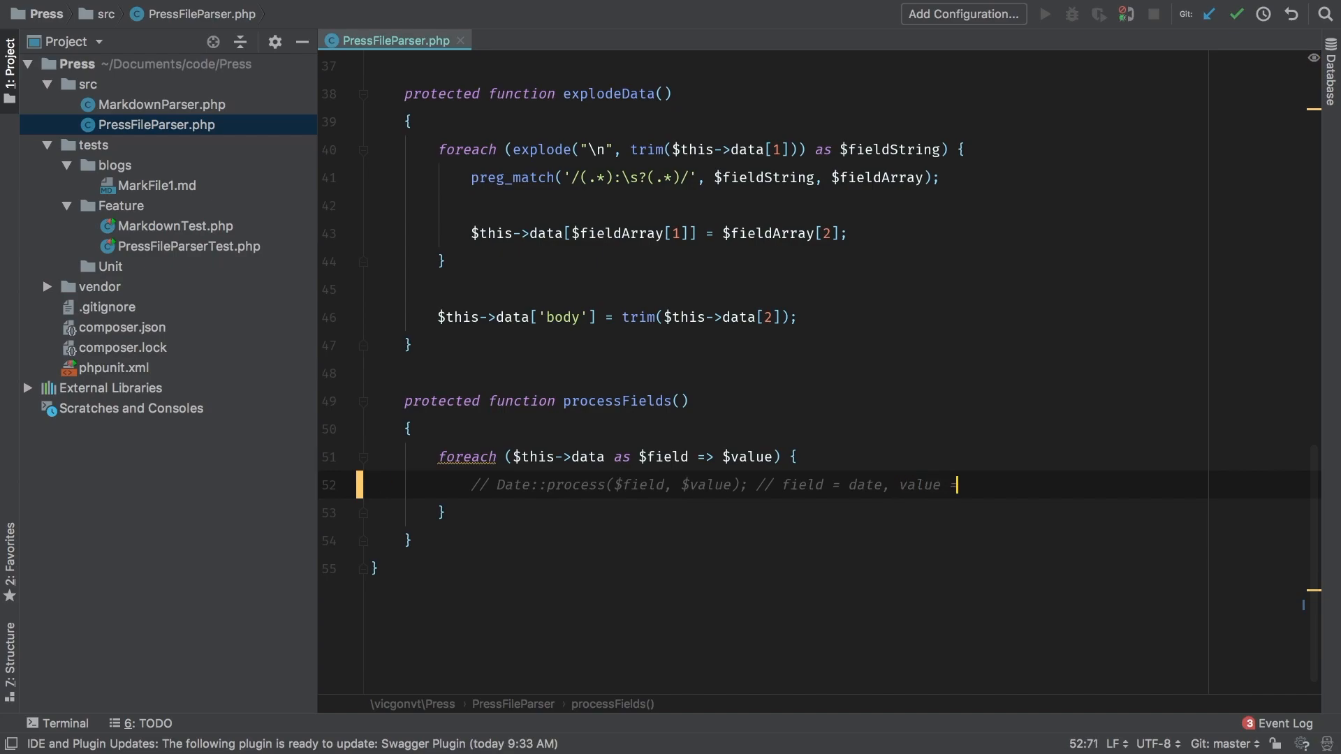
type("'May 14,")
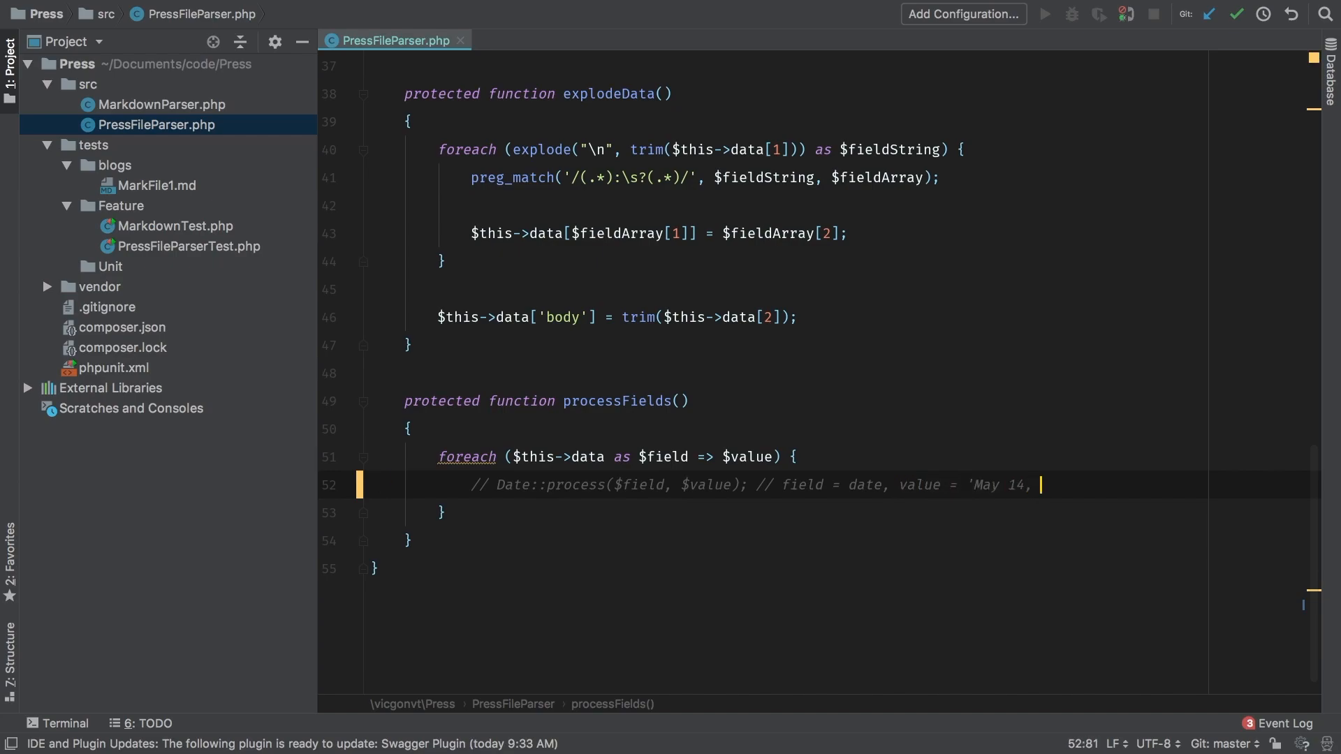
type("1988")
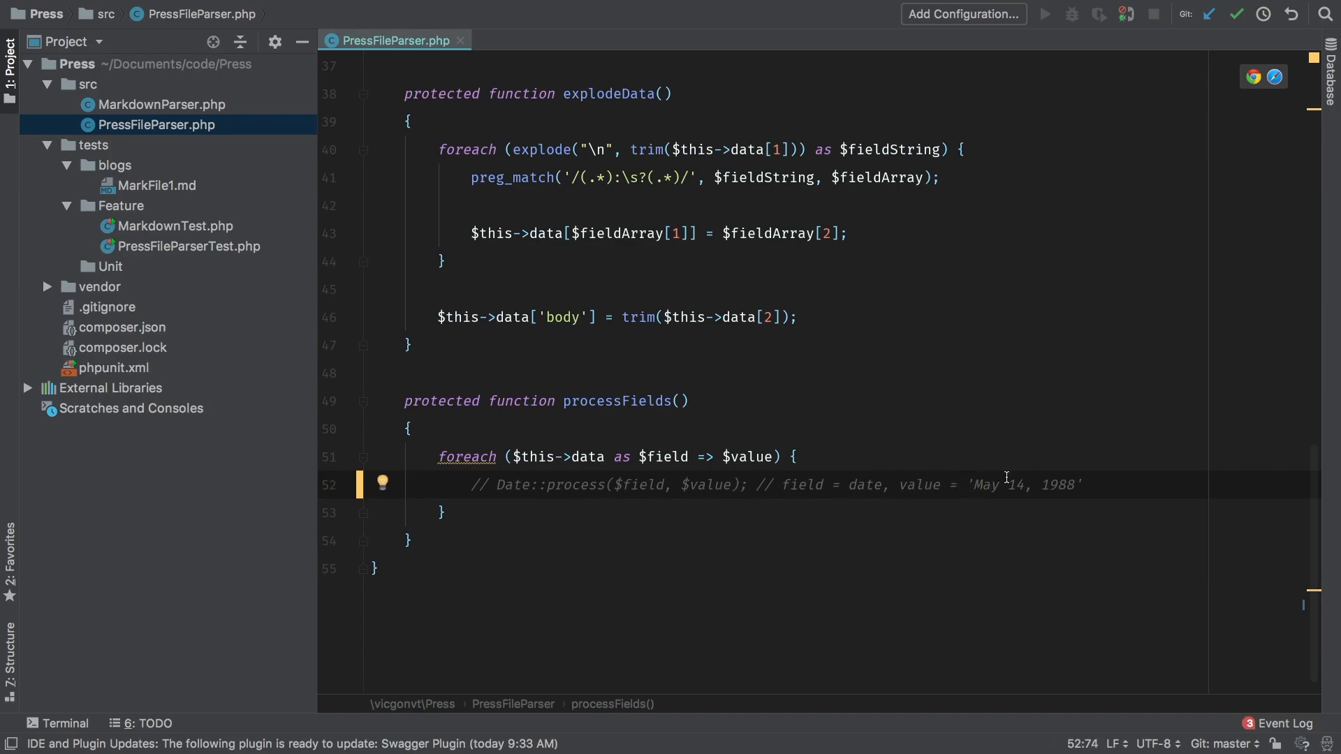
Comment the expected return ['date' => Carbon::parse($value)] on the next line.
key("enter")
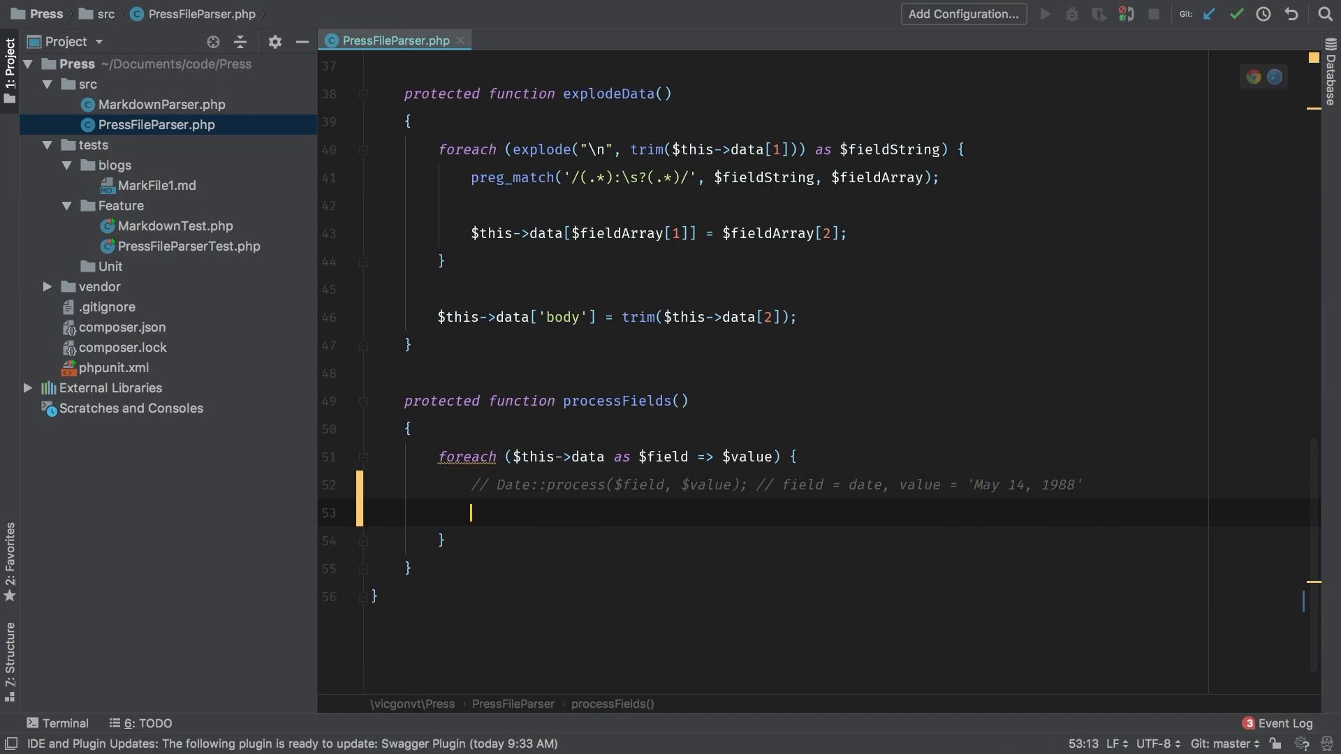
type("// return []")
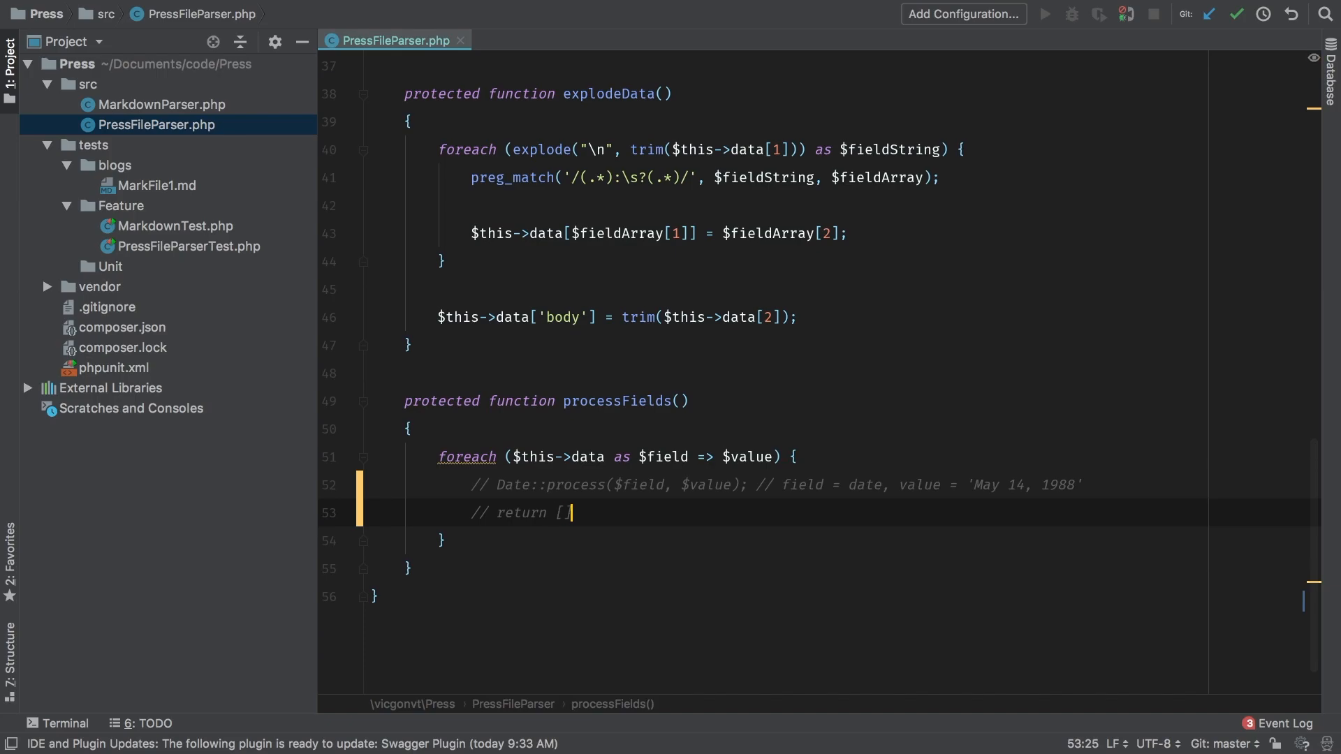
type("];")
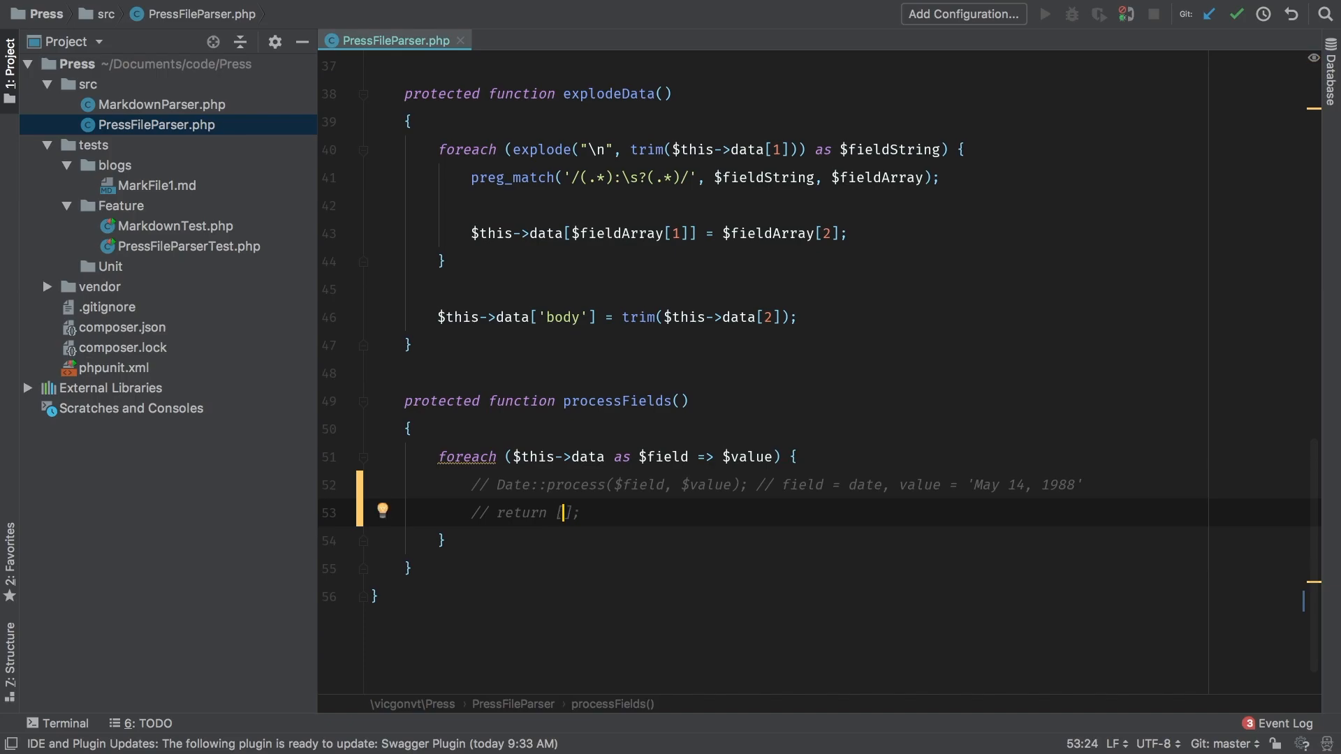
type("'date'")
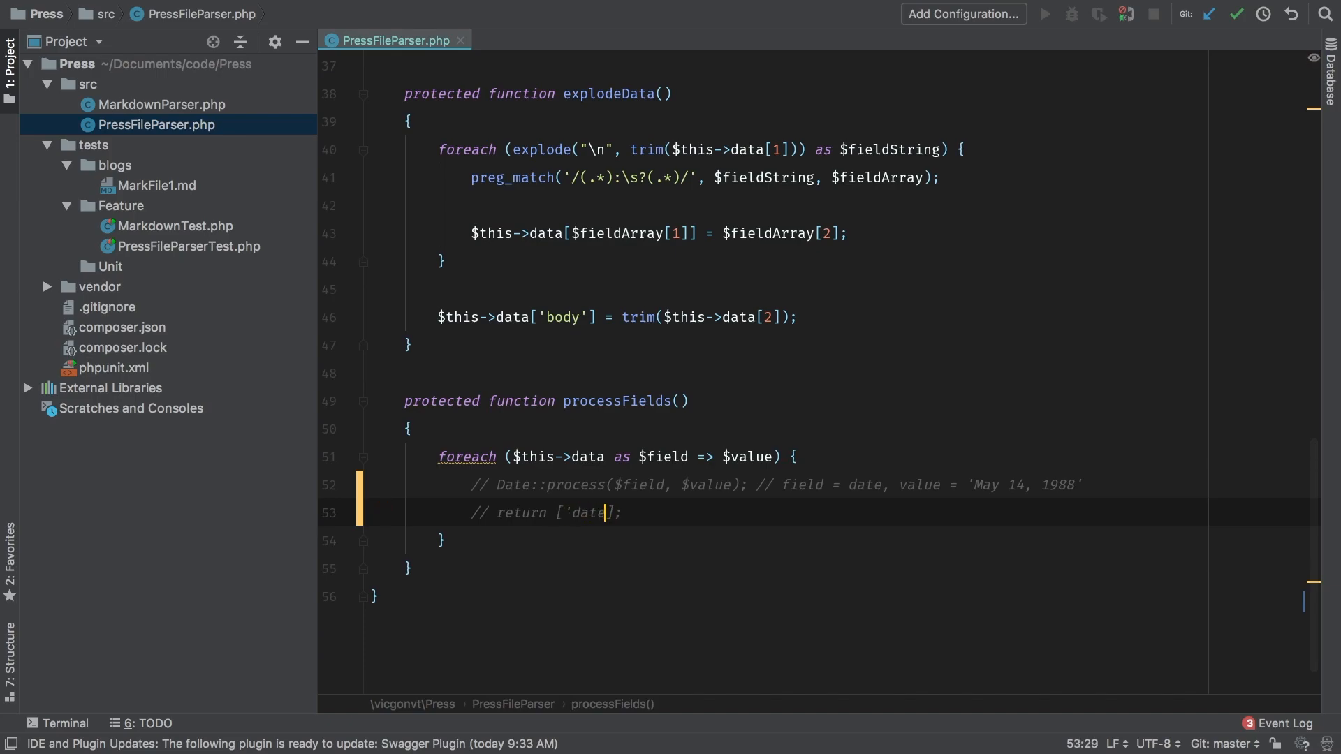
type("=>")
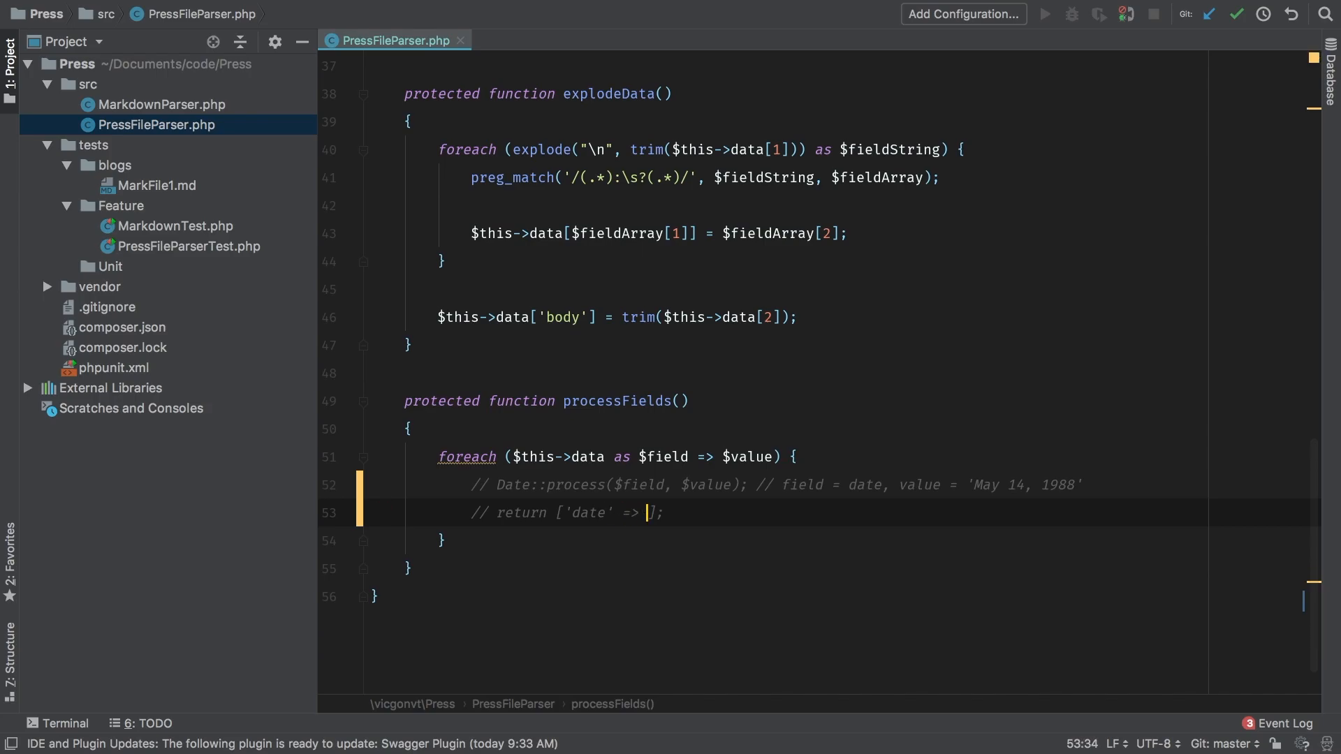
type("Carbon")
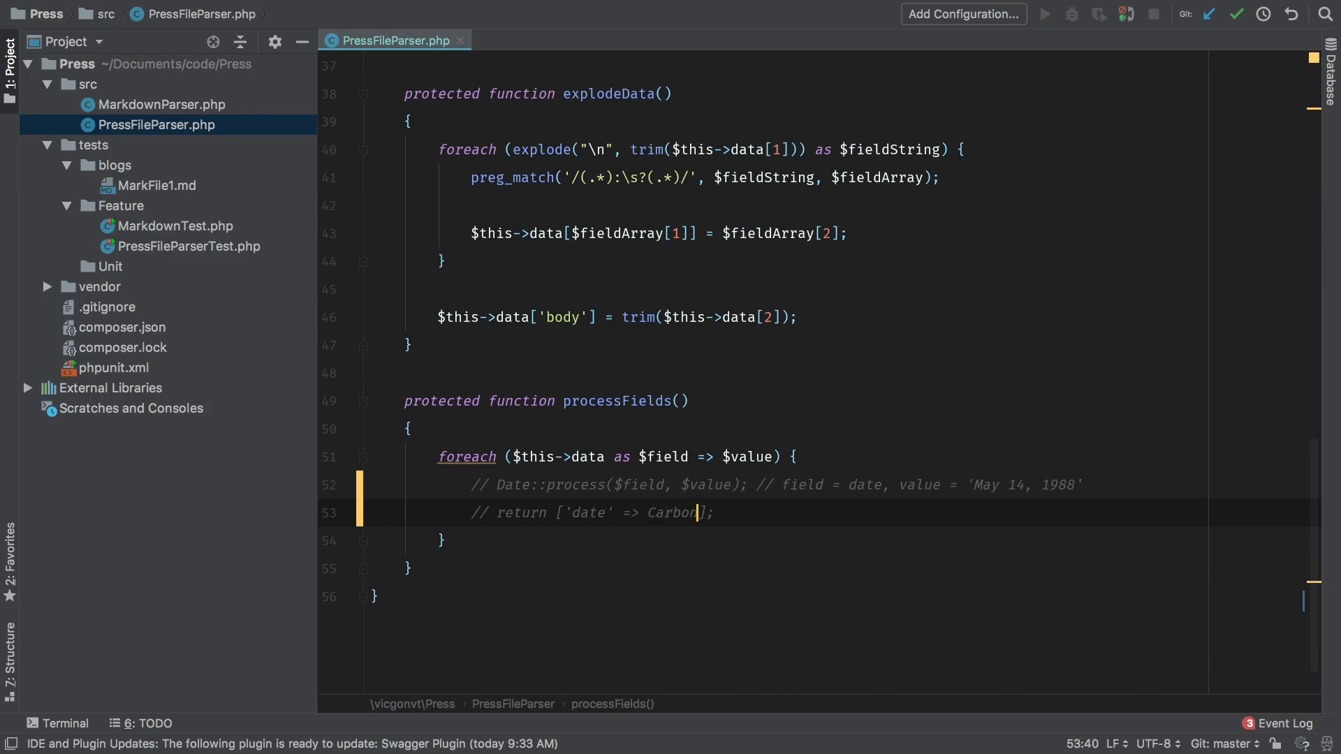
type("::parse")
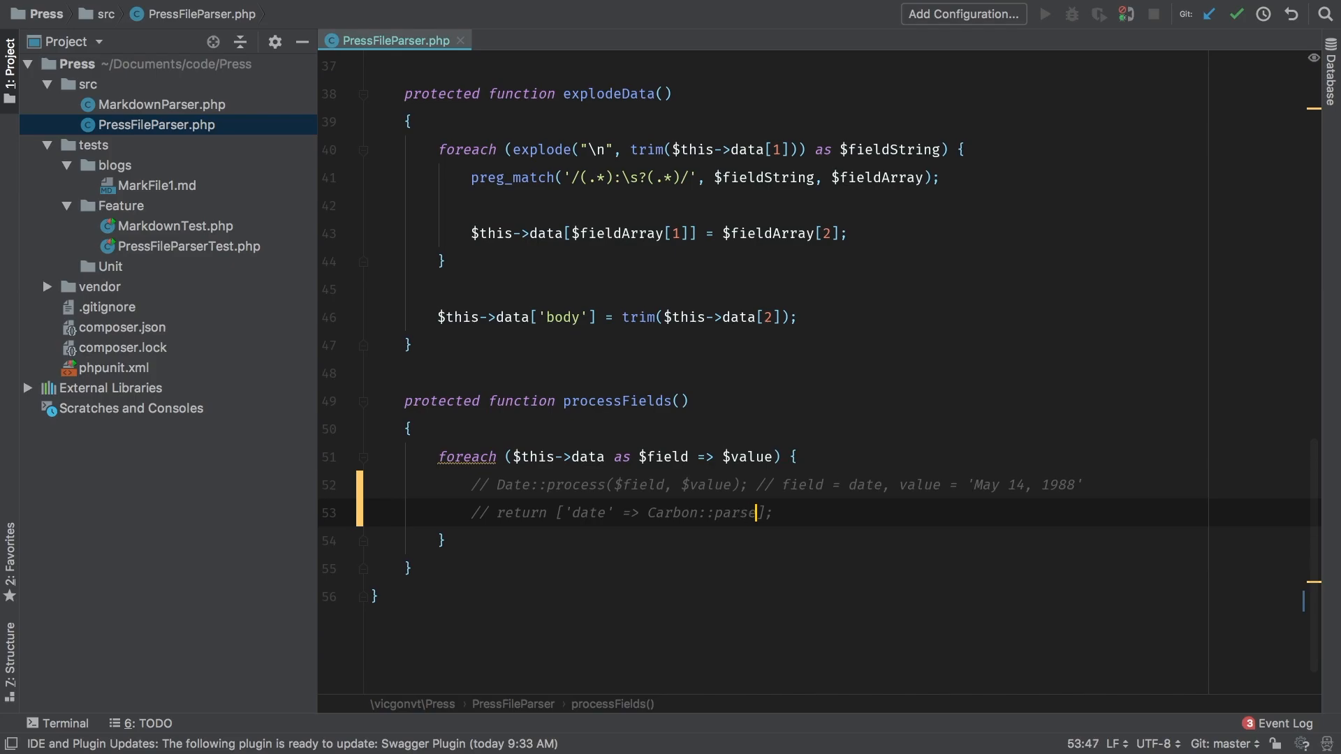
type("$a")
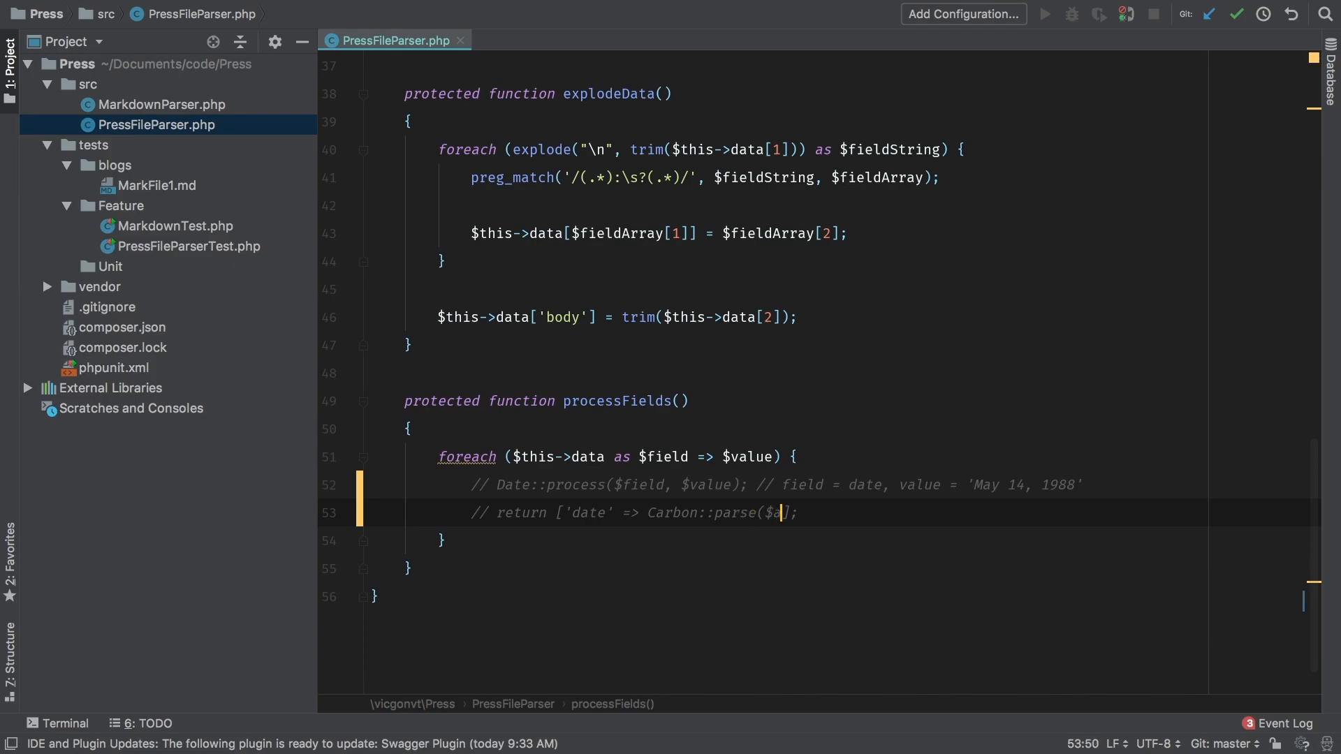
type("value)")
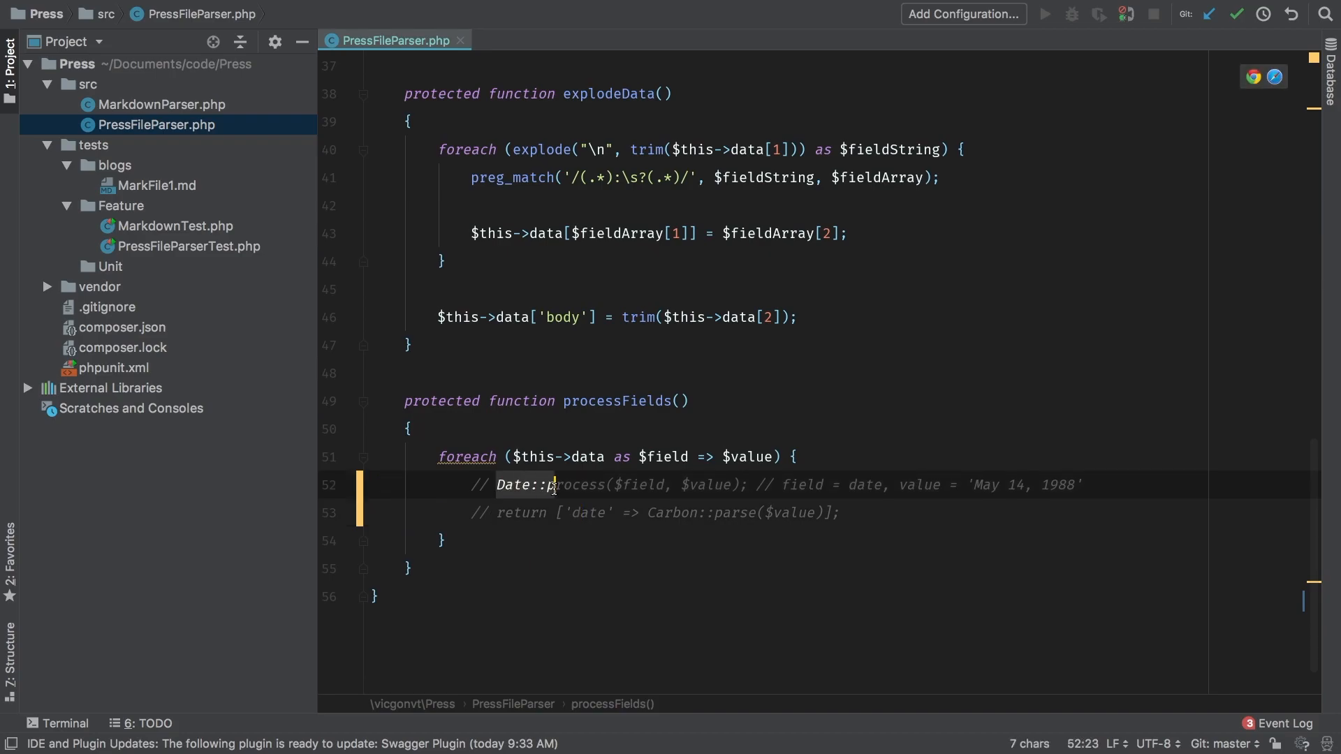
Create a Fields directory inside src.
left_click(87, 84)
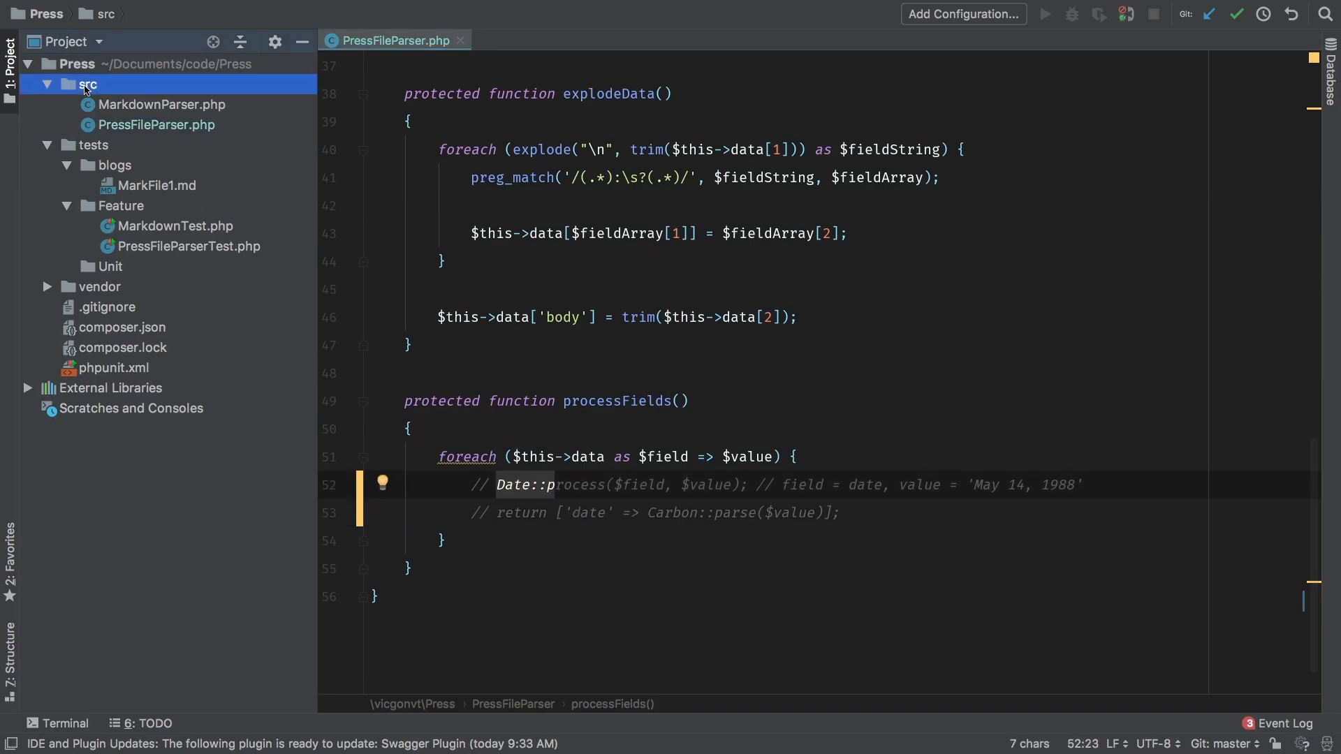
right_click(87, 84)
type("Fiel")
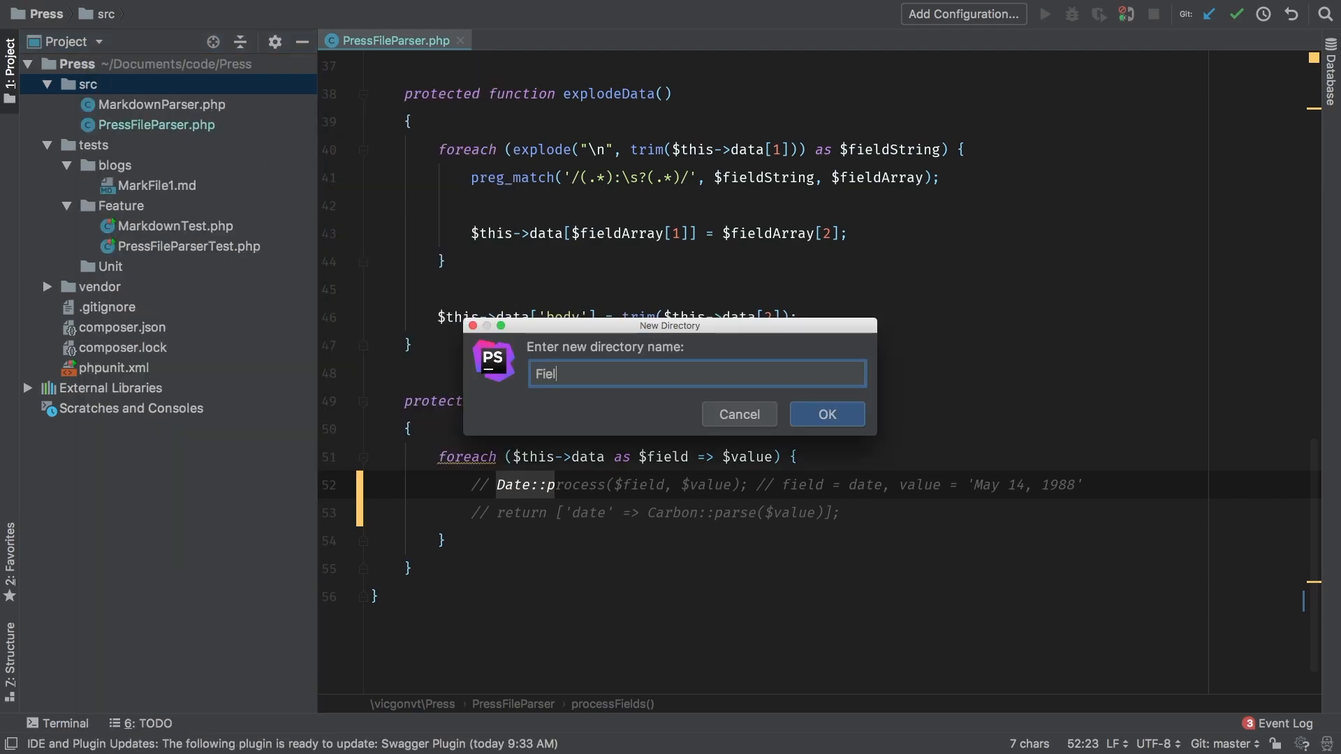
left_click(824, 414)
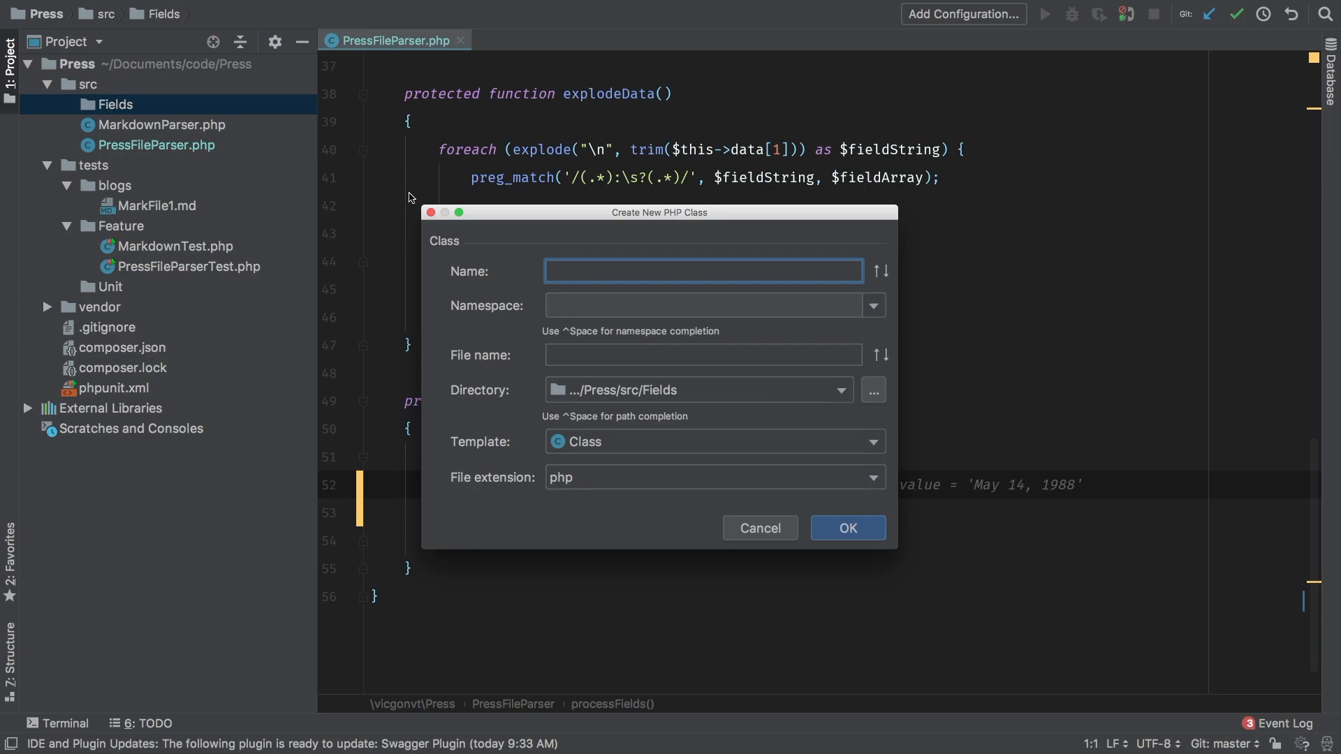
Create a Date class in Fields under the vicgonvt\Press\Fields namespace.
type("Date")
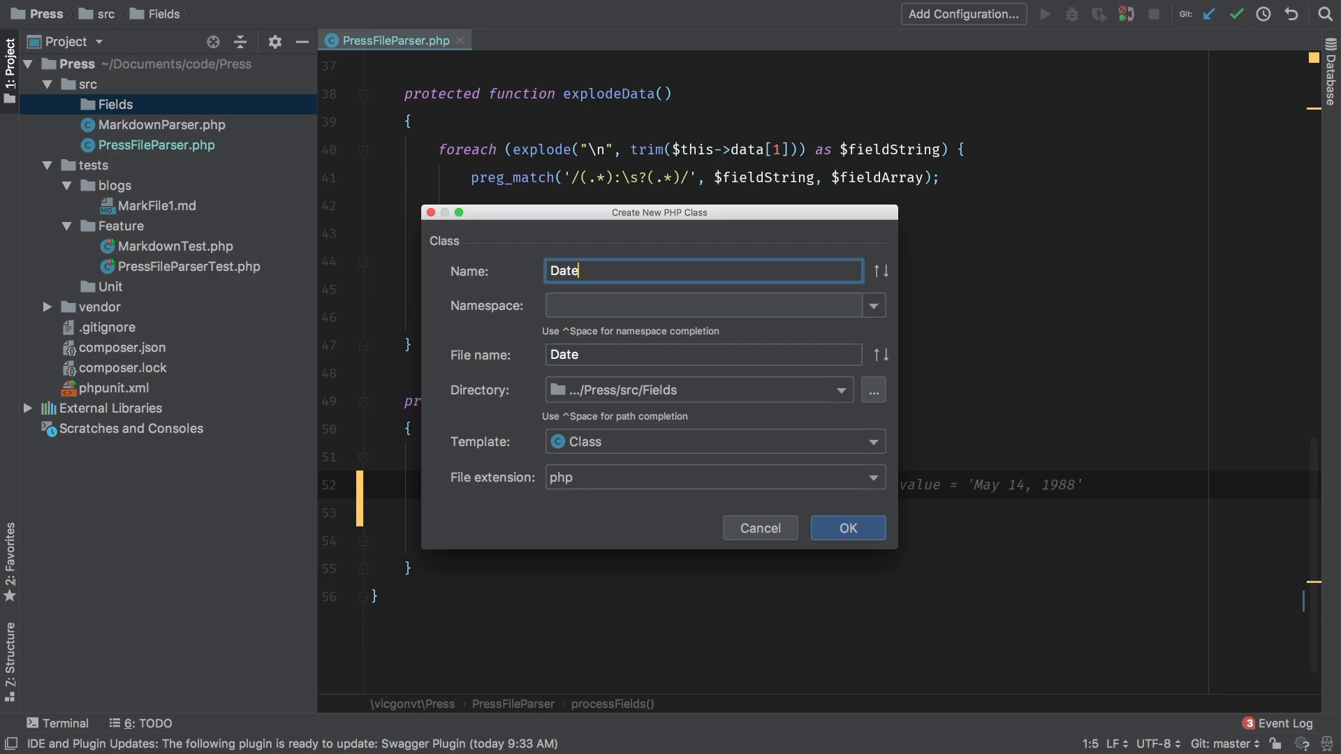
left_click(702, 306)
type("vicgonvt\\Press\\")
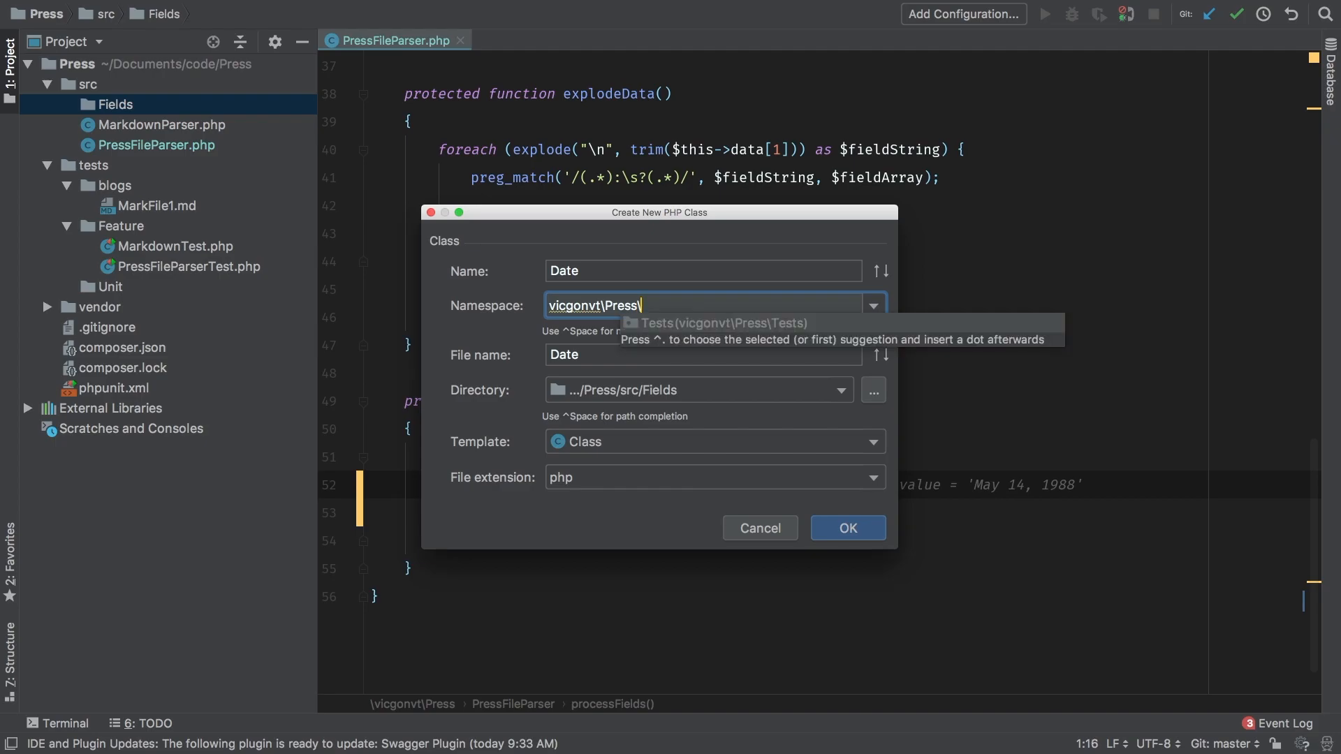
type("Fields")
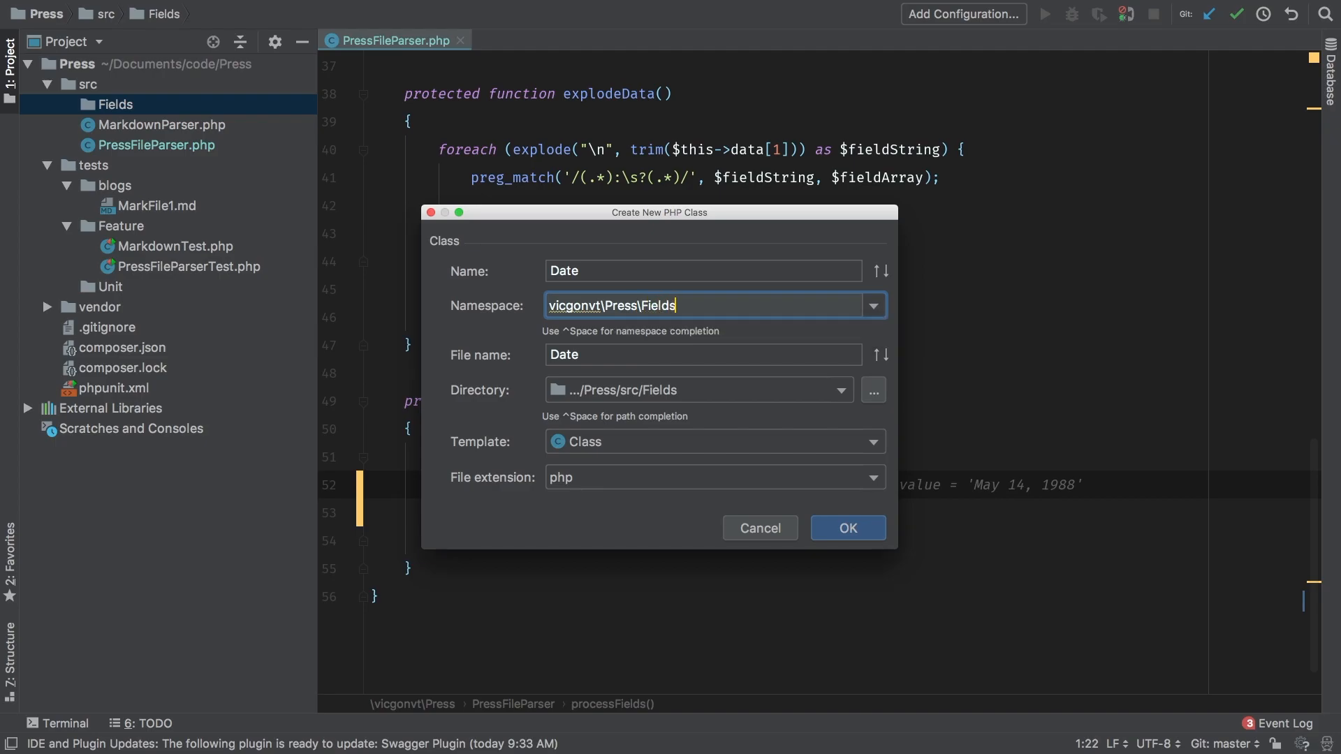
left_click(847, 528)
type("public static function (")
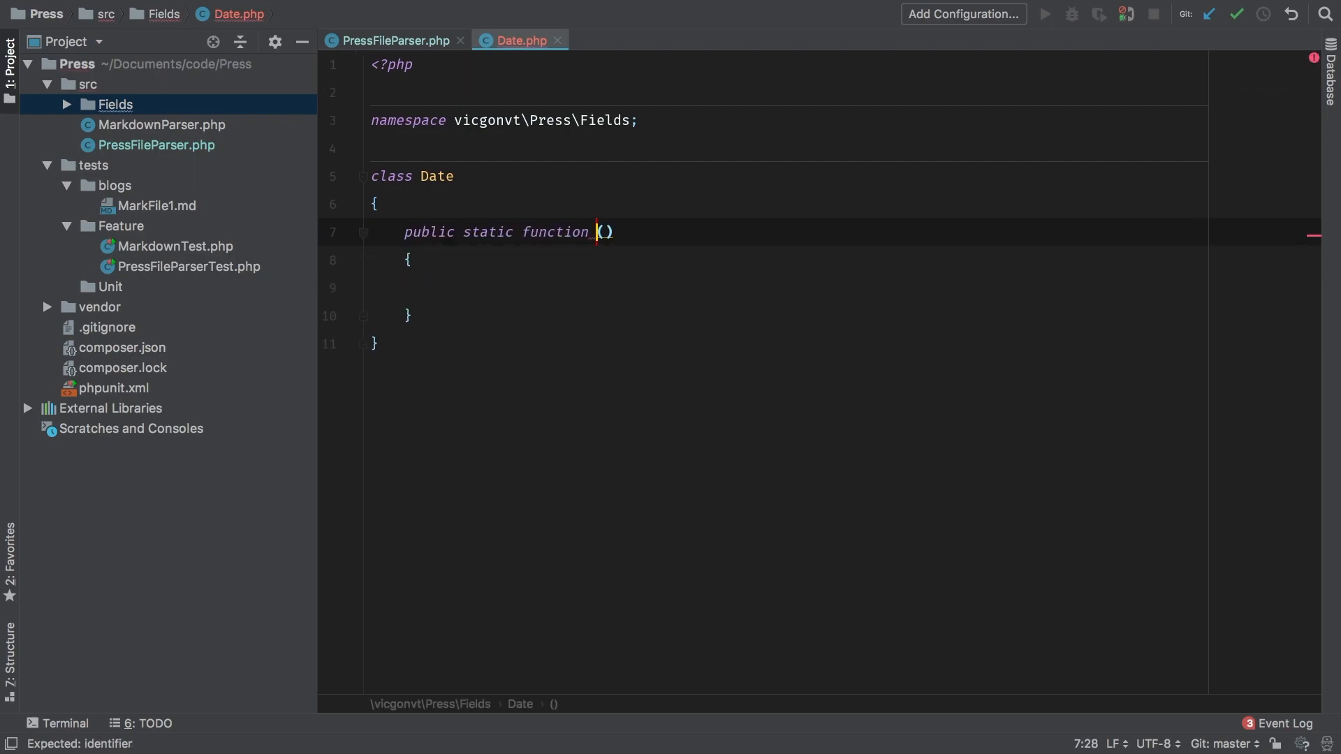
Declare public static function process($type, $value) in the Date class, checking the parser's planned call.
type("process")
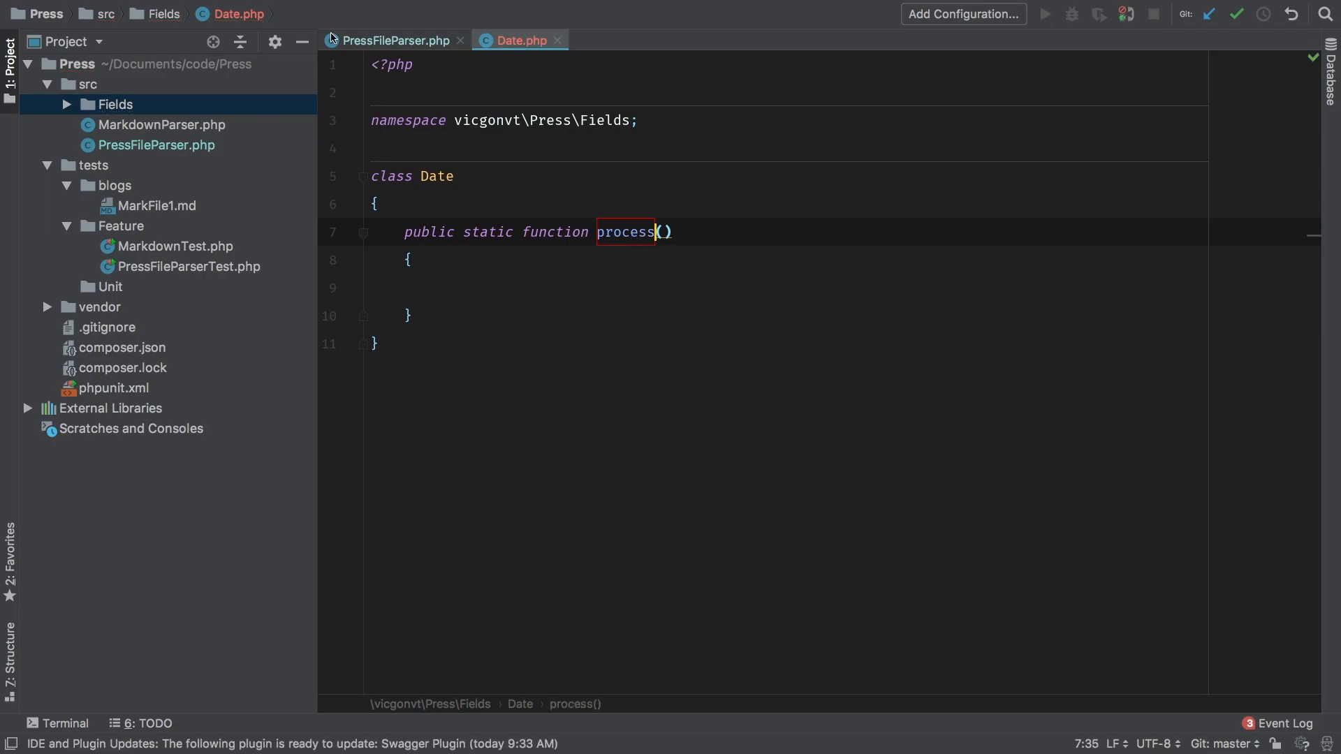
left_click(393, 41)
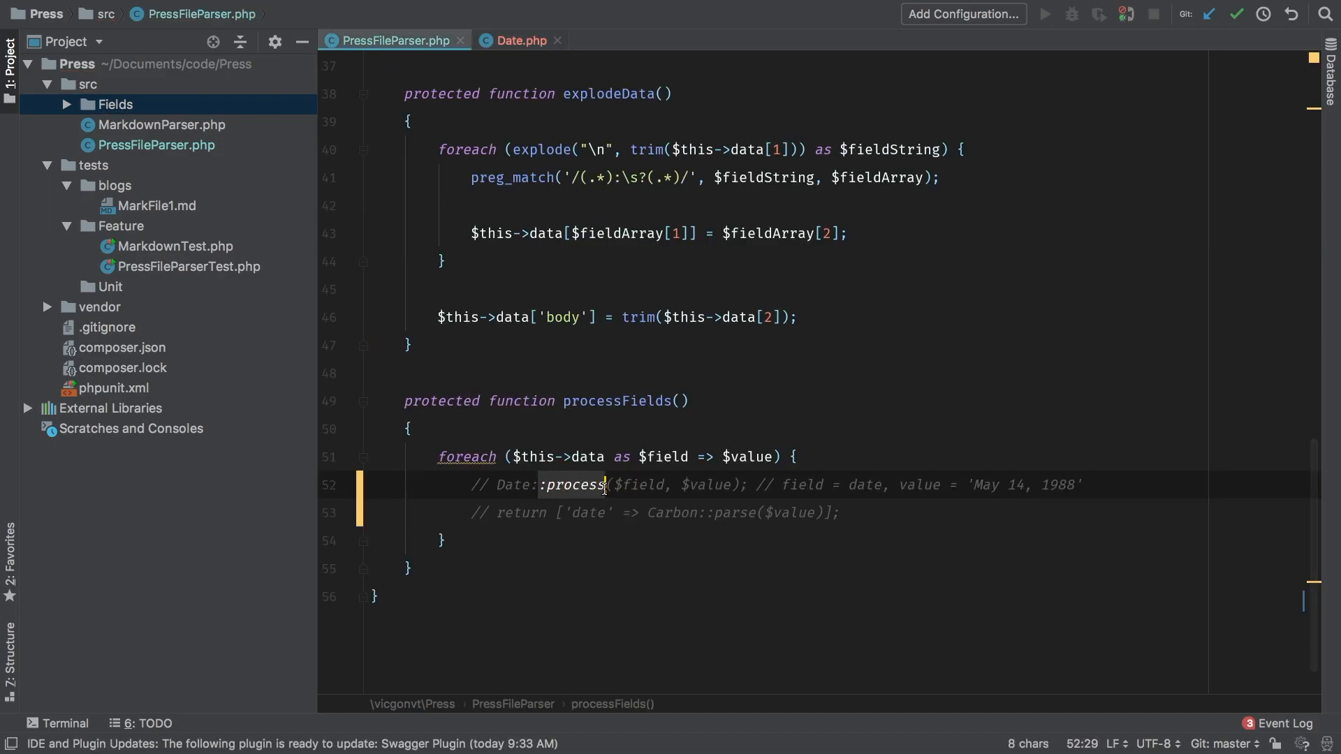
left_click(516, 41)
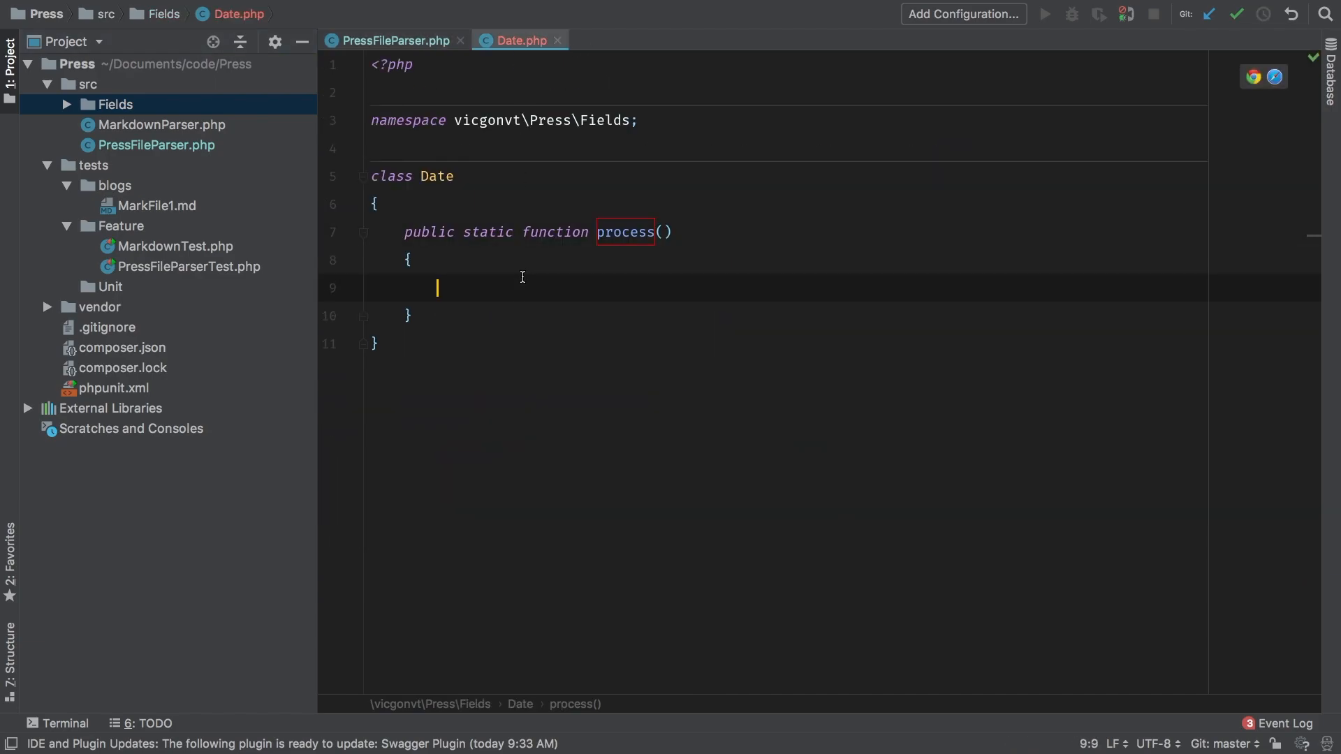
type("return [];")
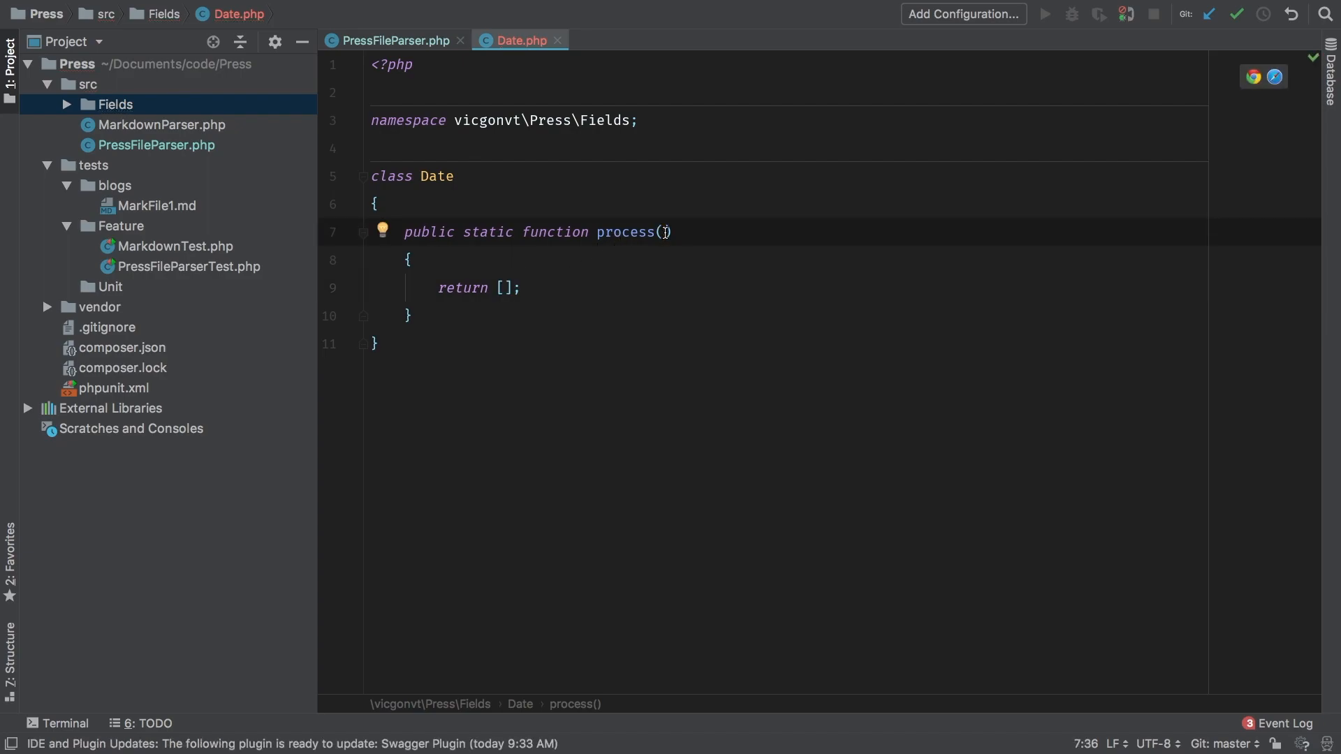
type("$type")
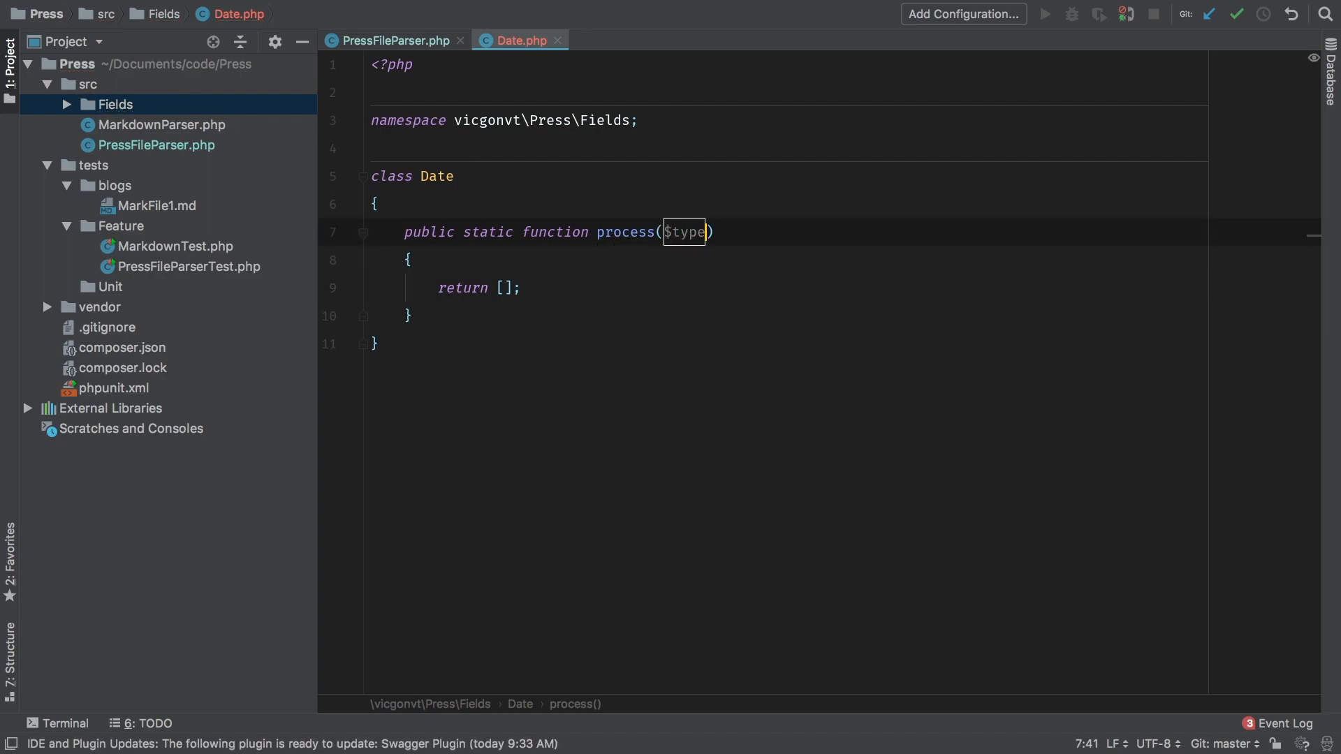
type(", $value")
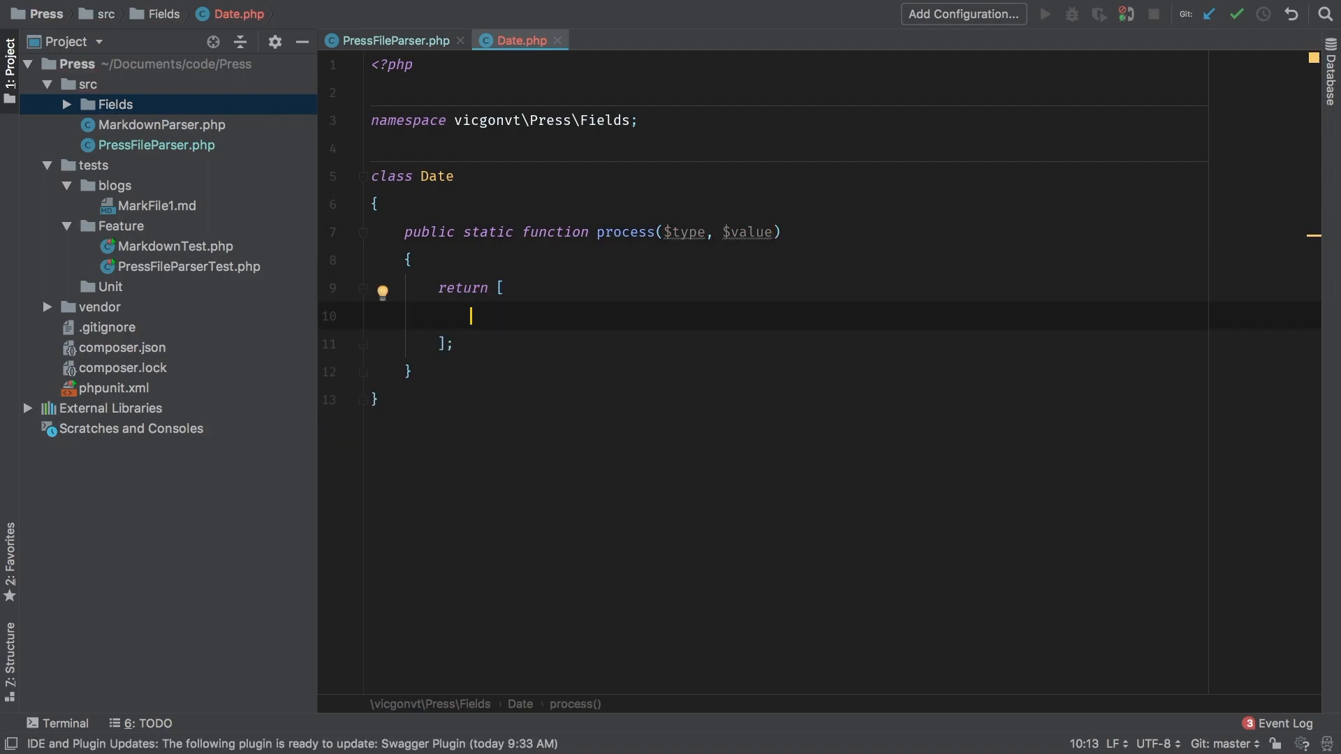
Return [$type => Carbon::parse($value)] from process, importing Carbon\Carbon.
type("$")
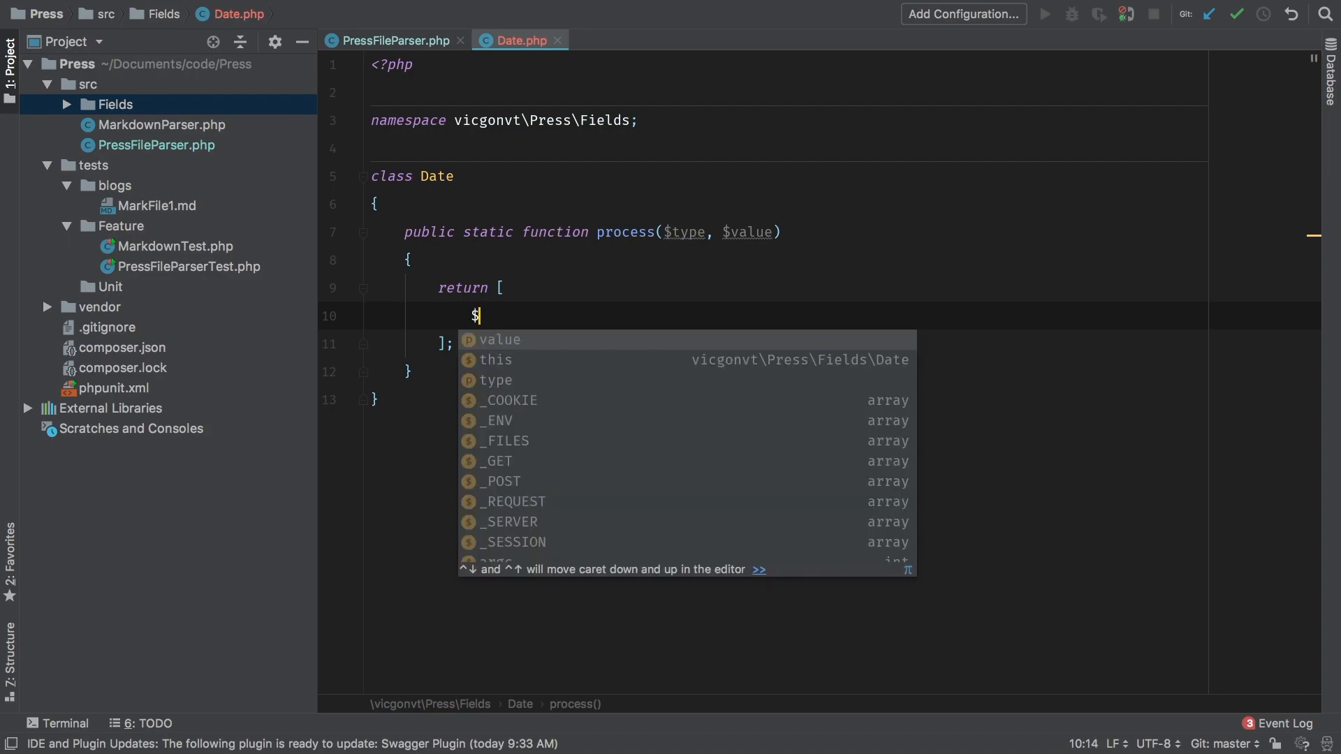
type("type")
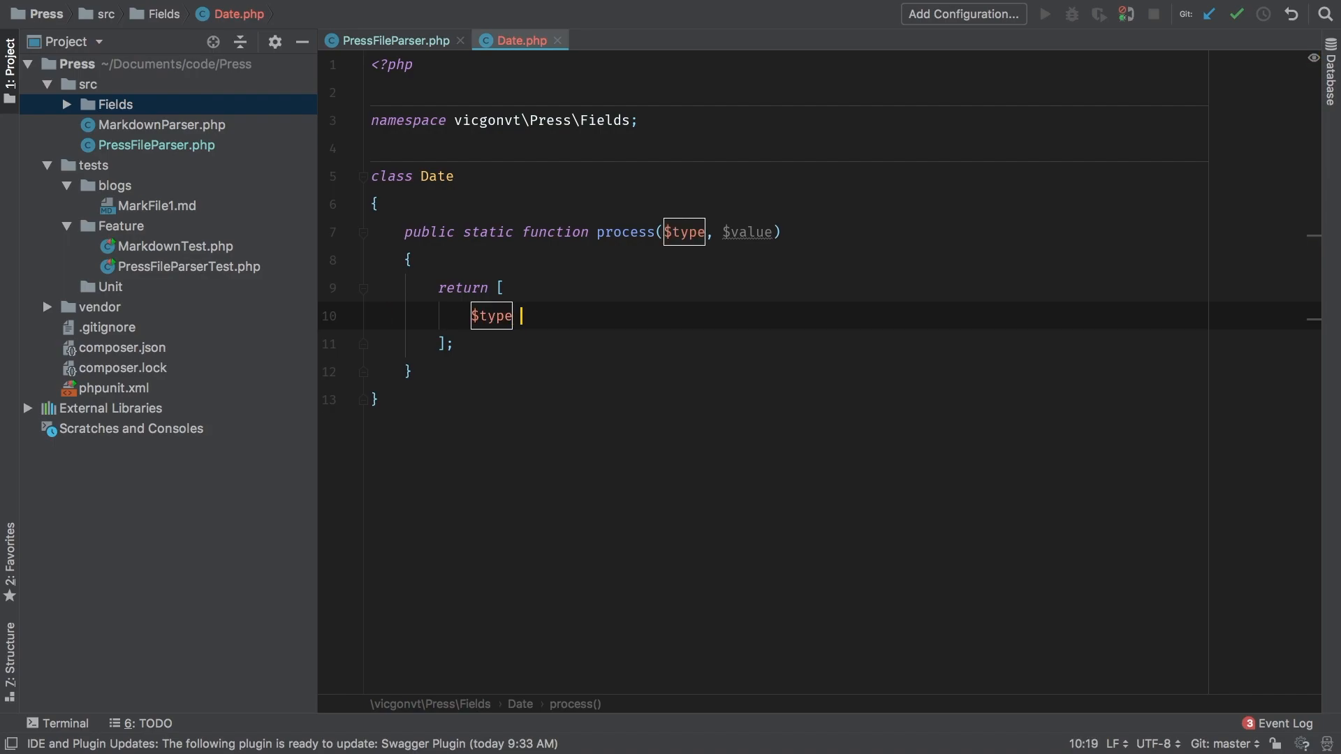
type("=> C")
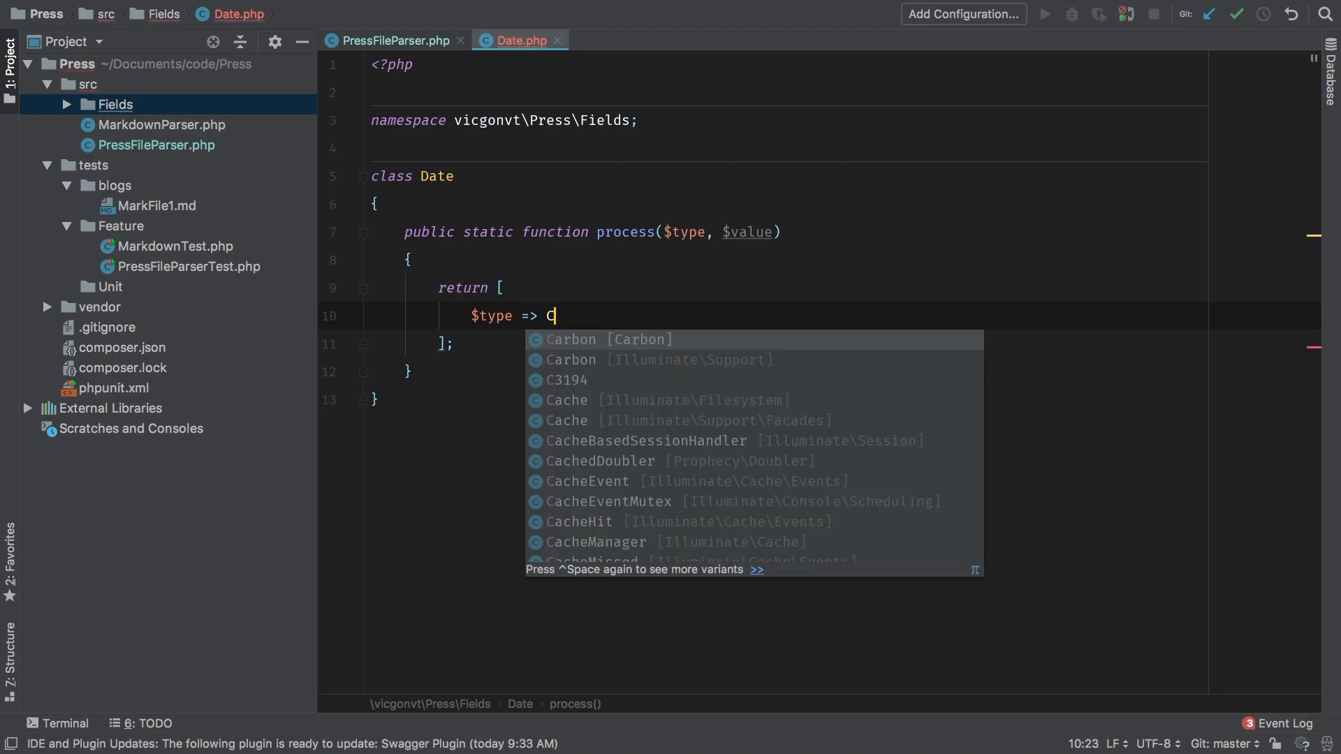
left_click(570, 339)
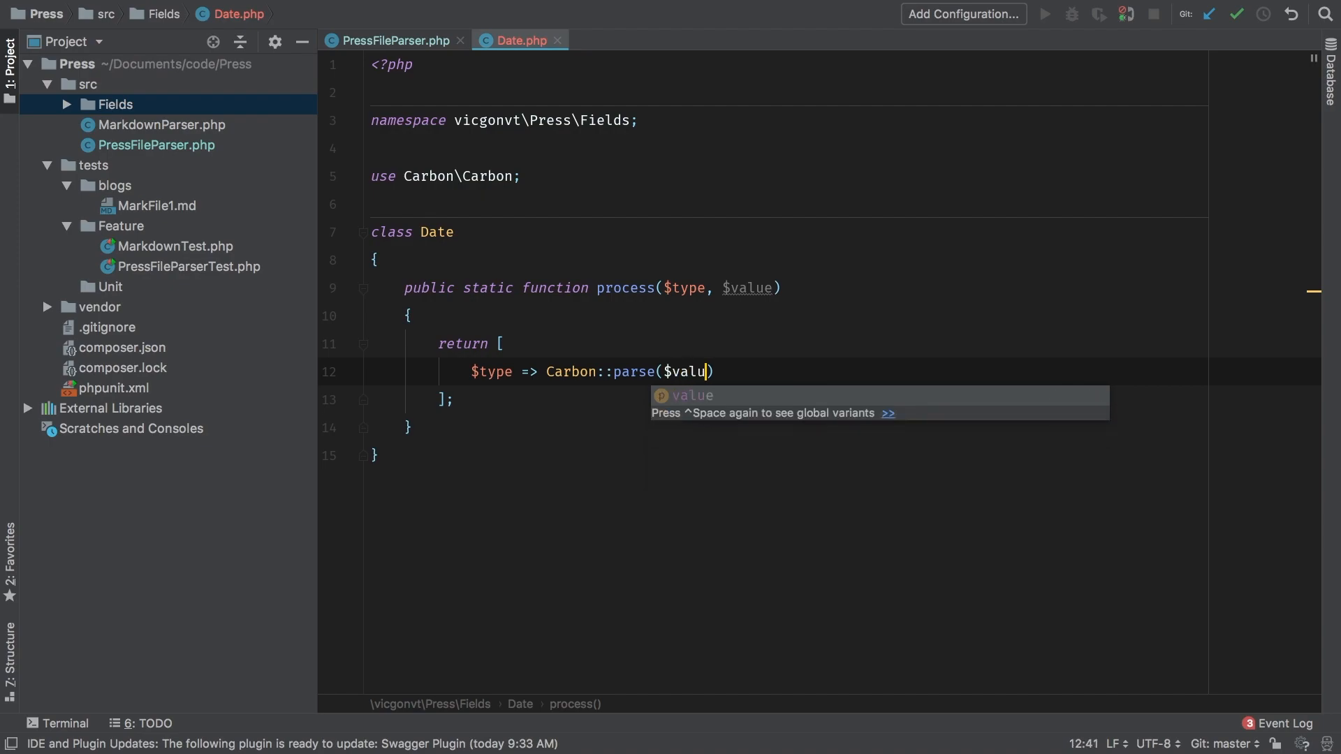
key("Tab")
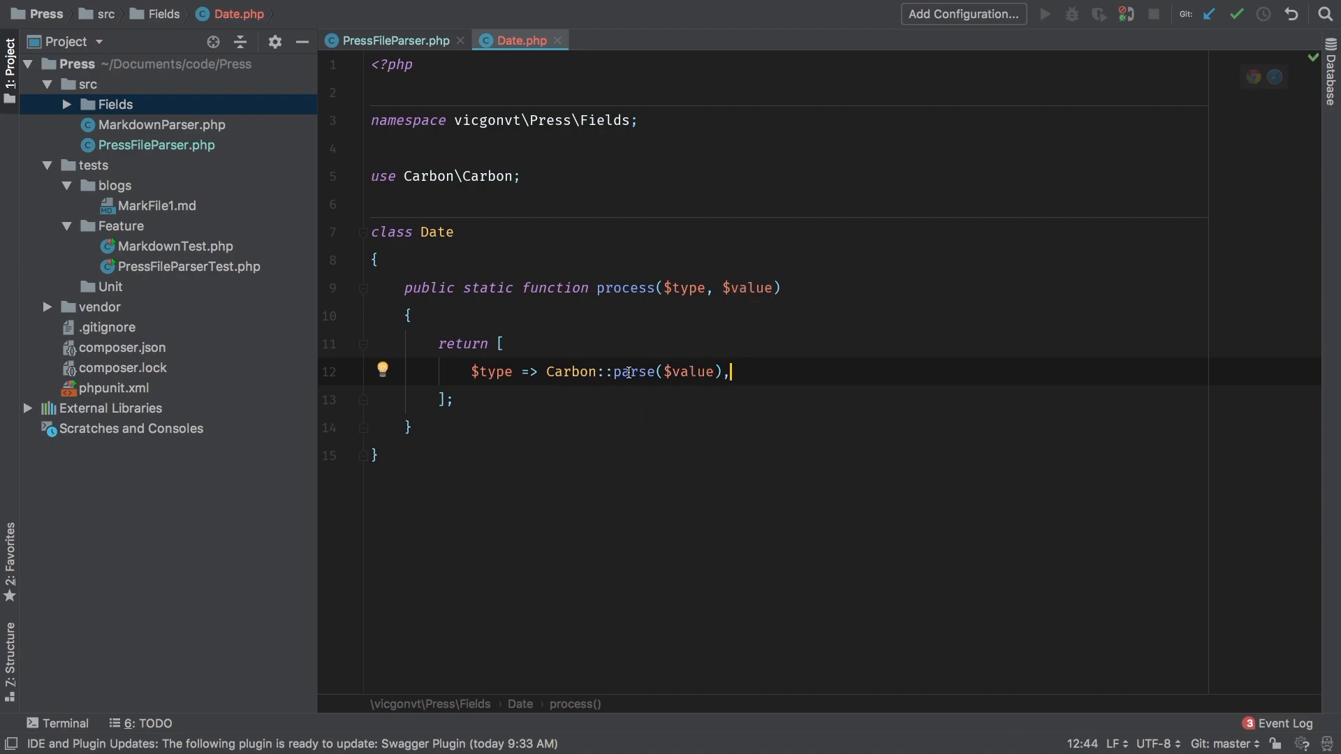
double_click(630, 371)
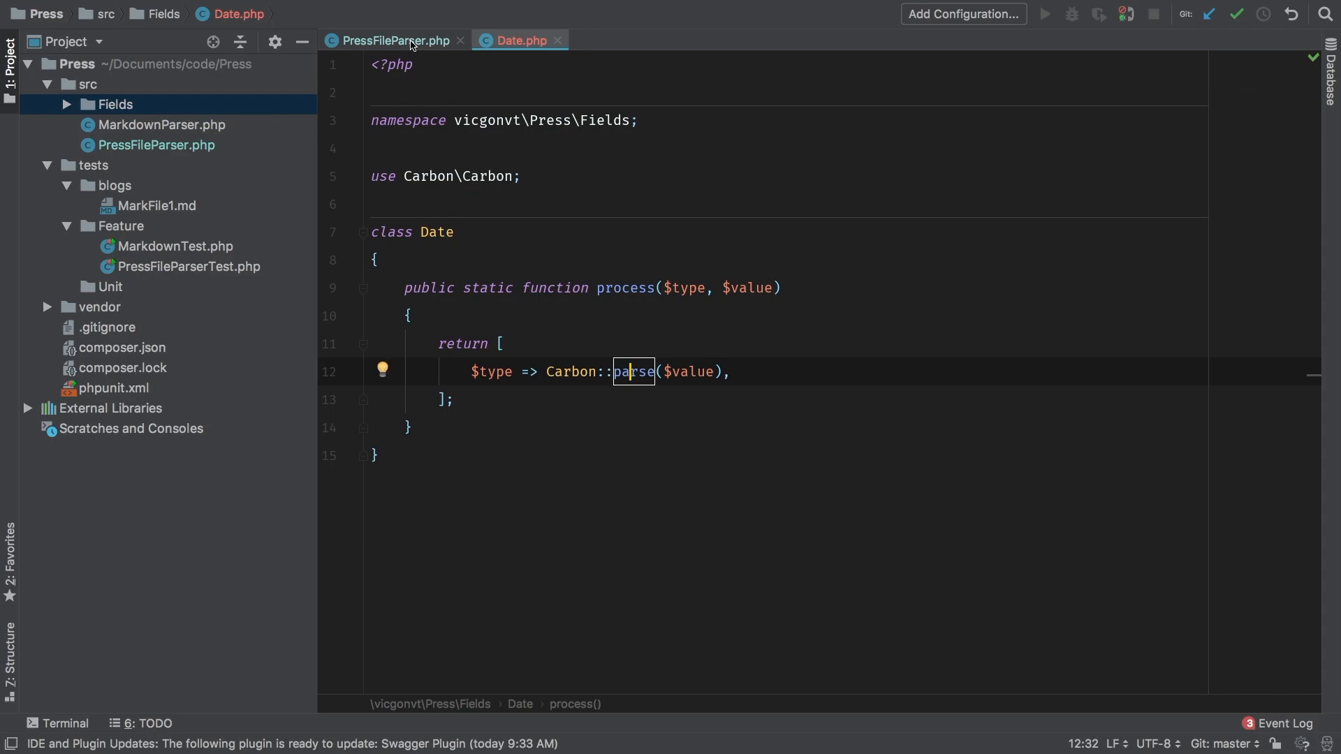
Back in PressFileParser.php, start an if ($field === 'date') block above the planning comments.
left_click(394, 40)
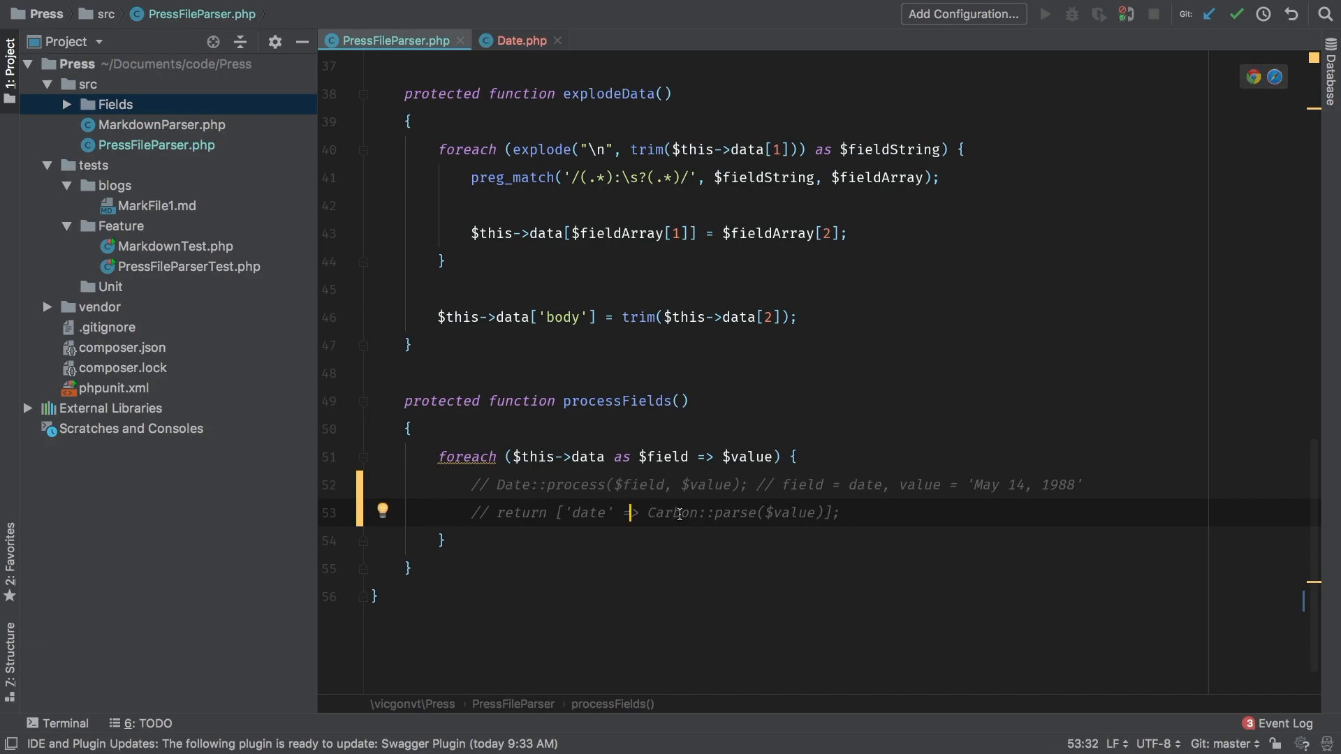
mouse_move(838, 520)
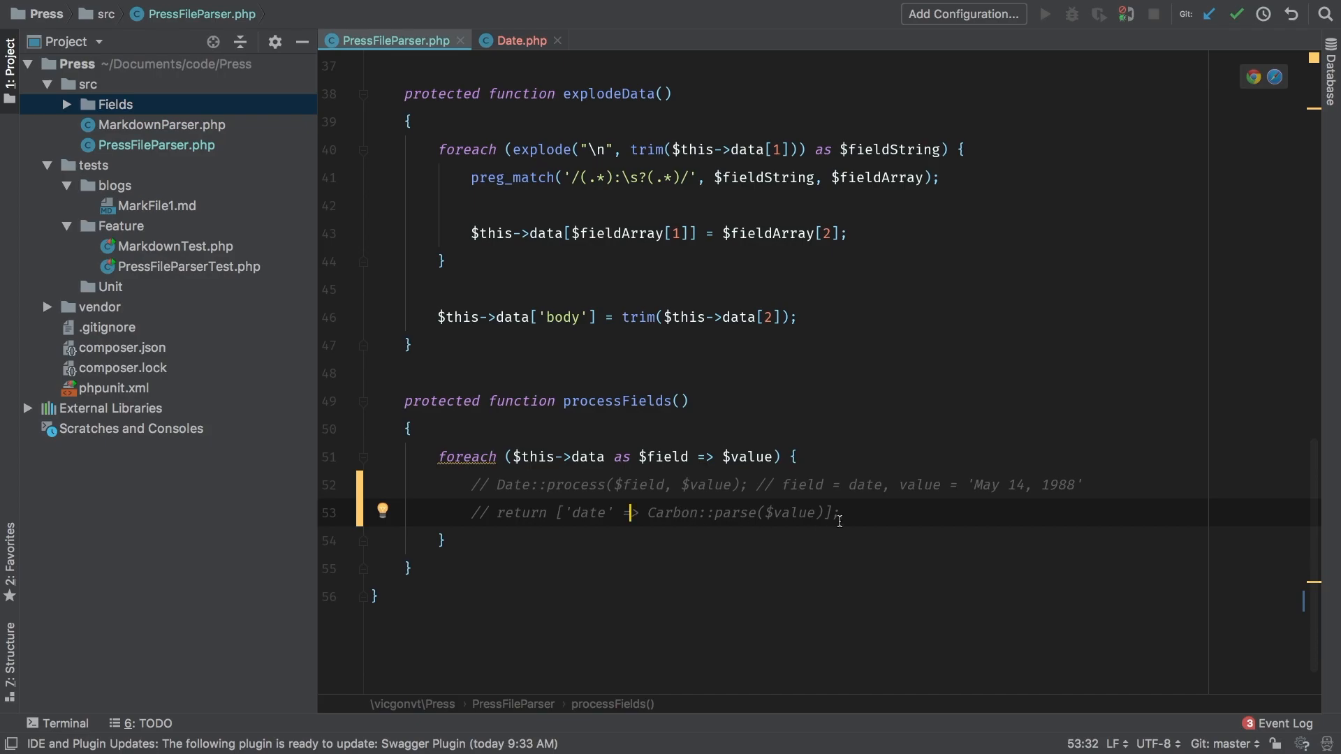
mouse_move(828, 458)
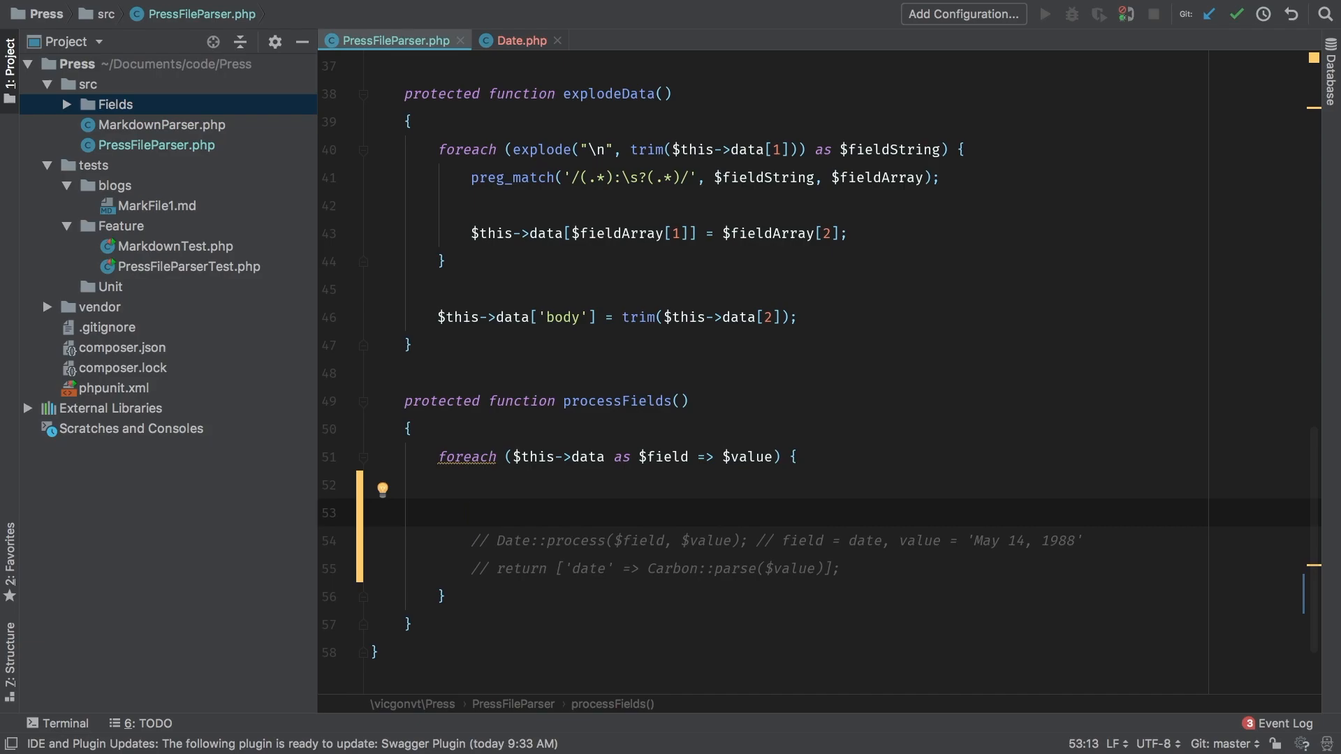
type("if ()")
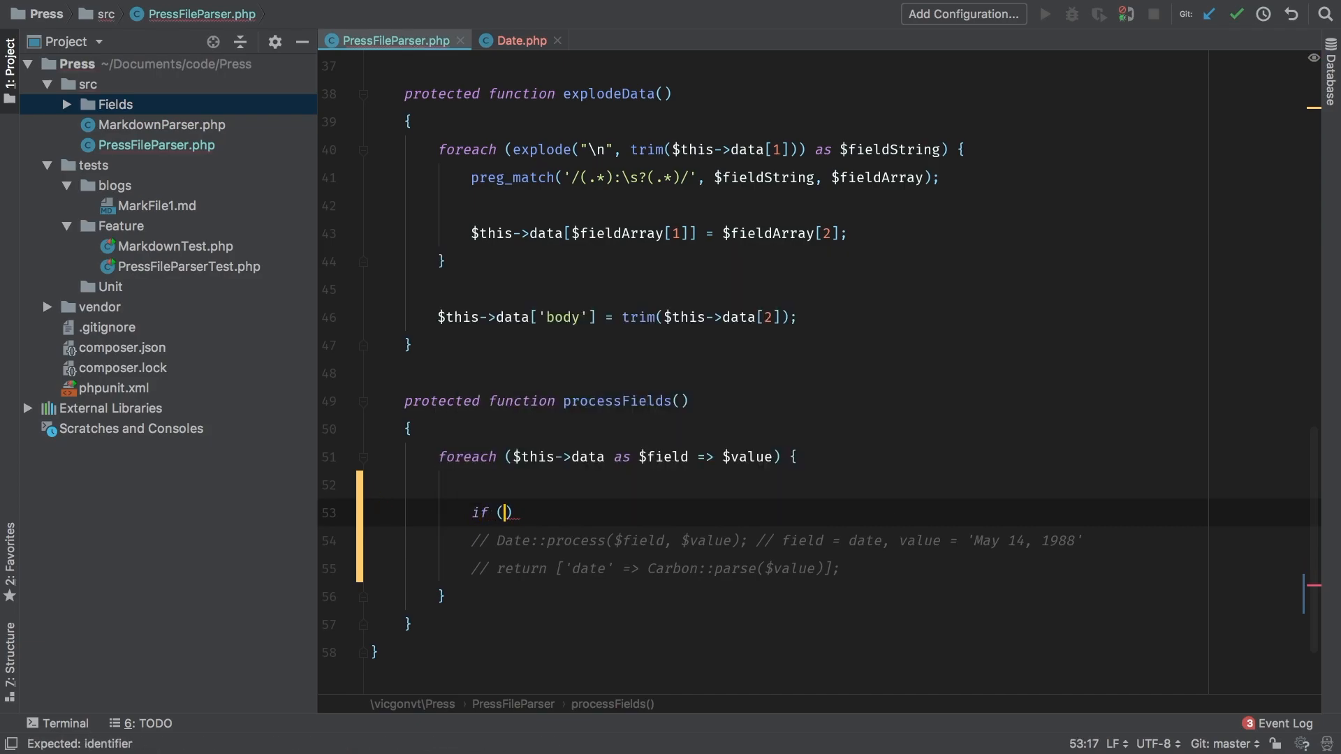
type("$field")
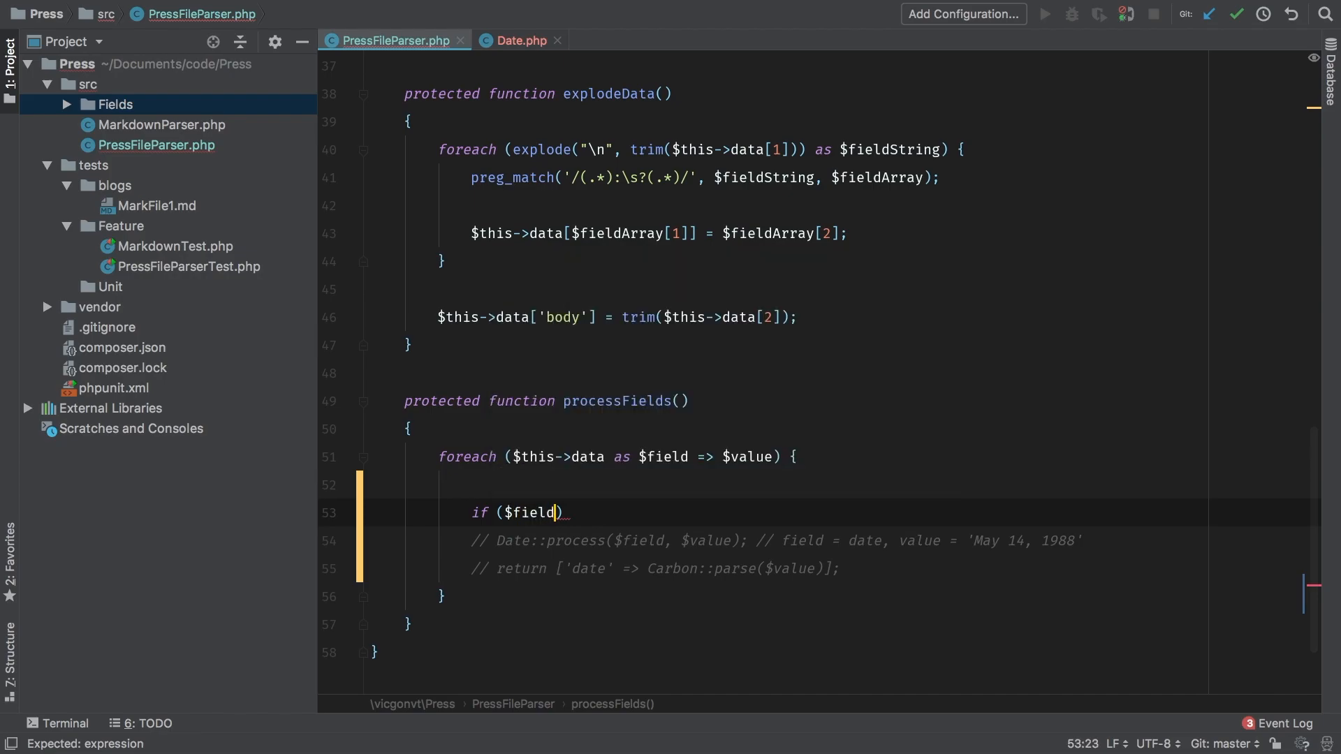
type("=== 'da'")
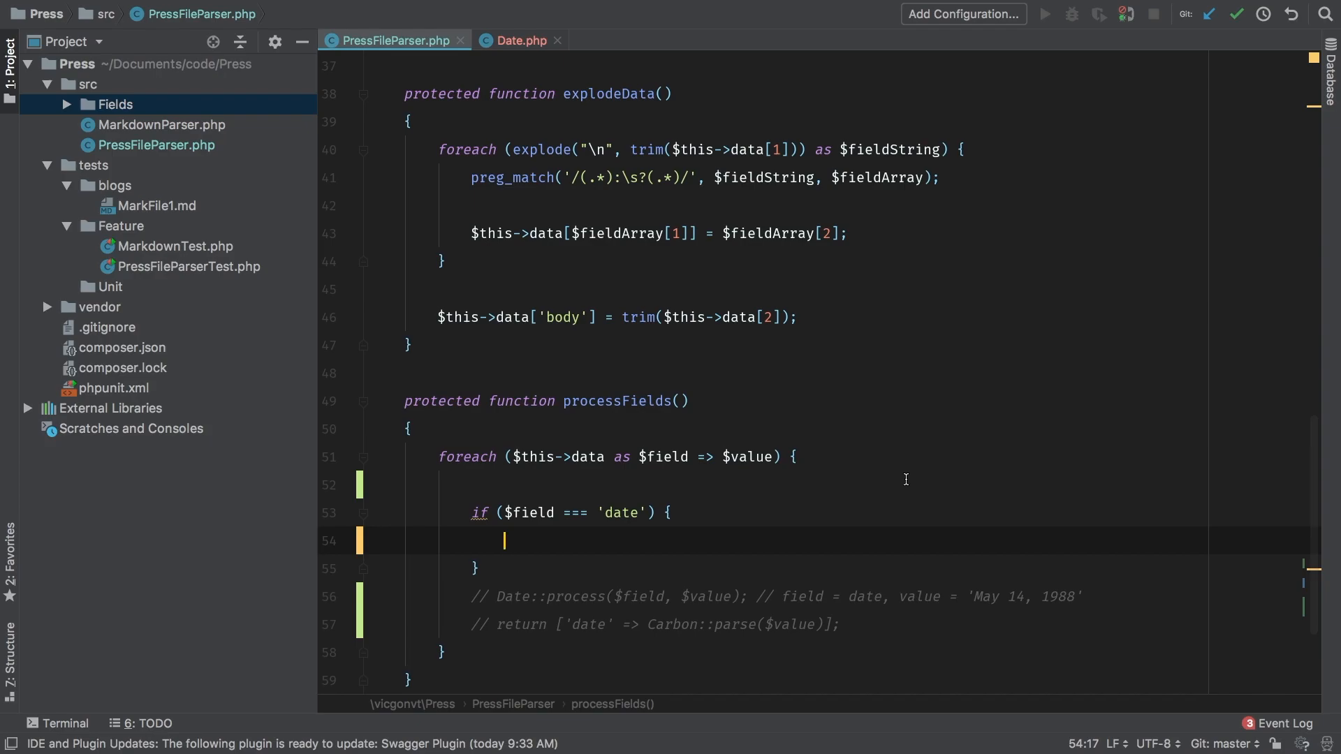
Dump the string 'vicgonvt\Press\Fields\' concatenated with $field inside the date block.
type("dd();")
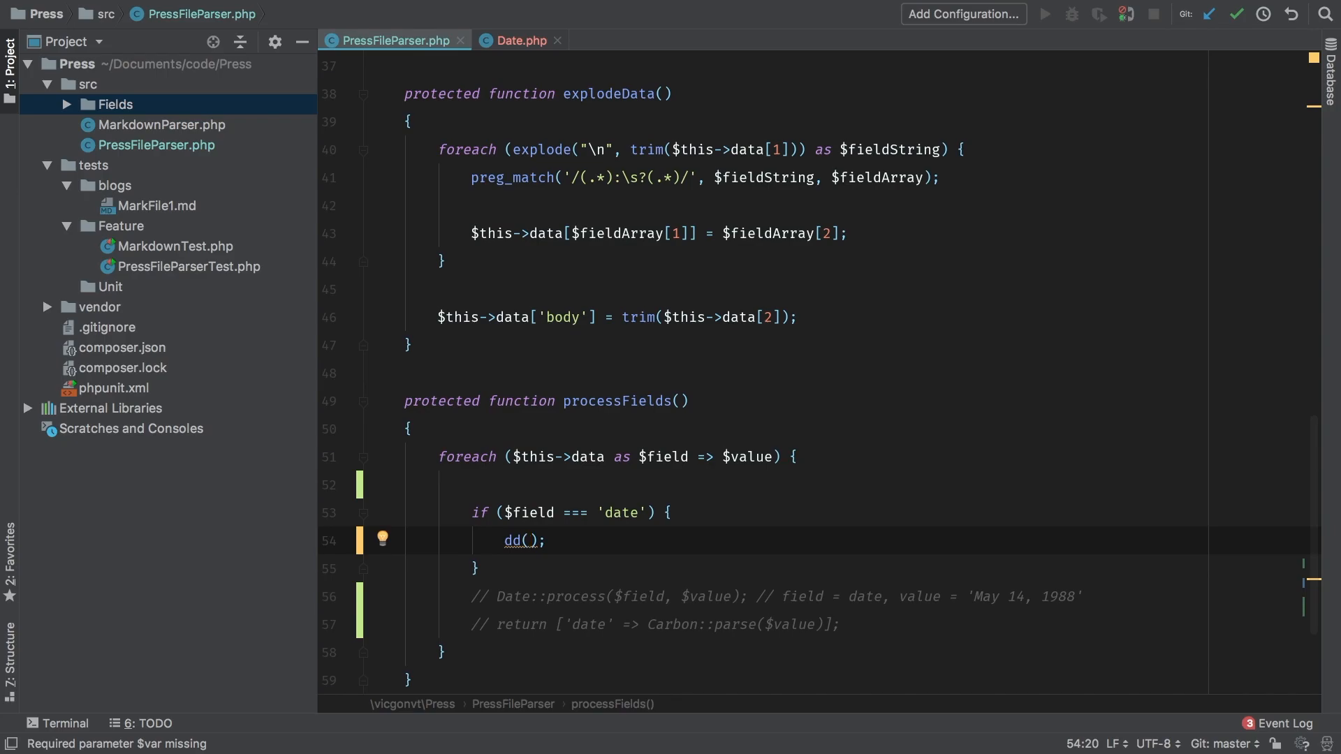
type("'vicgonvt'")
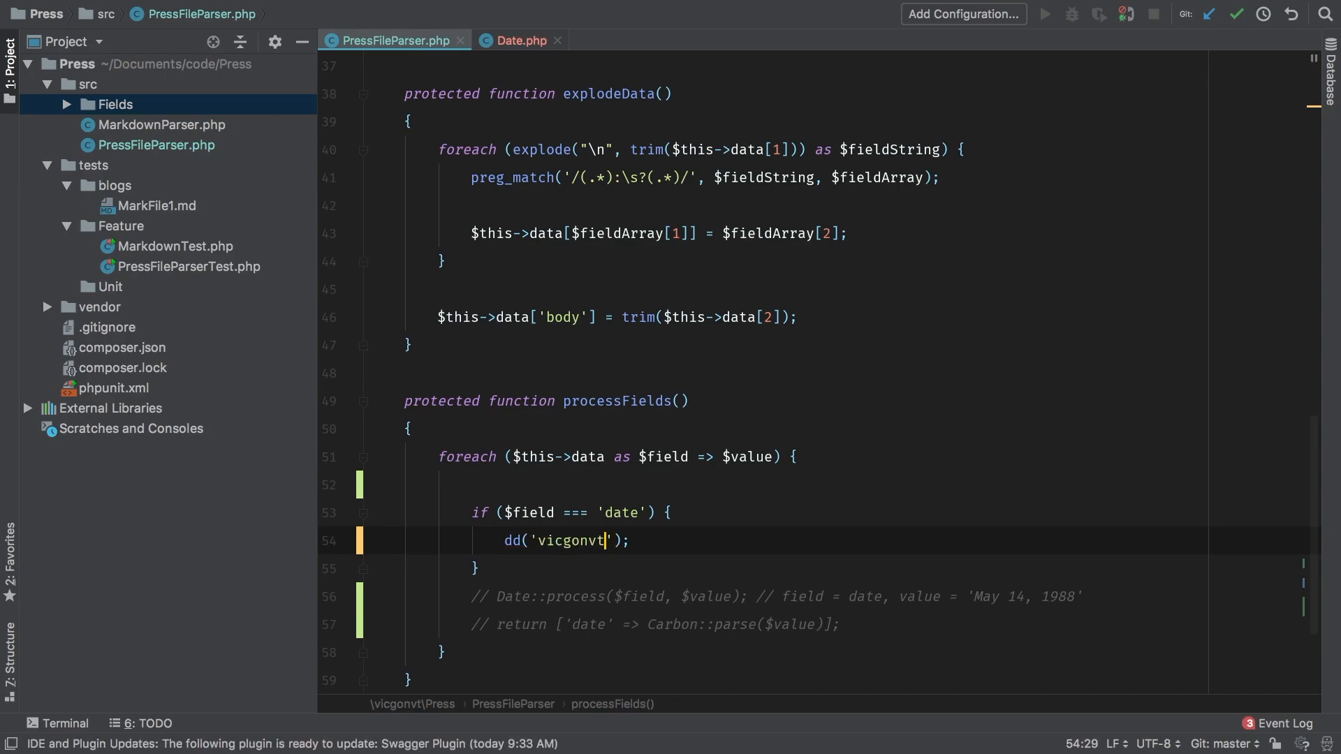
type("\\Pres")
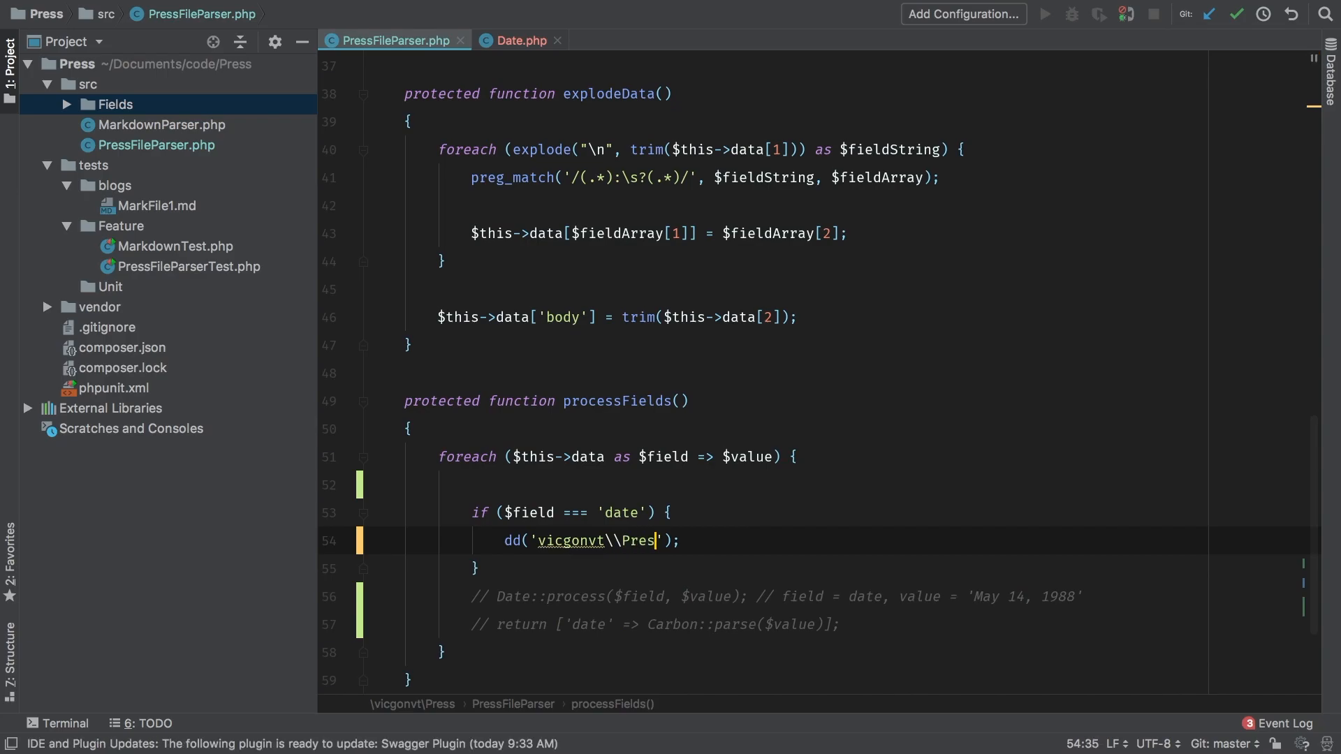
type("\\\\Fields\\\\")
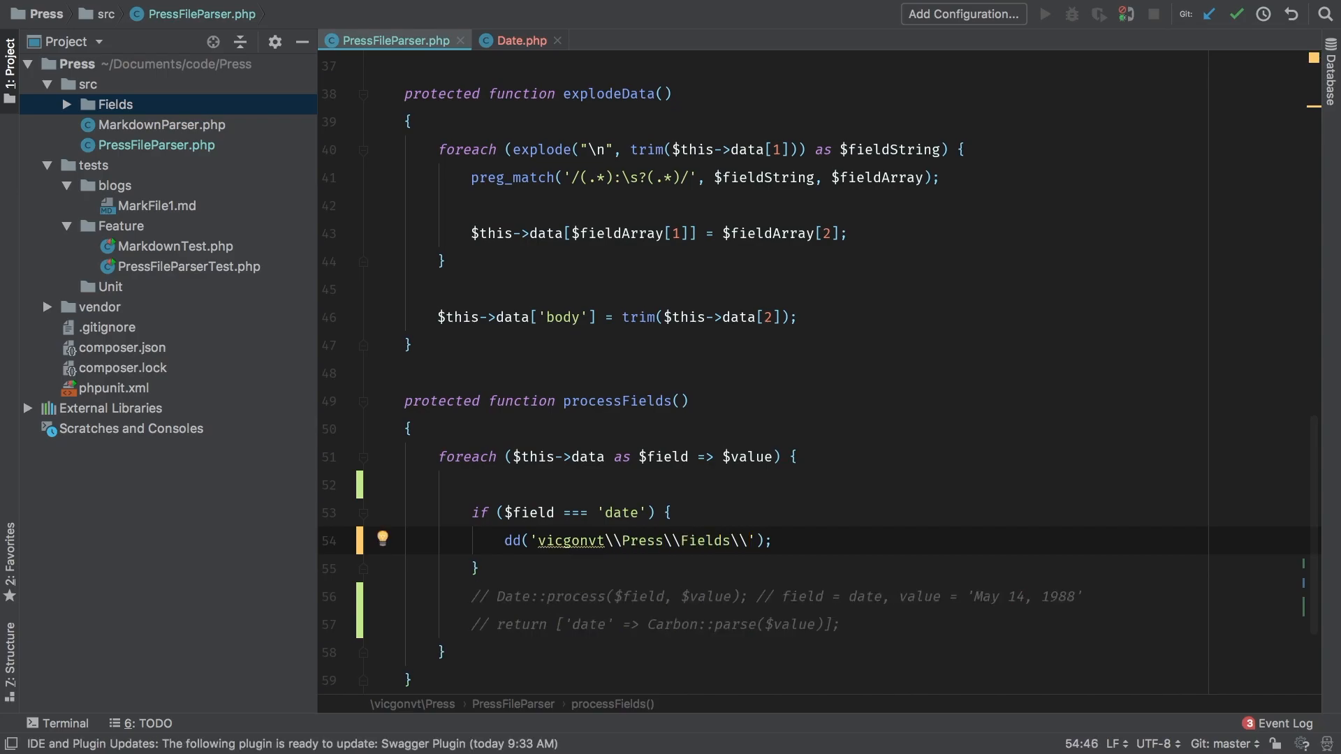
type("Date")
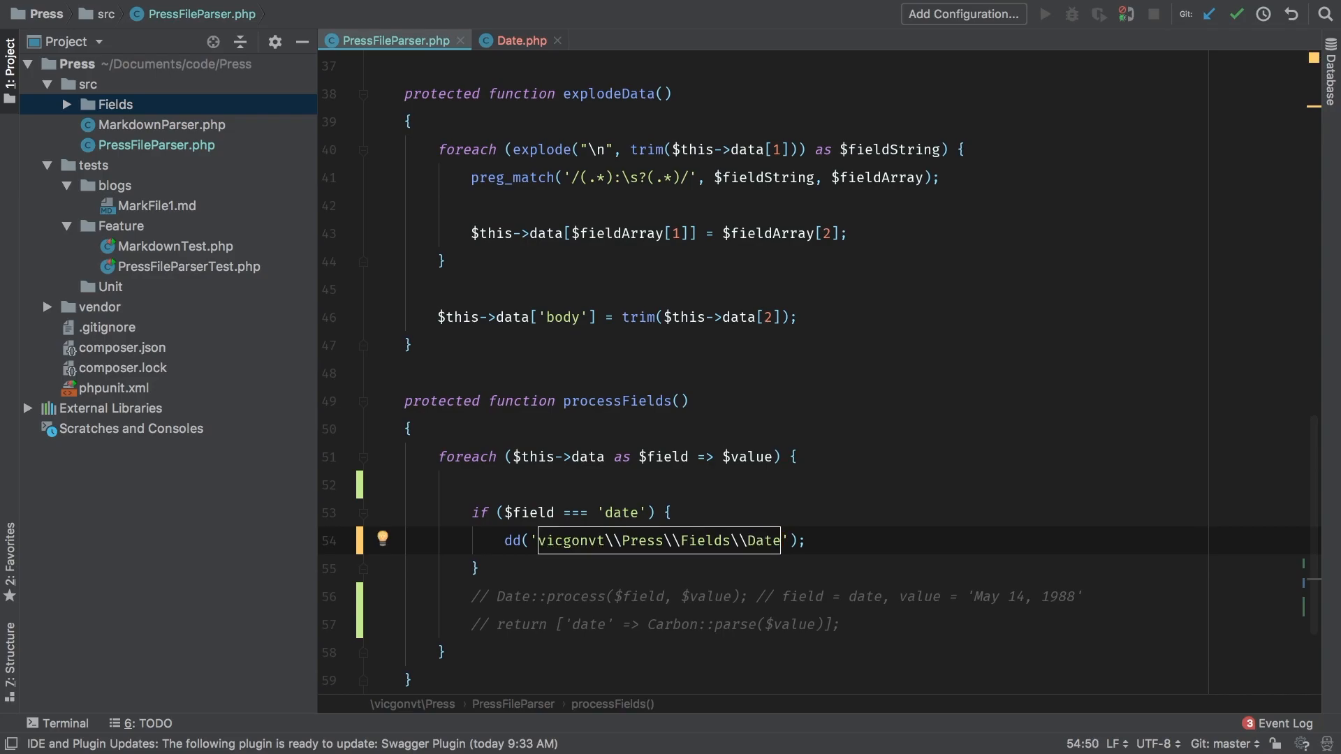
key("Backspace")
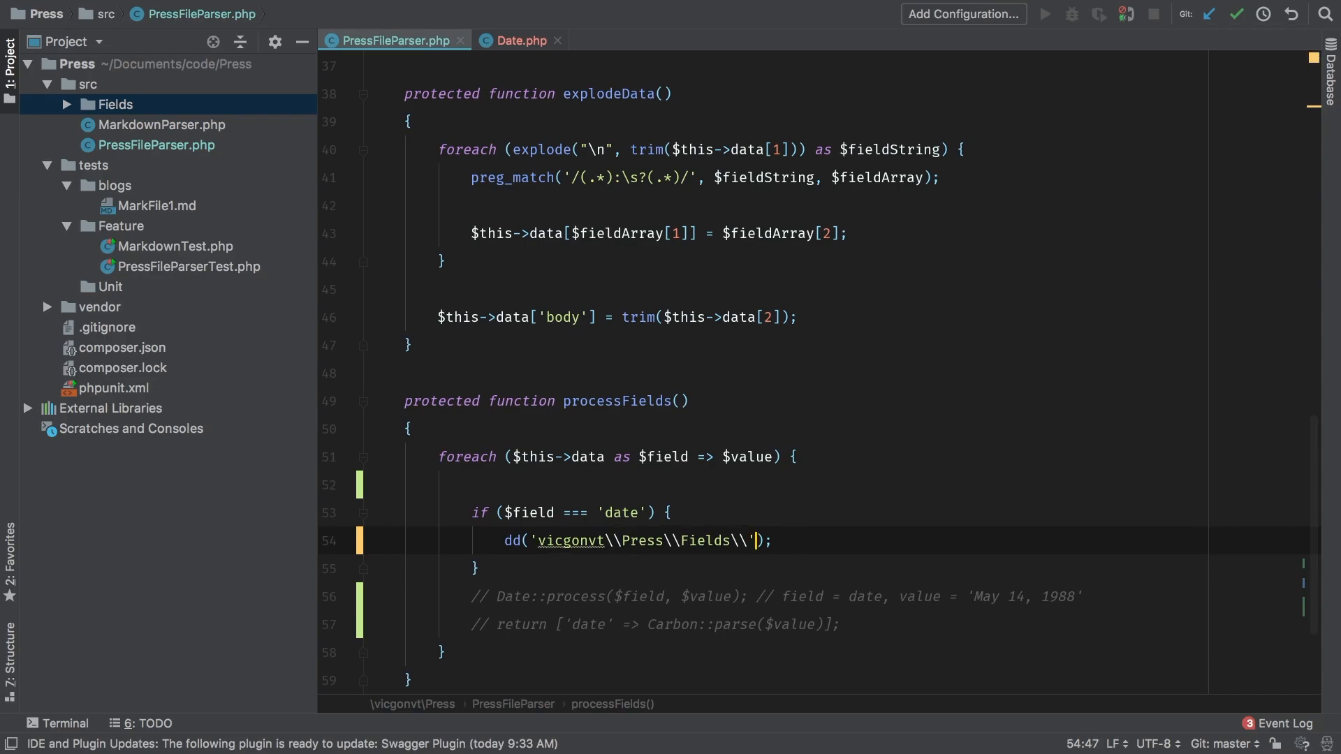
type(".")
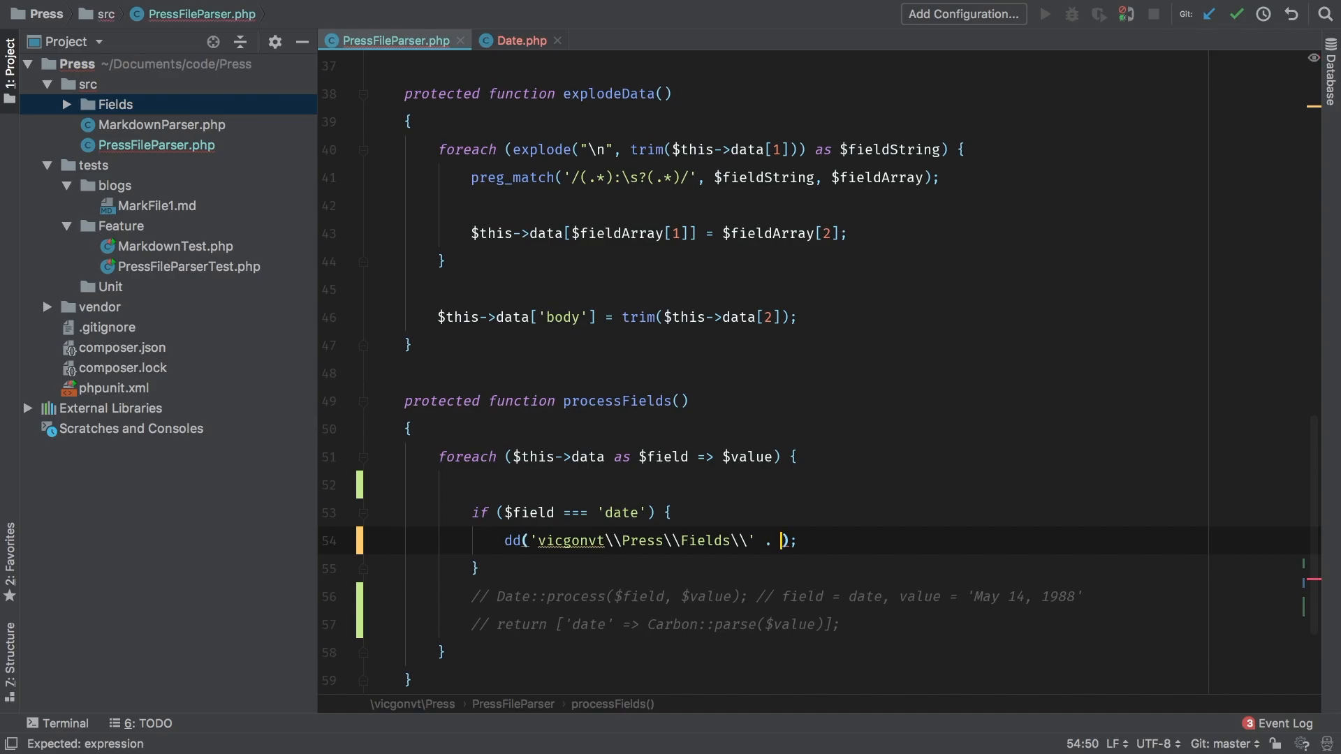
type("$field")
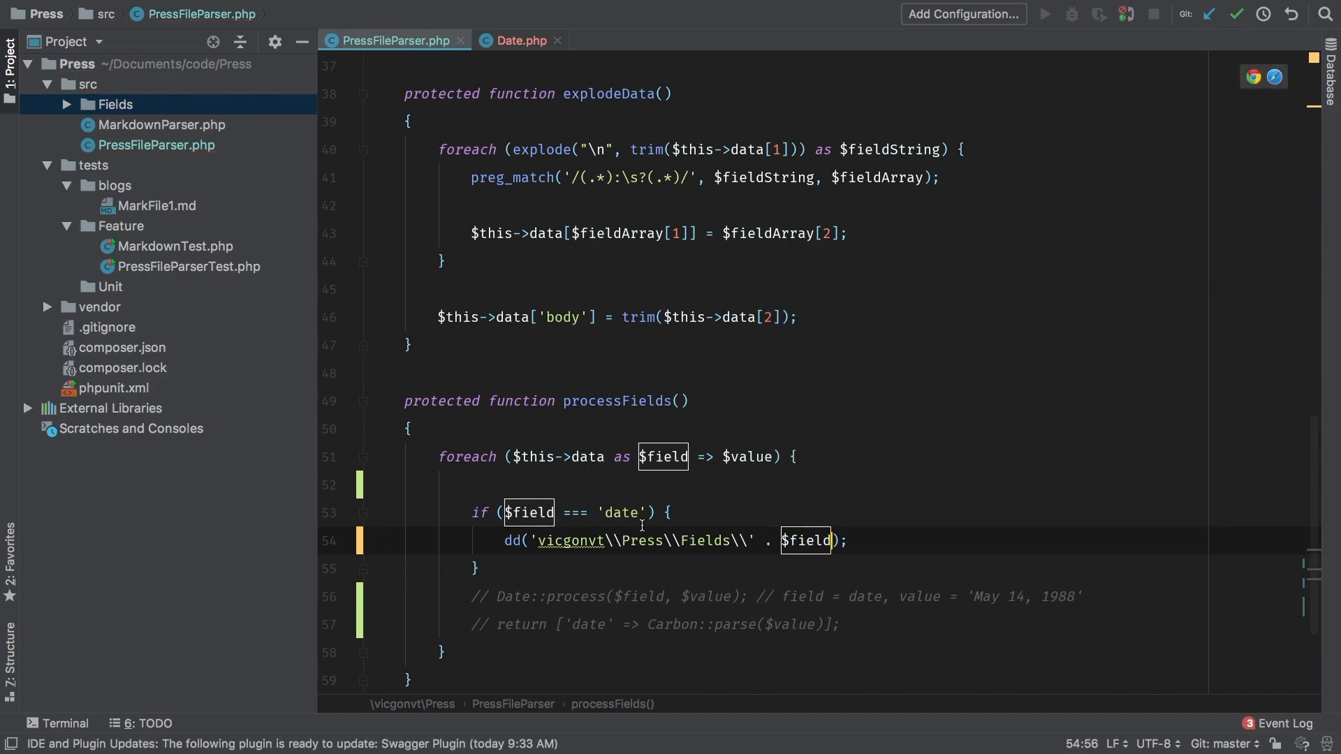
After checking the namespace in Date.php, wrap $field in title_case() in the dump.
left_click(517, 41)
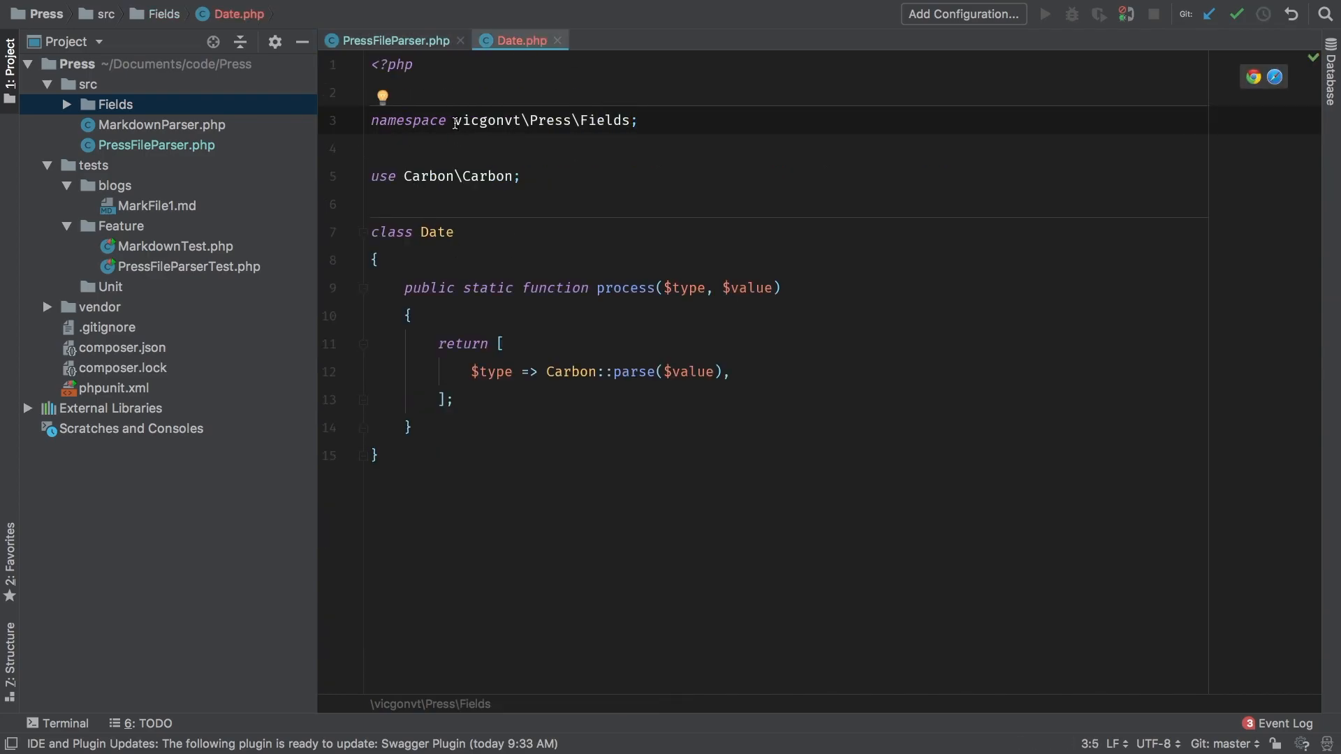
double_click(605, 120)
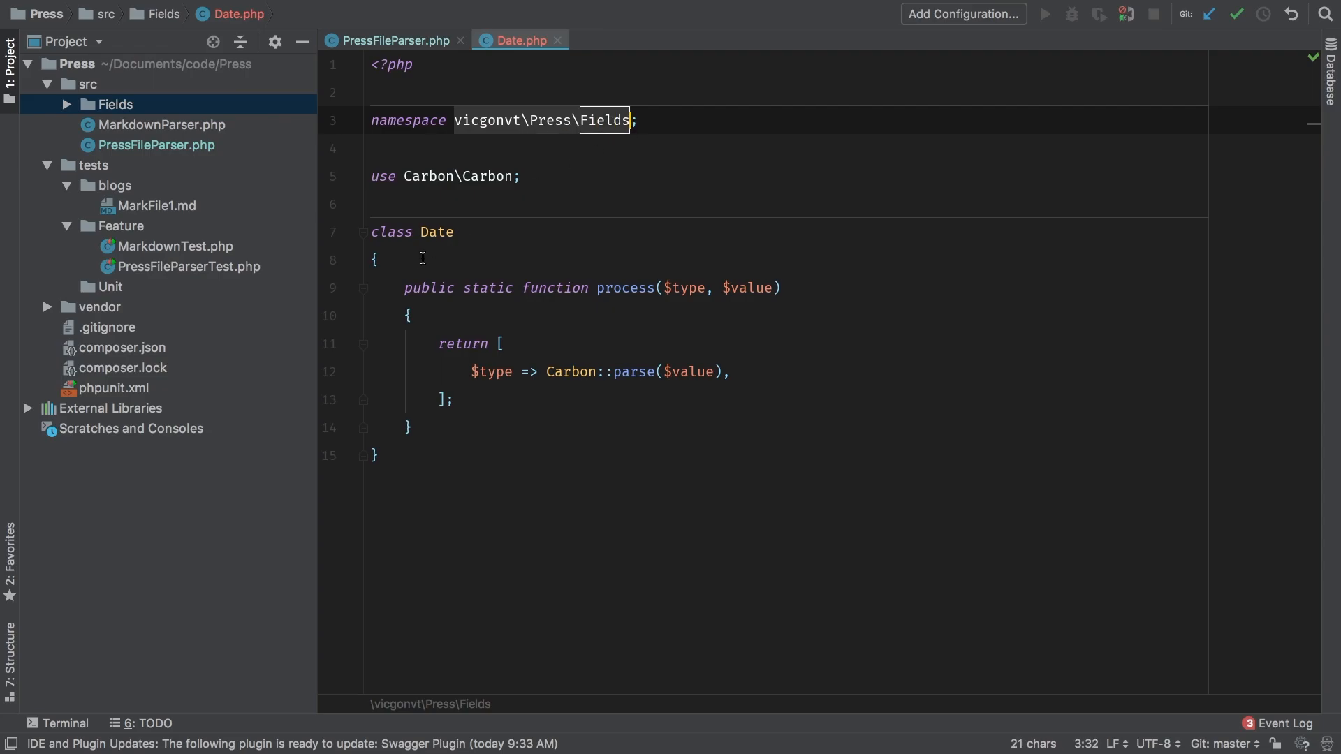
left_click(392, 41)
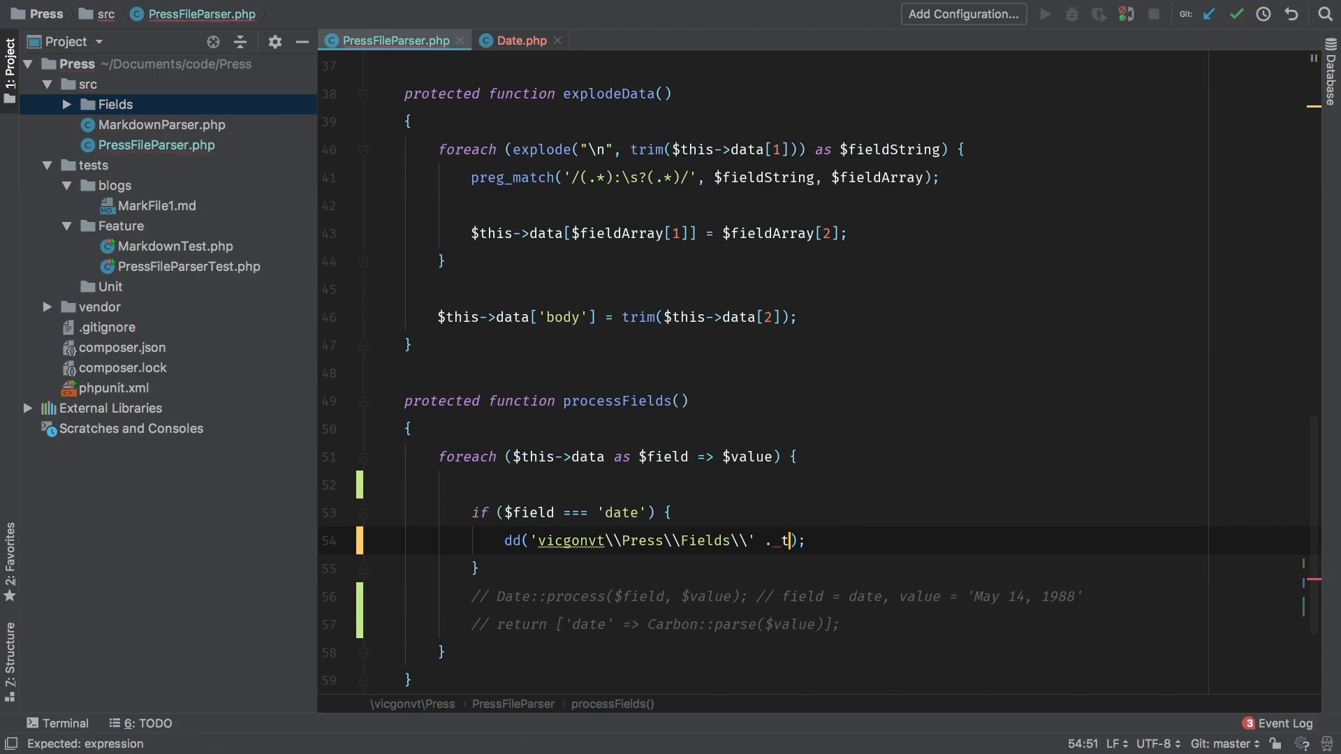
type("title_case(")
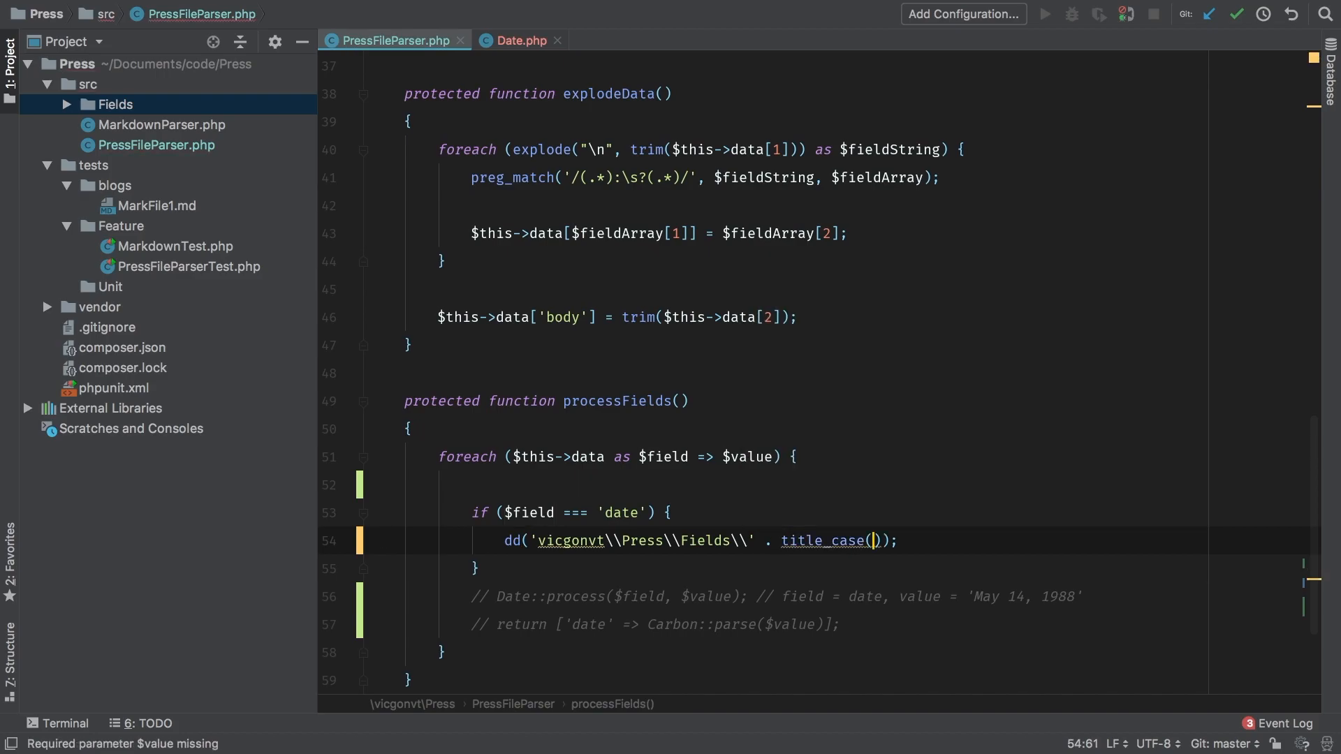
type("$field")
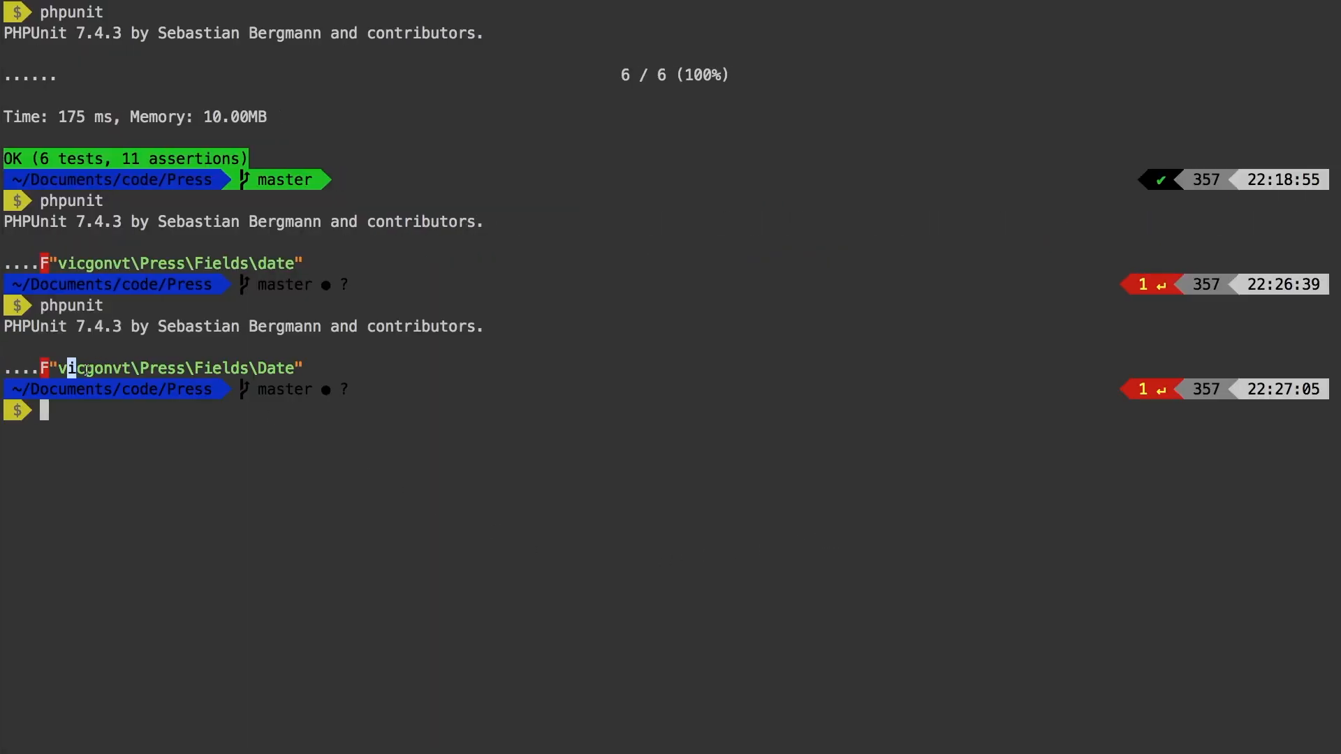
Highlight the dumped class name vicgonvt\Press\Fields\Date in the phpunit output.
left_click_drag(67, 368, 293, 367)
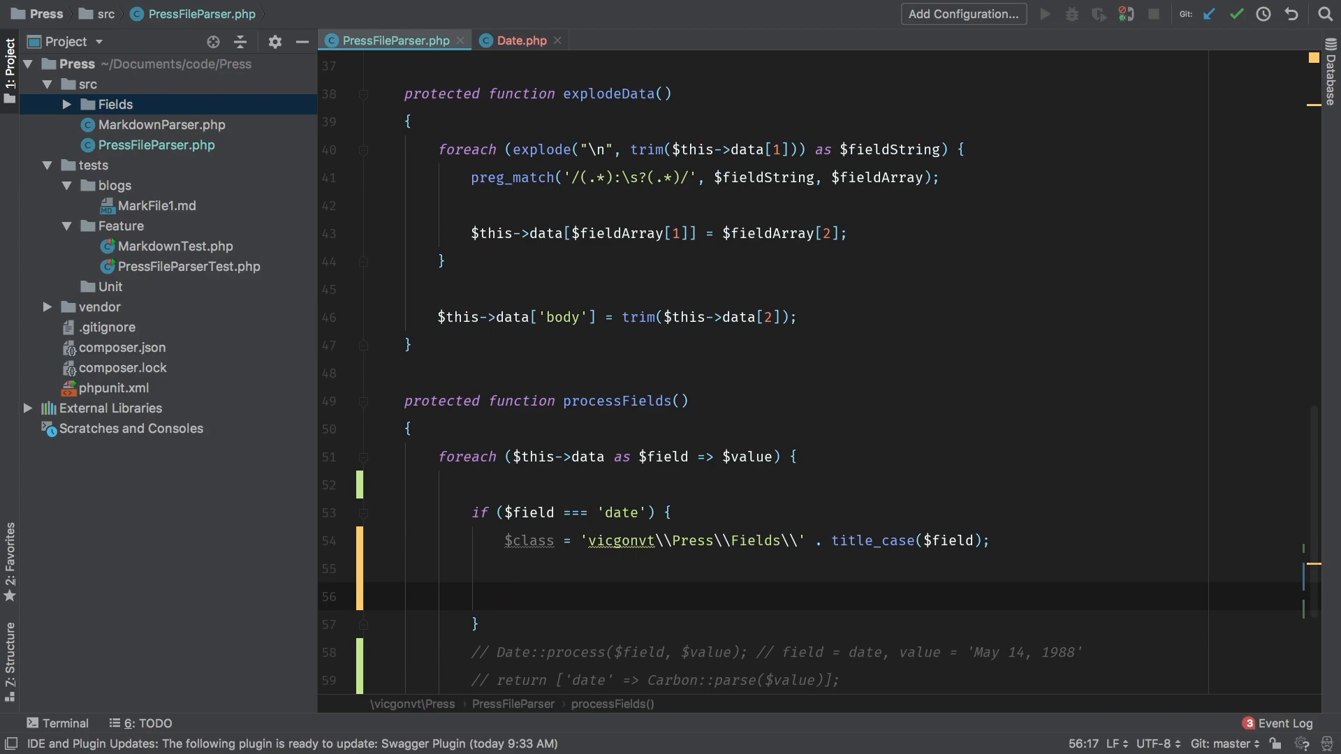
Add if (class_exists($class) && method_exists($class, 'process')) { around the field handling.
type("if")
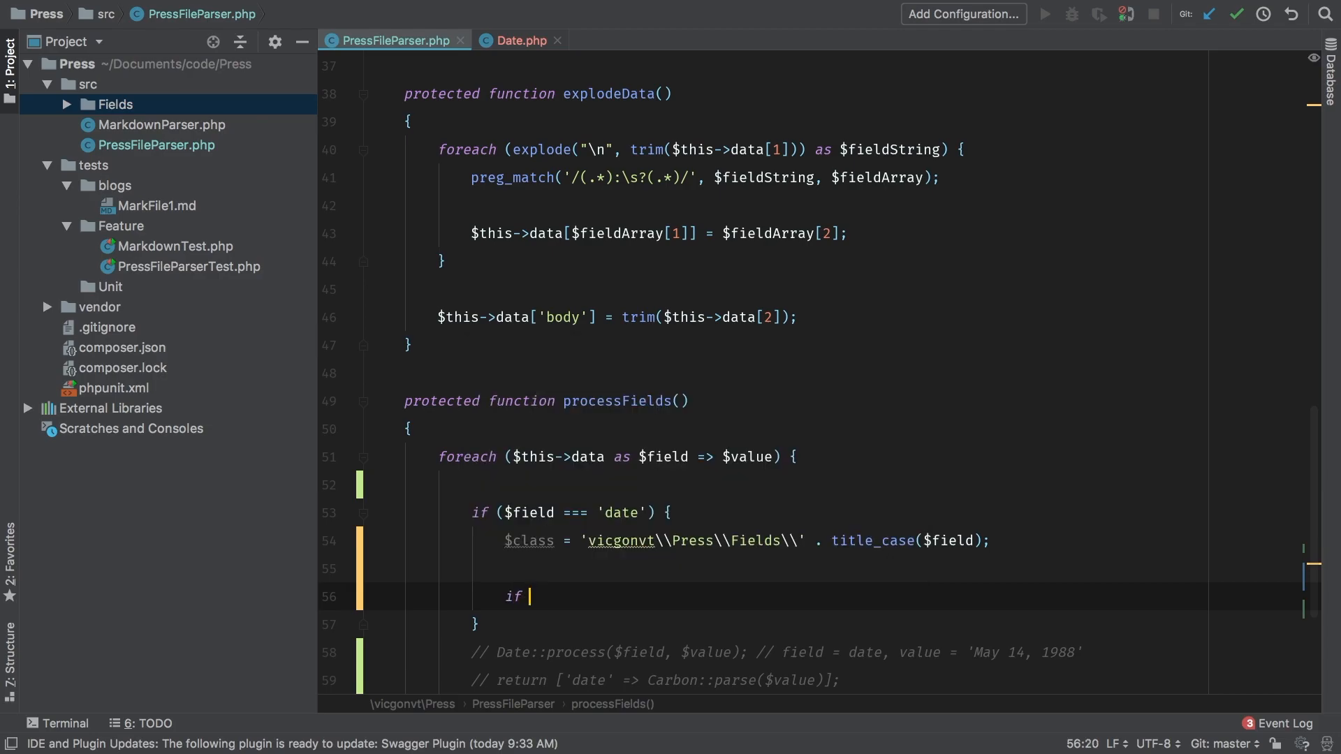
type("(class_")
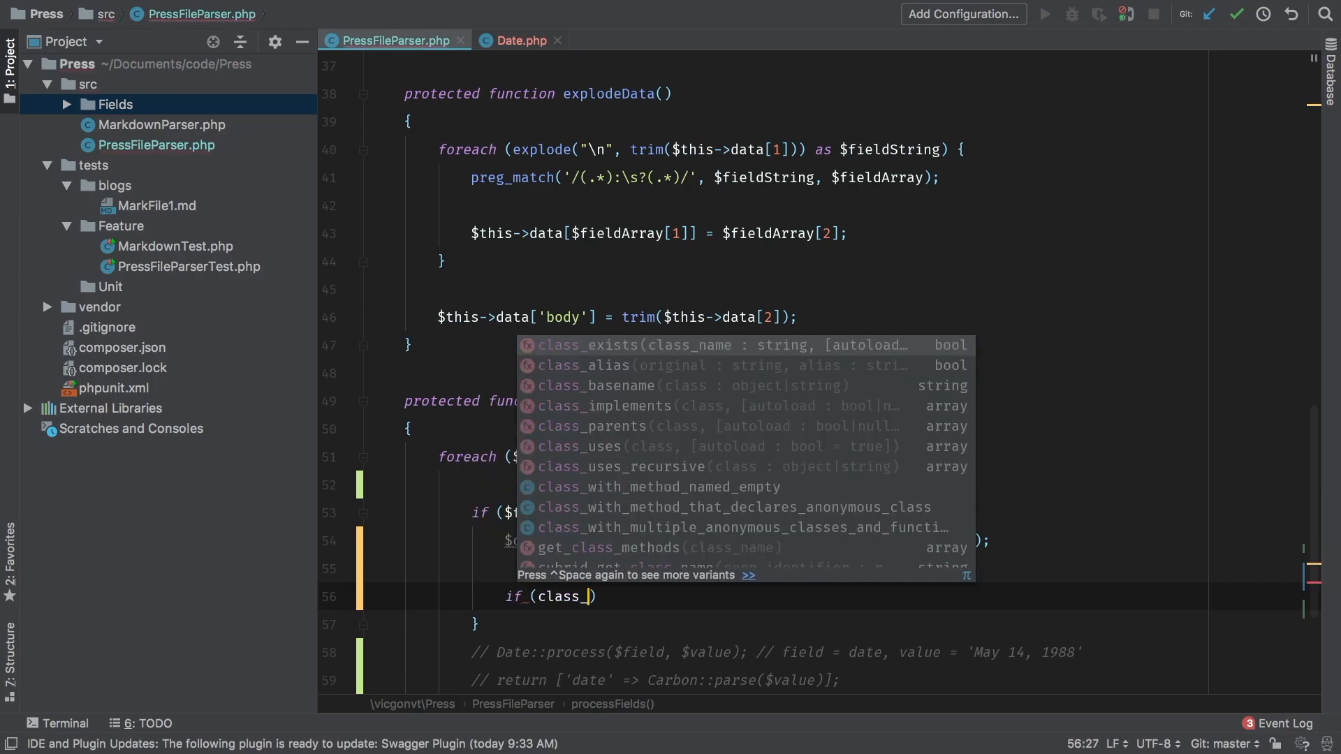
key("Enter")
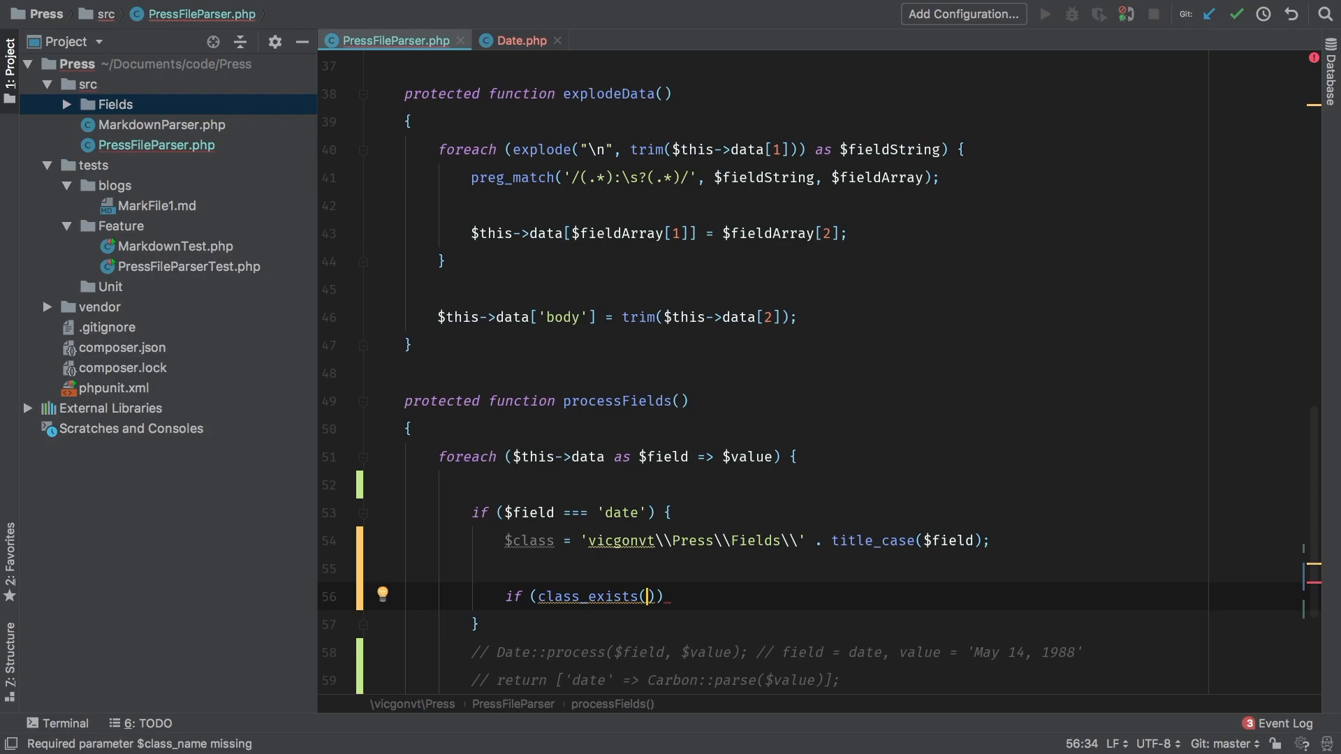
type("$class")
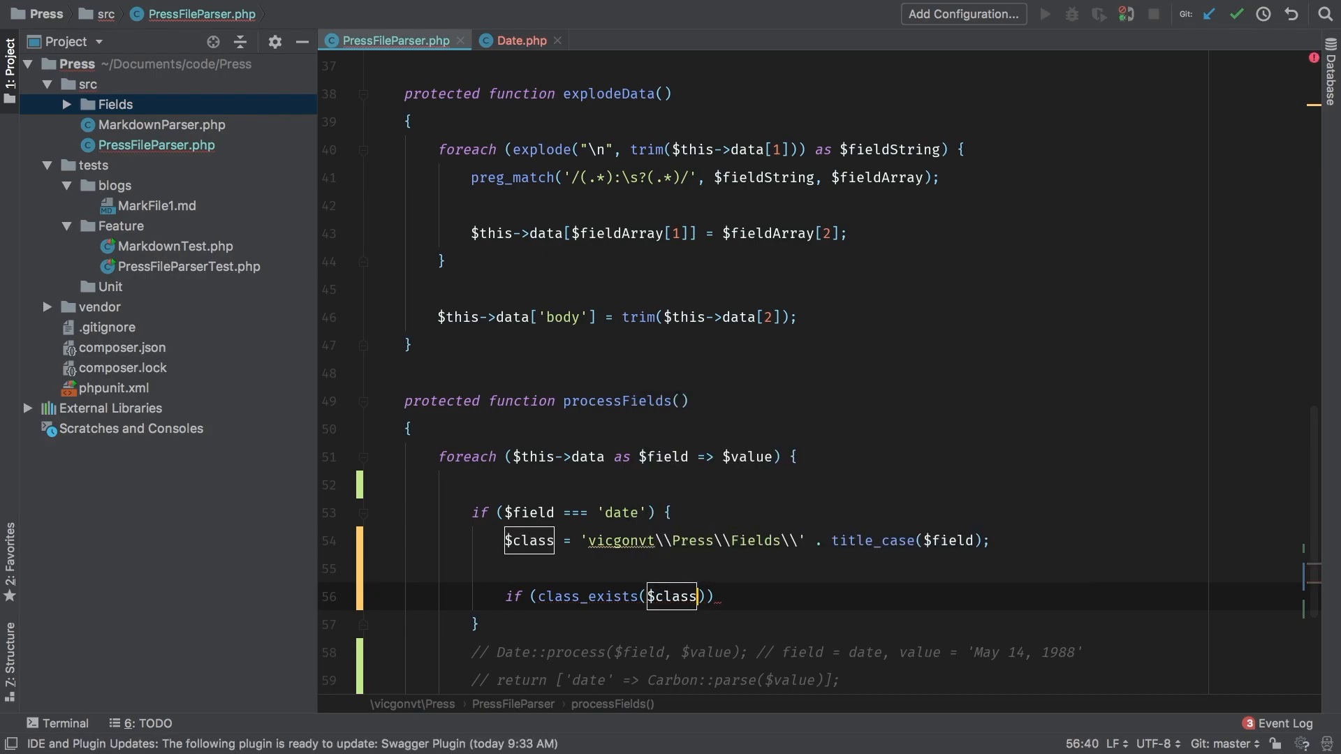
type("&& method_exists($class")
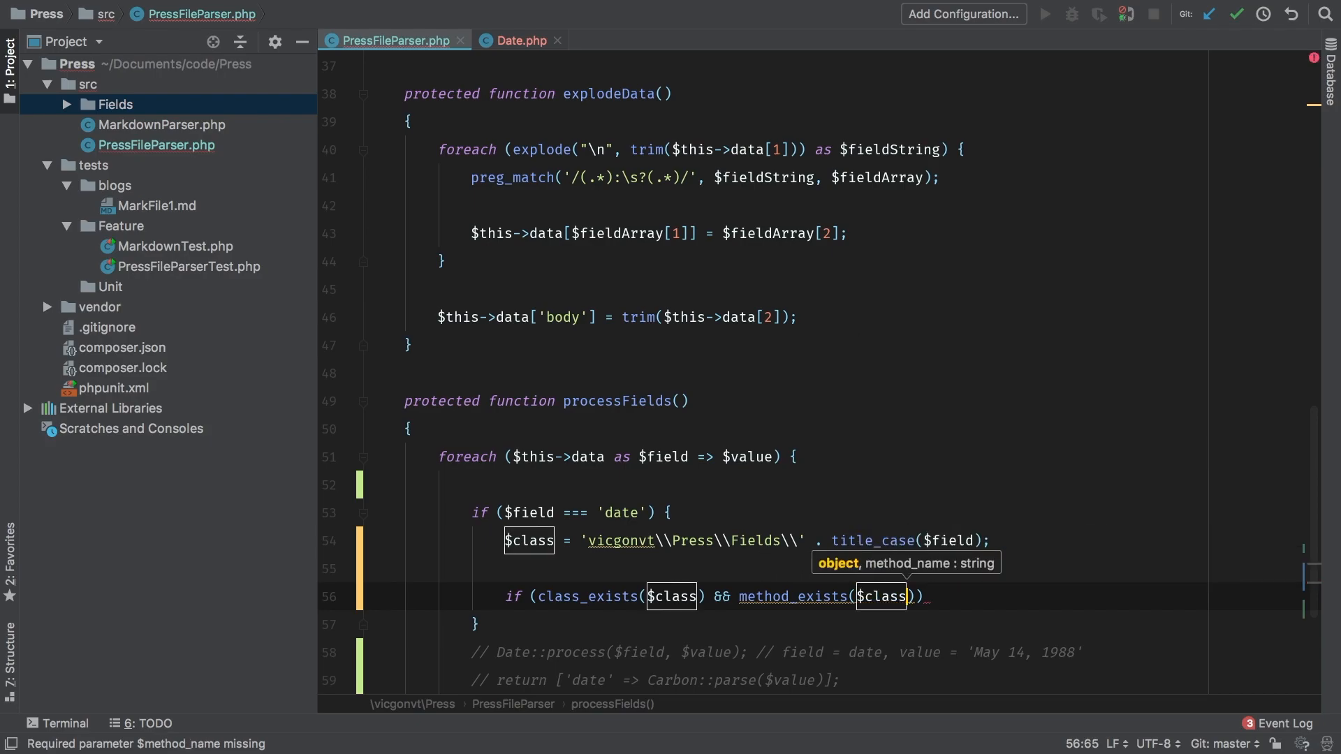
type("'pro")
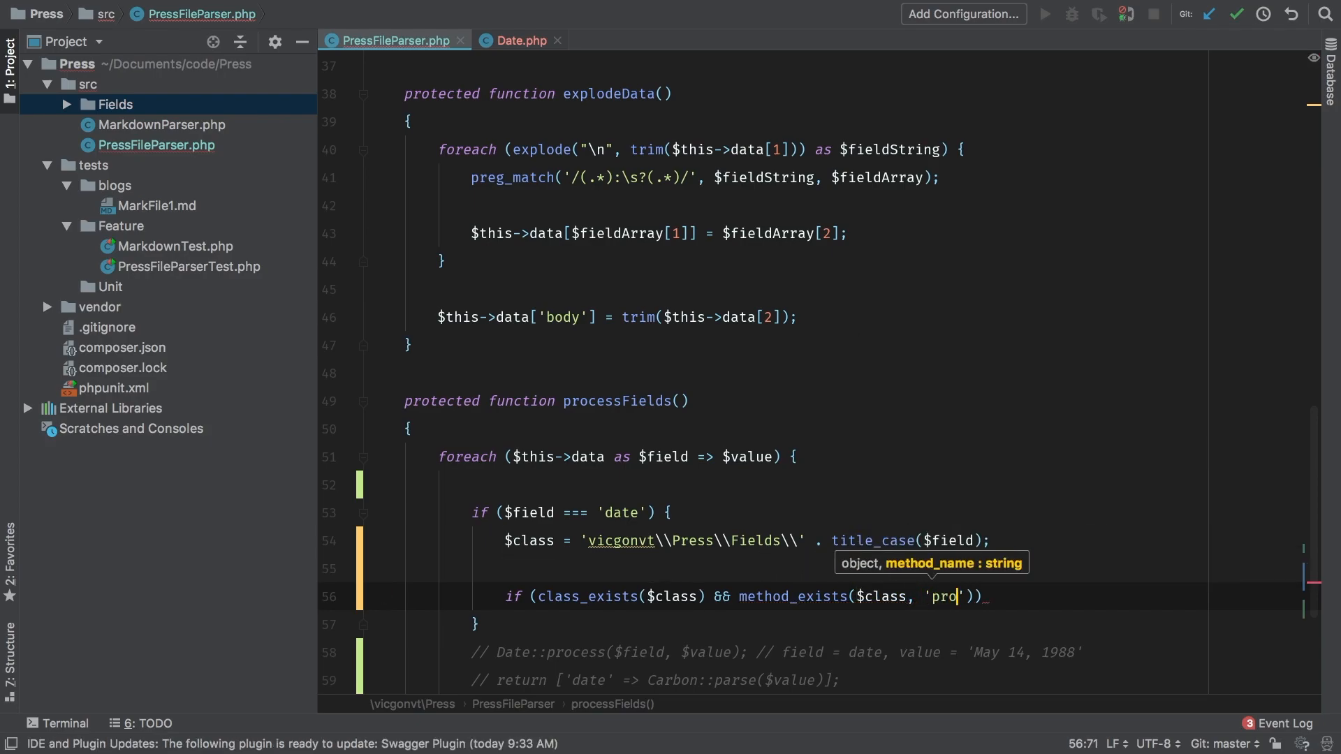
type("cess')) {")
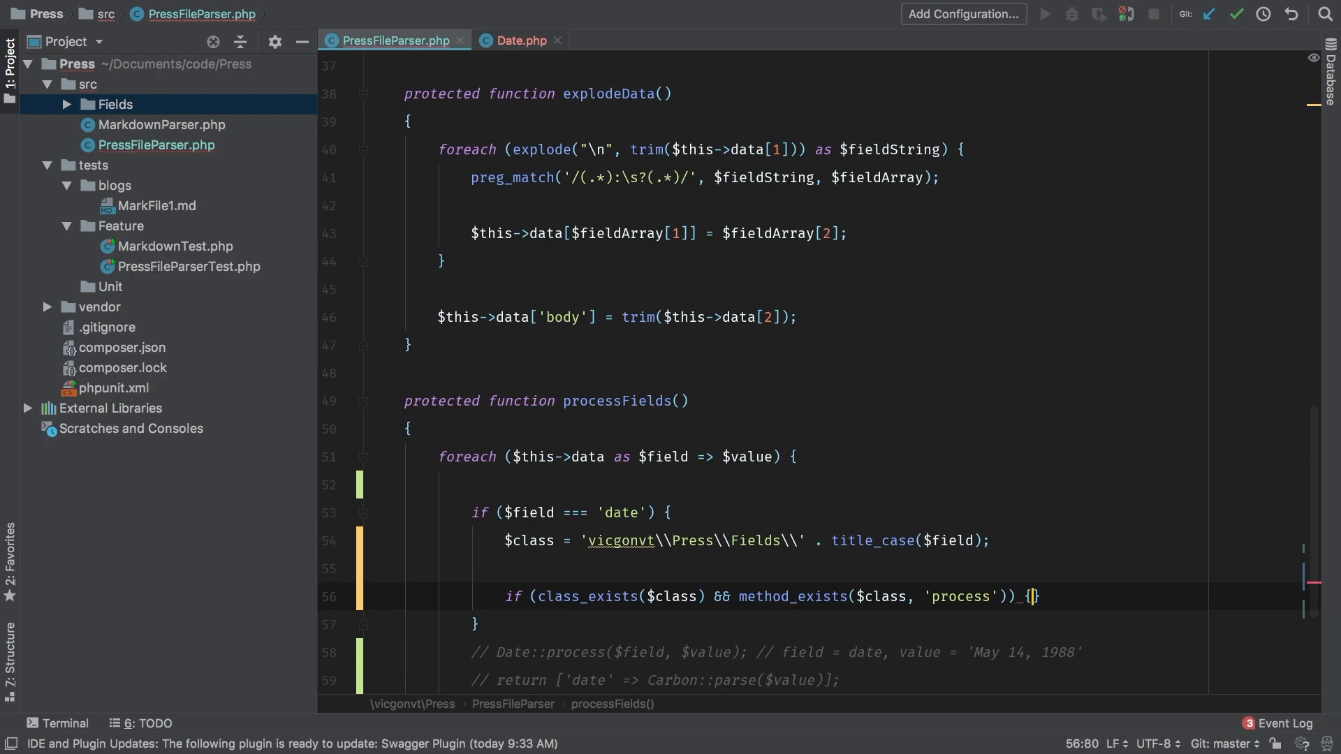
Inside the check, call $class::process($field, $value) and start a dd() of it, glancing at Date.php.
key("enter")
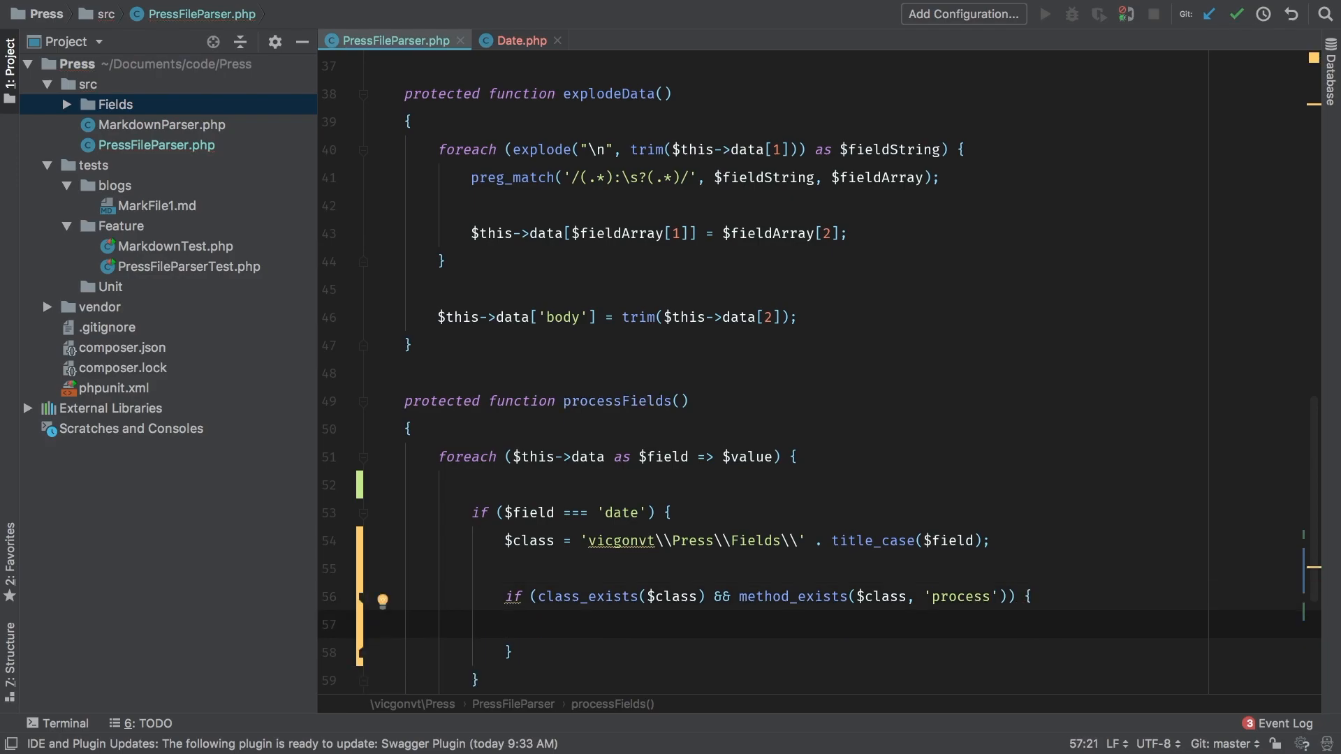
type("$cla")
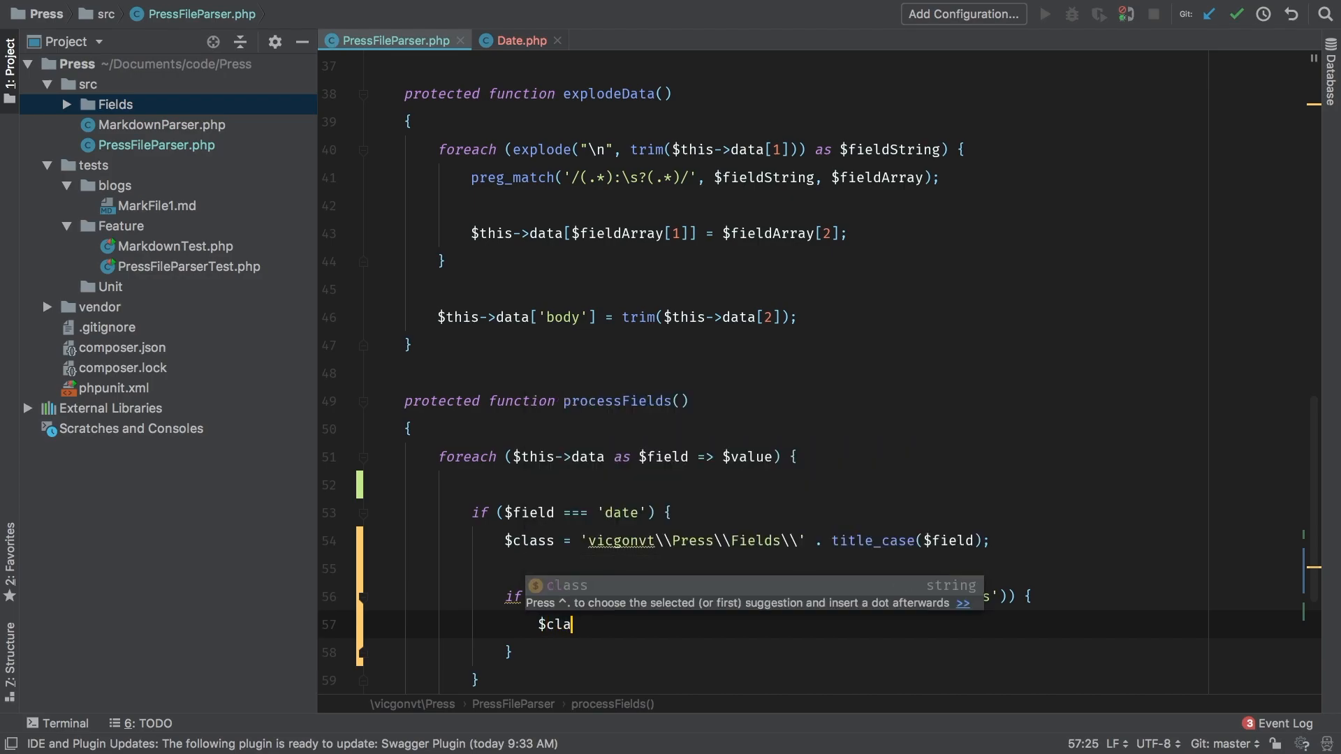
type("ss::pr")
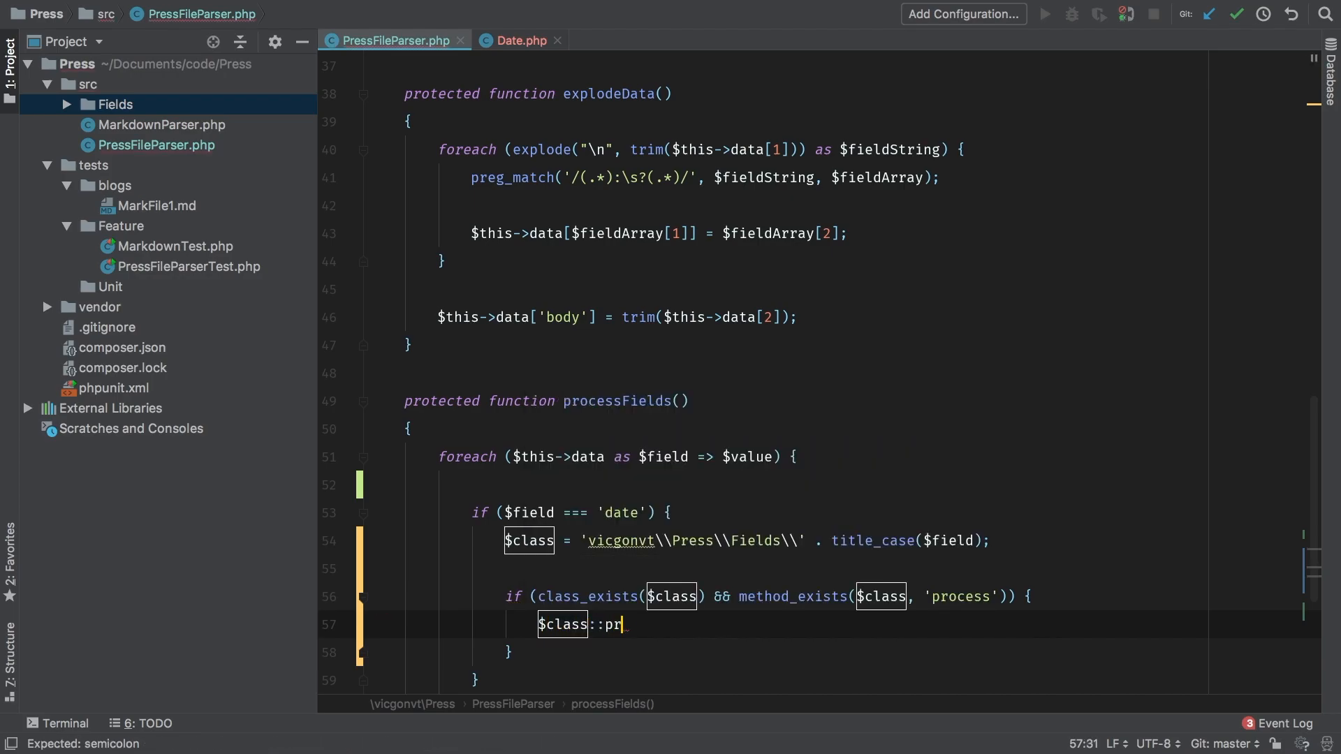
type("ocess()")
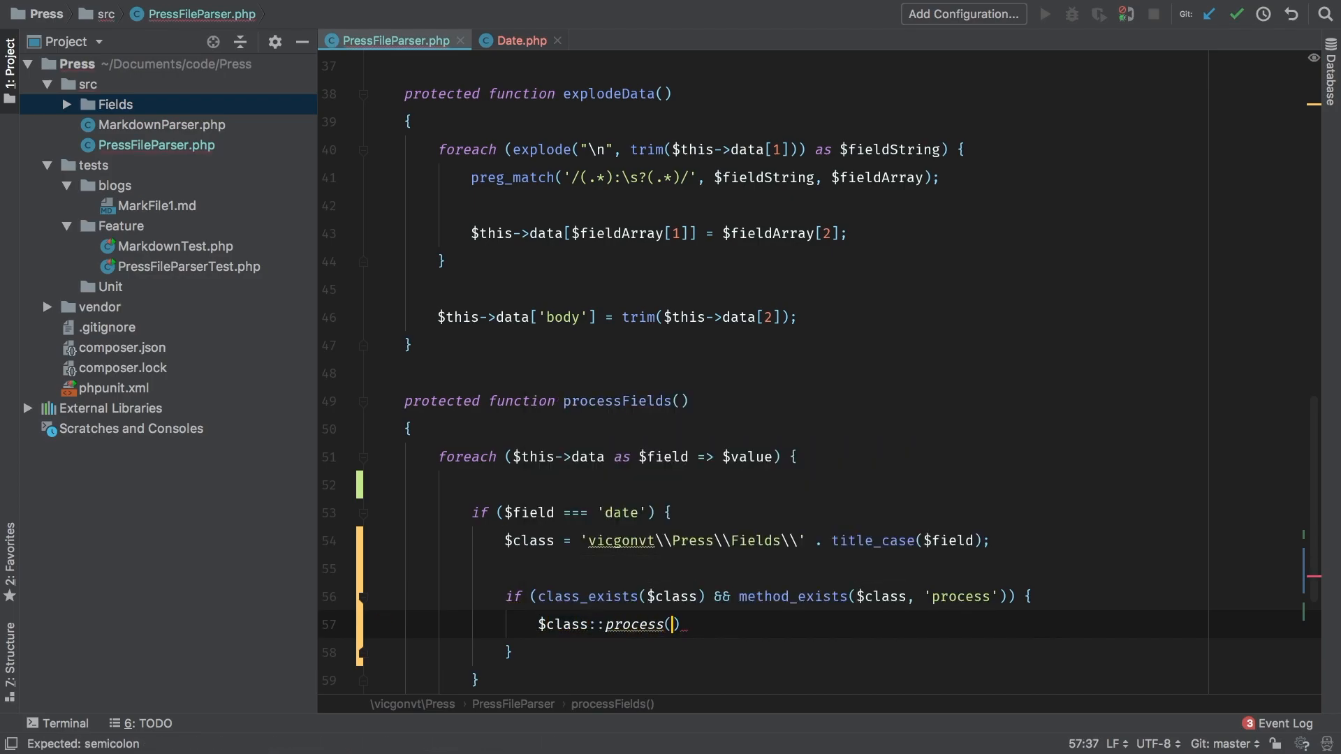
type("$field")
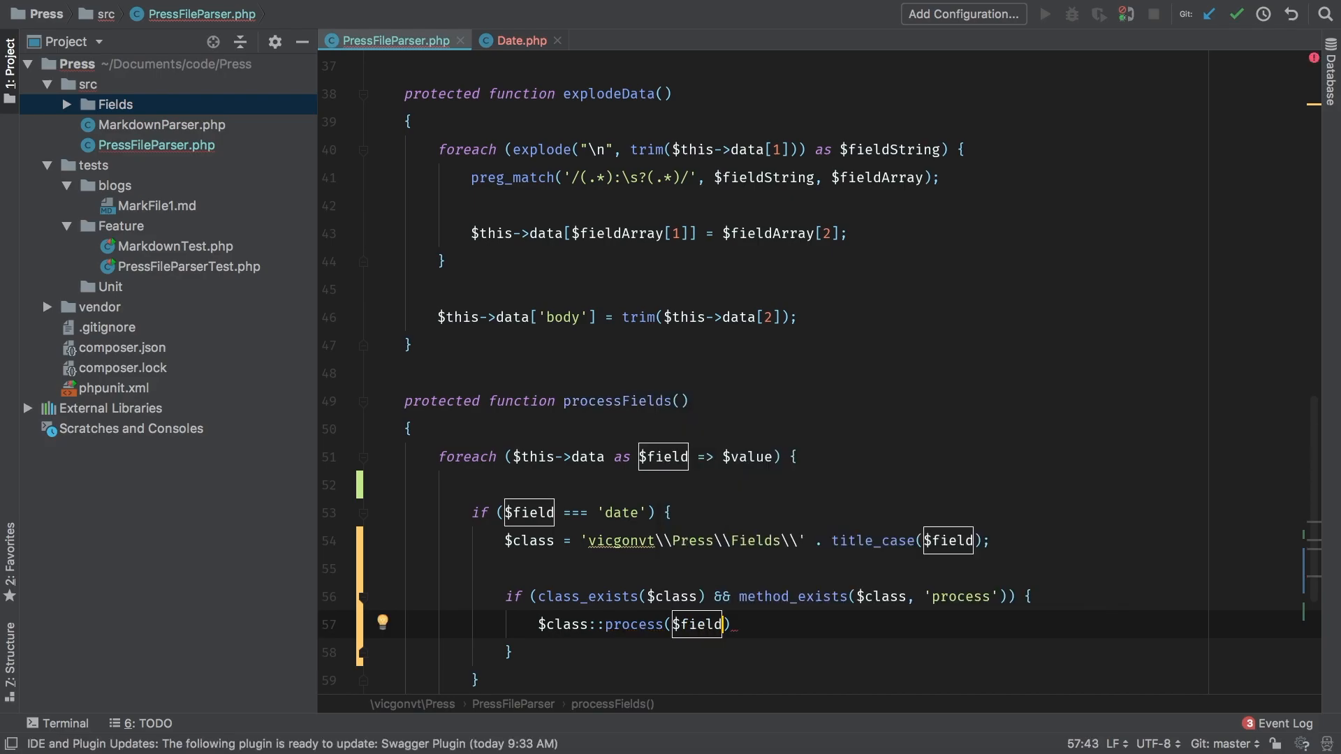
type(", $value")
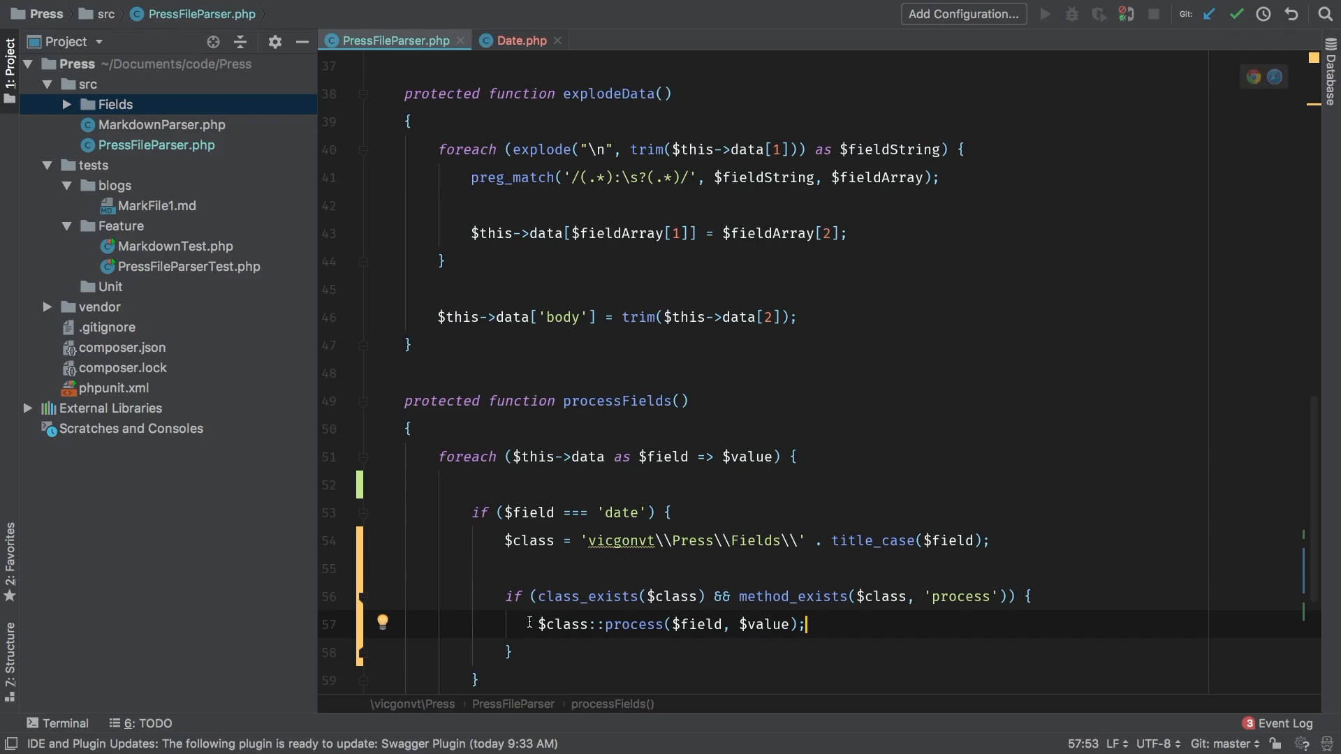
type("dd(")
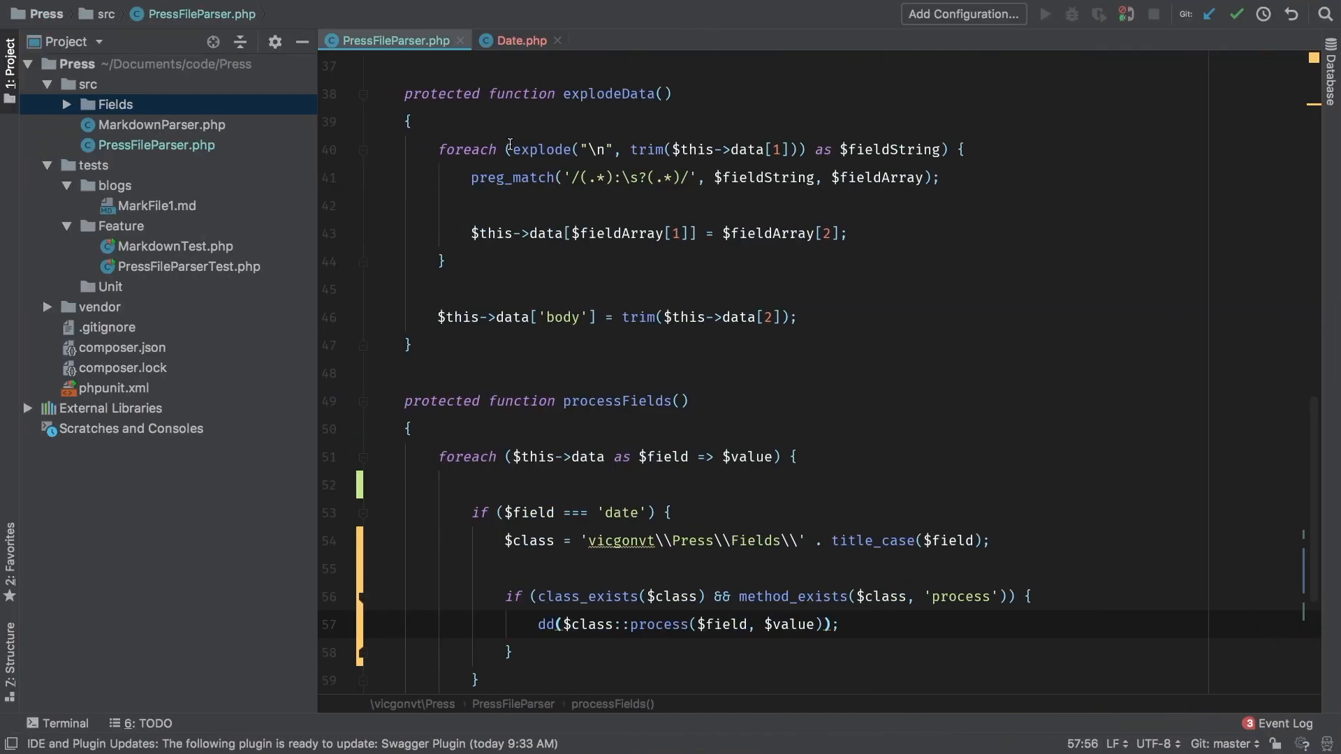
left_click(519, 41)
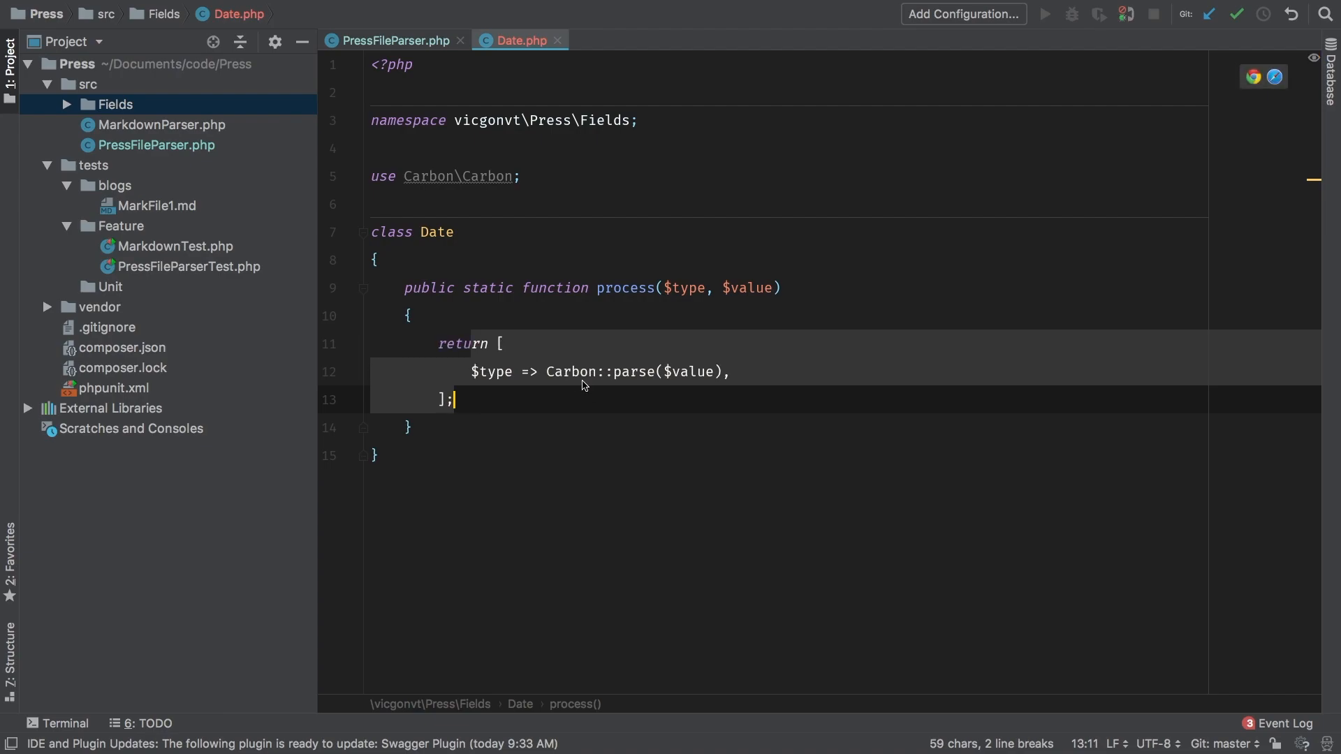
left_click(391, 41)
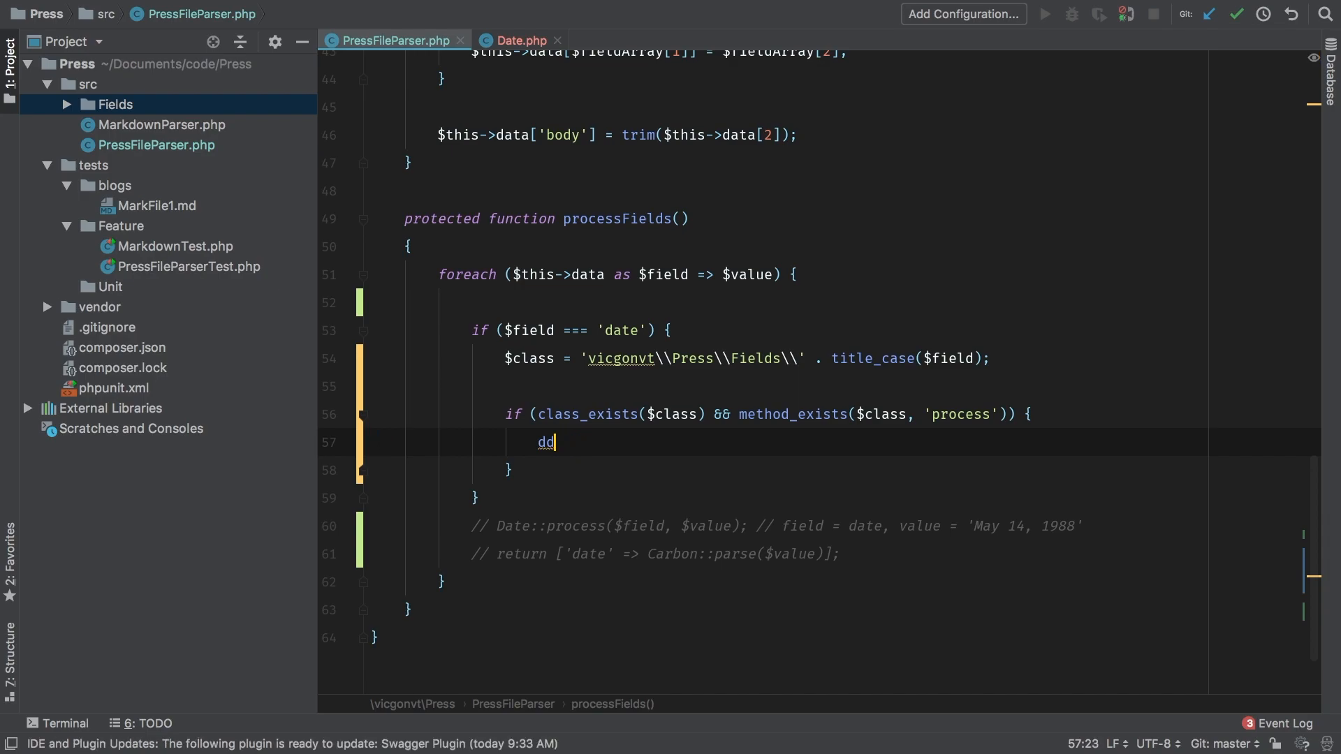
Replace the dd with $this->data = array_merge($this->data, $class::process($field, $value)).
key("Backspace")
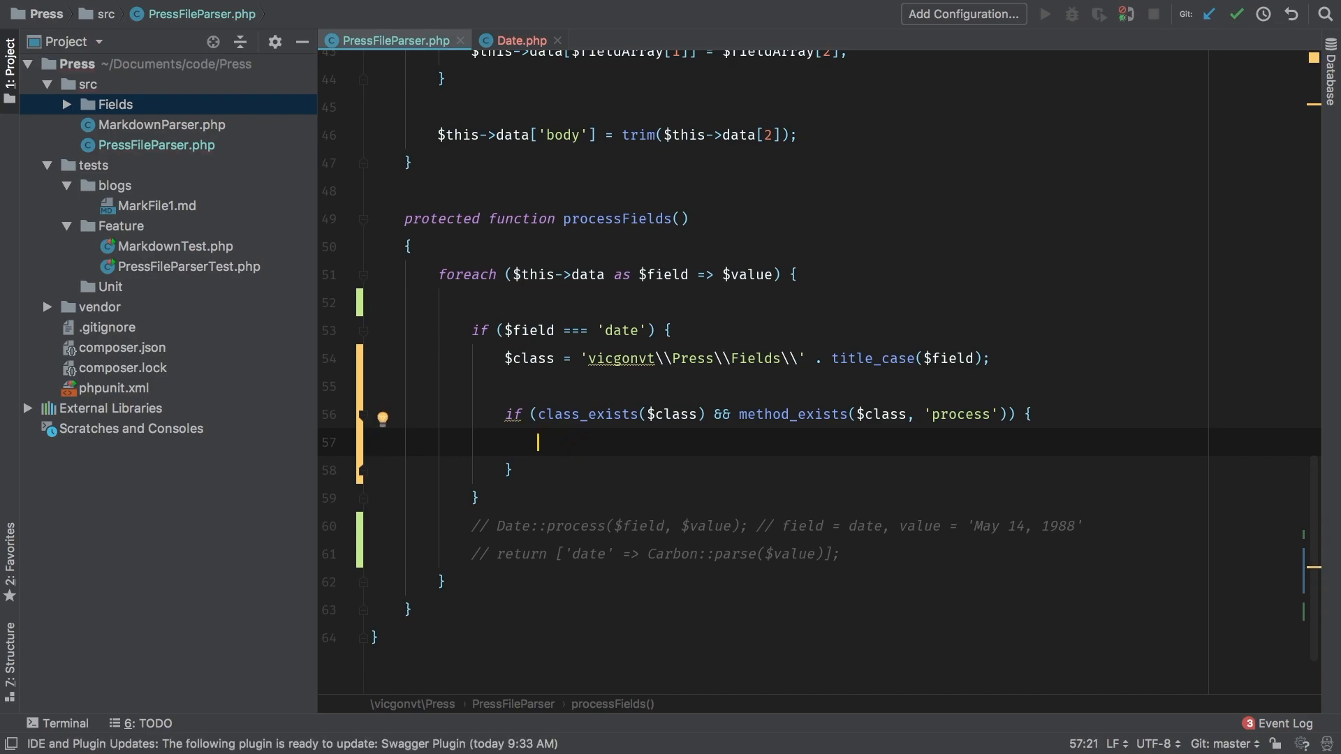
type("$this->")
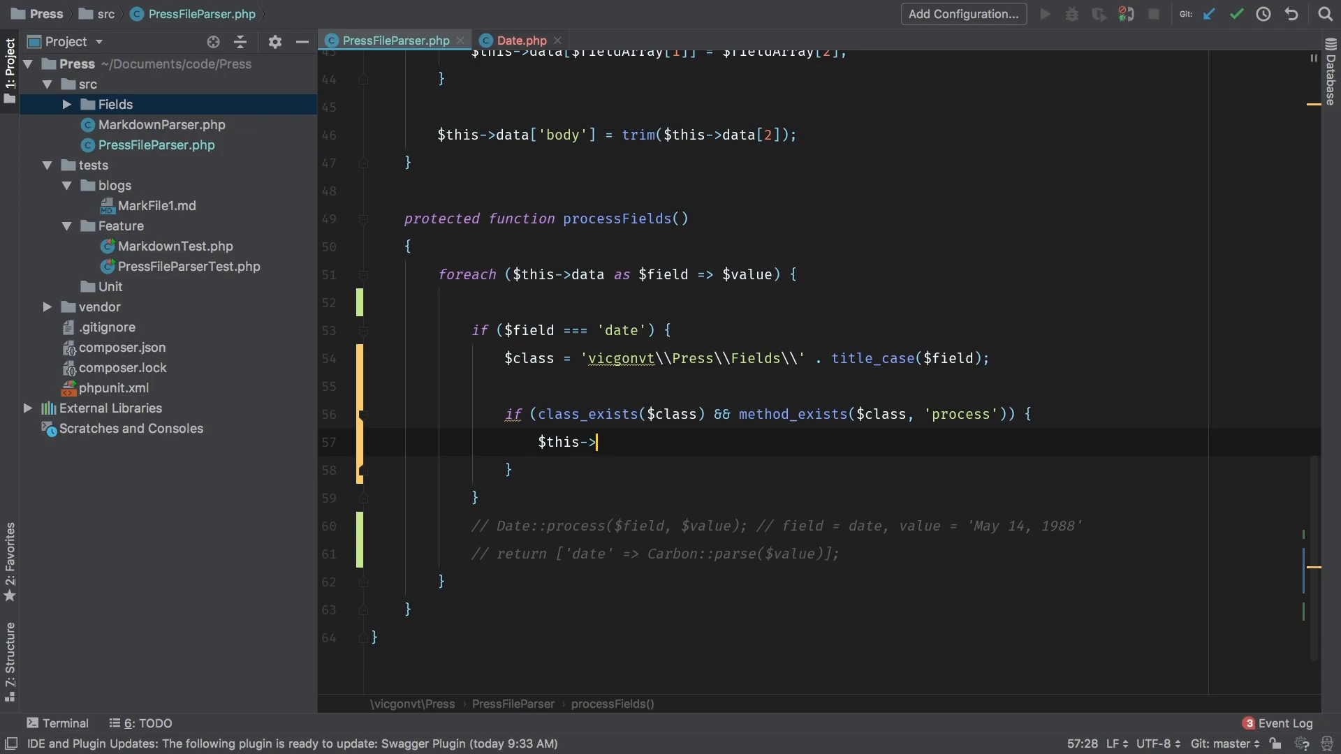
type("data")
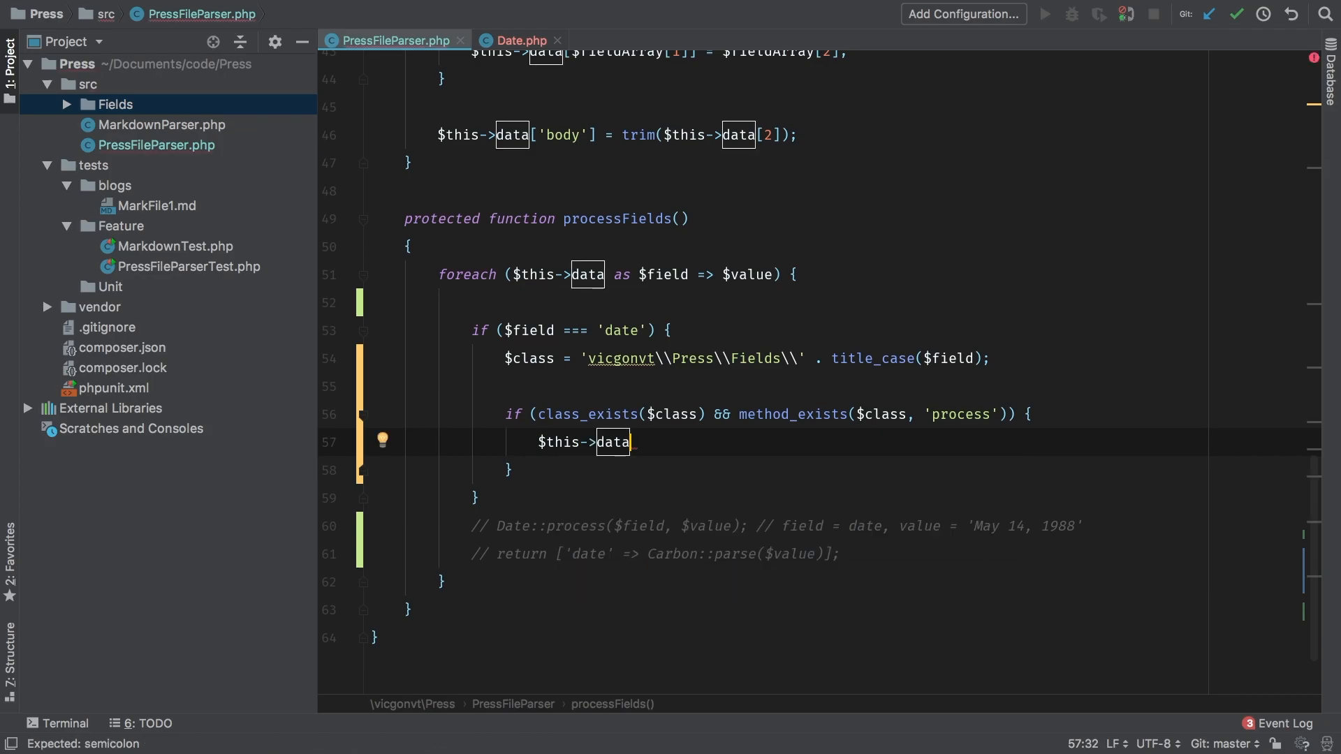
type("=")
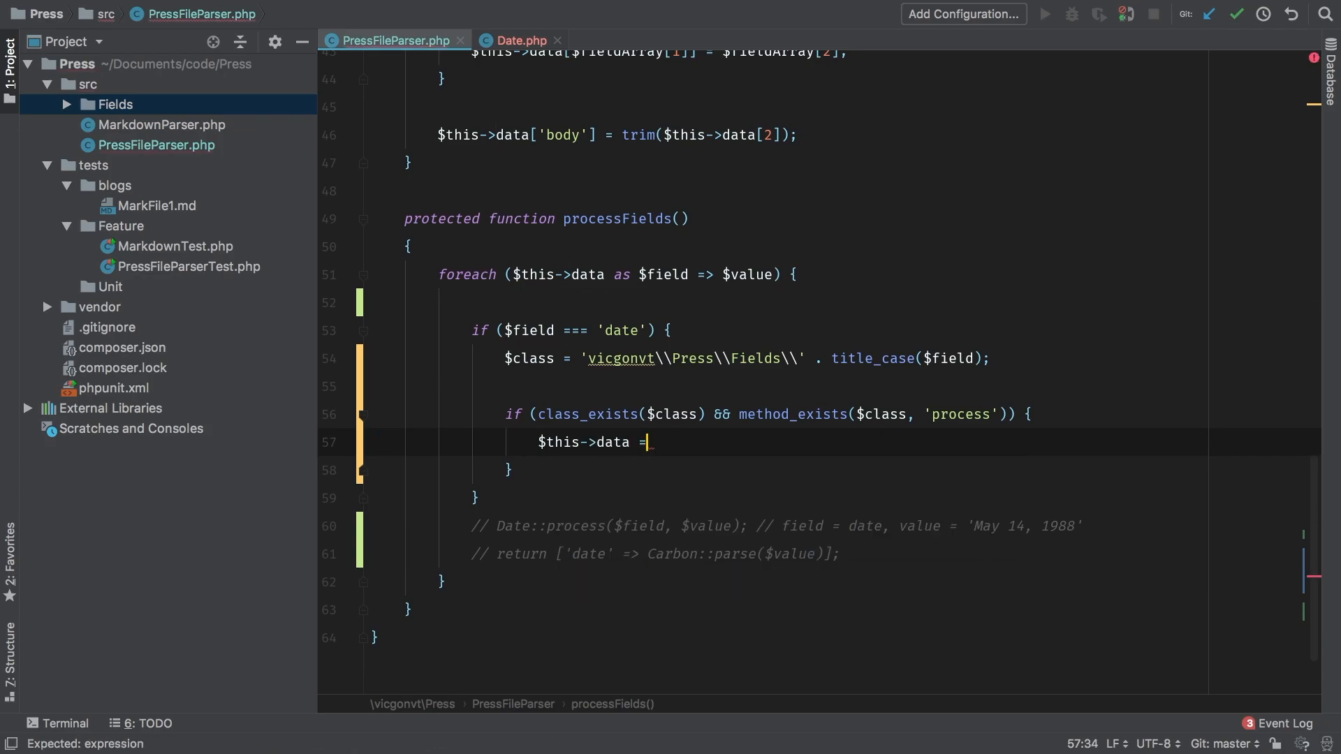
type("array_merge()")
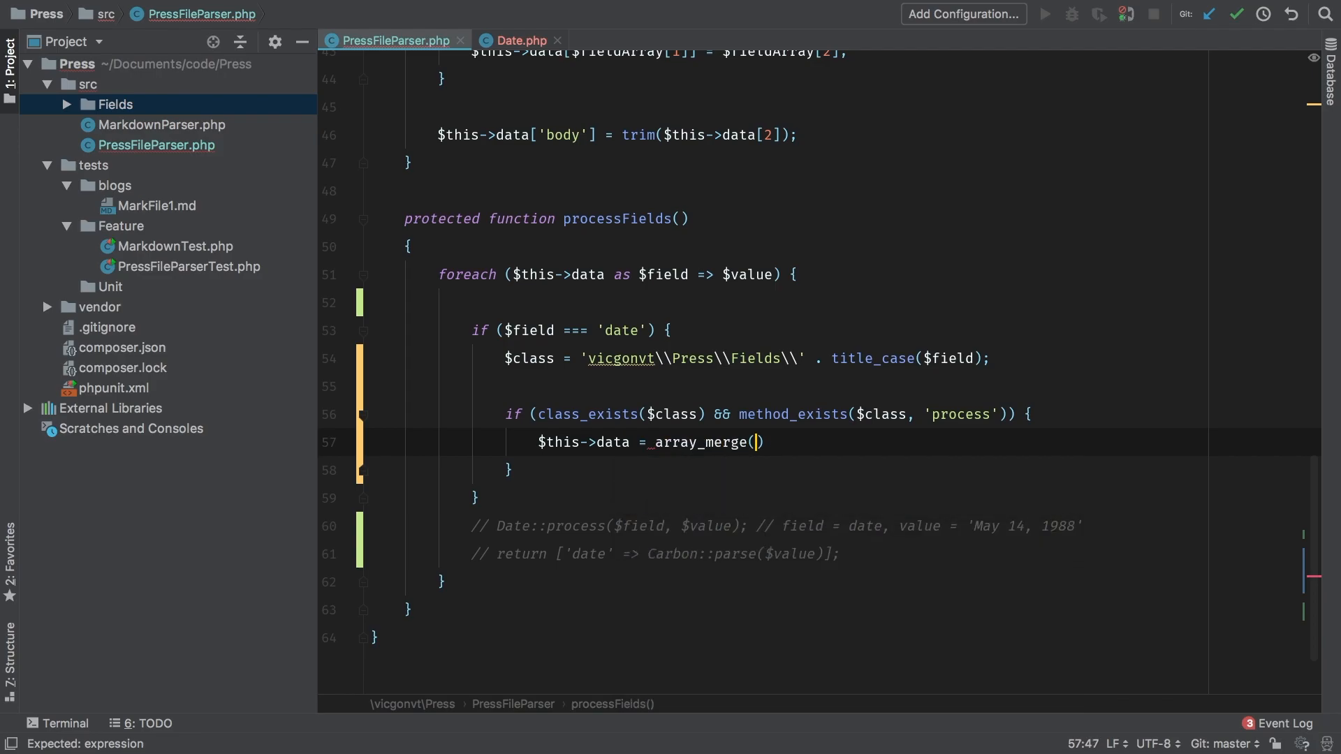
type("$this->data,")
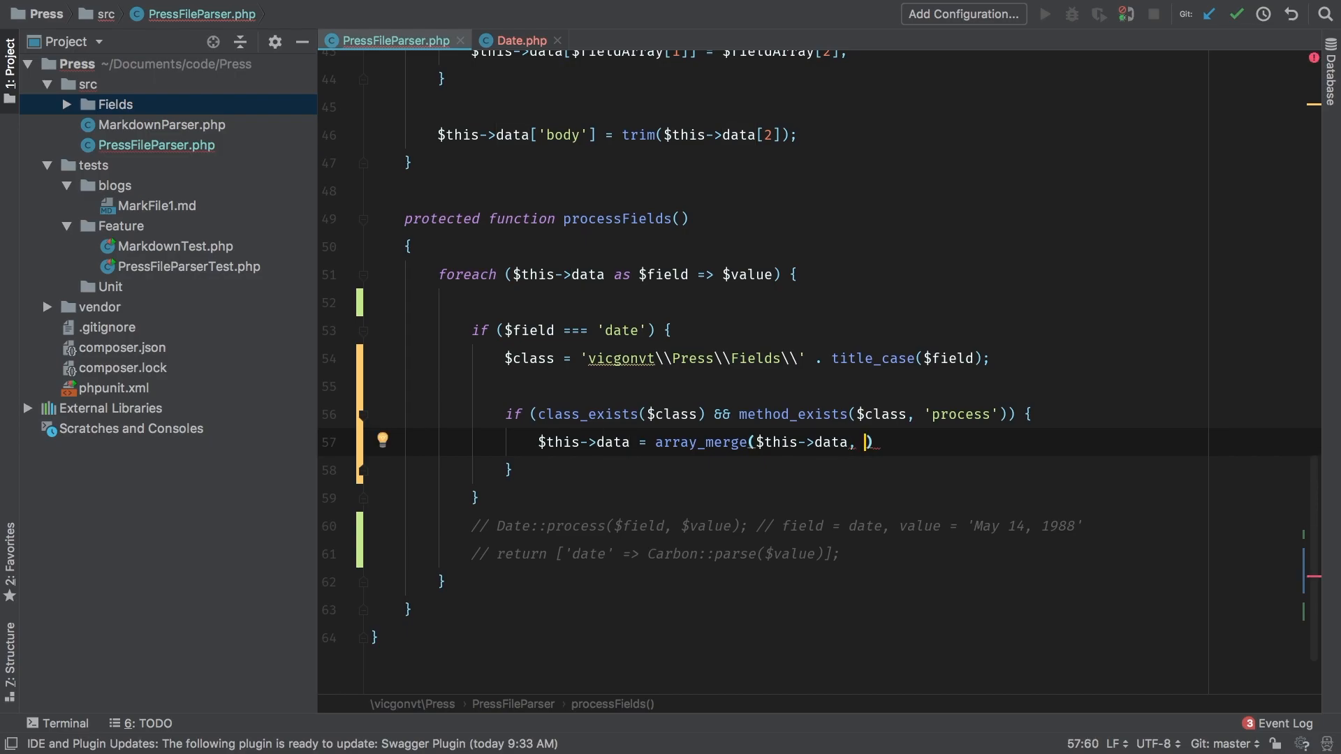
type("$class::process($field, $value)")
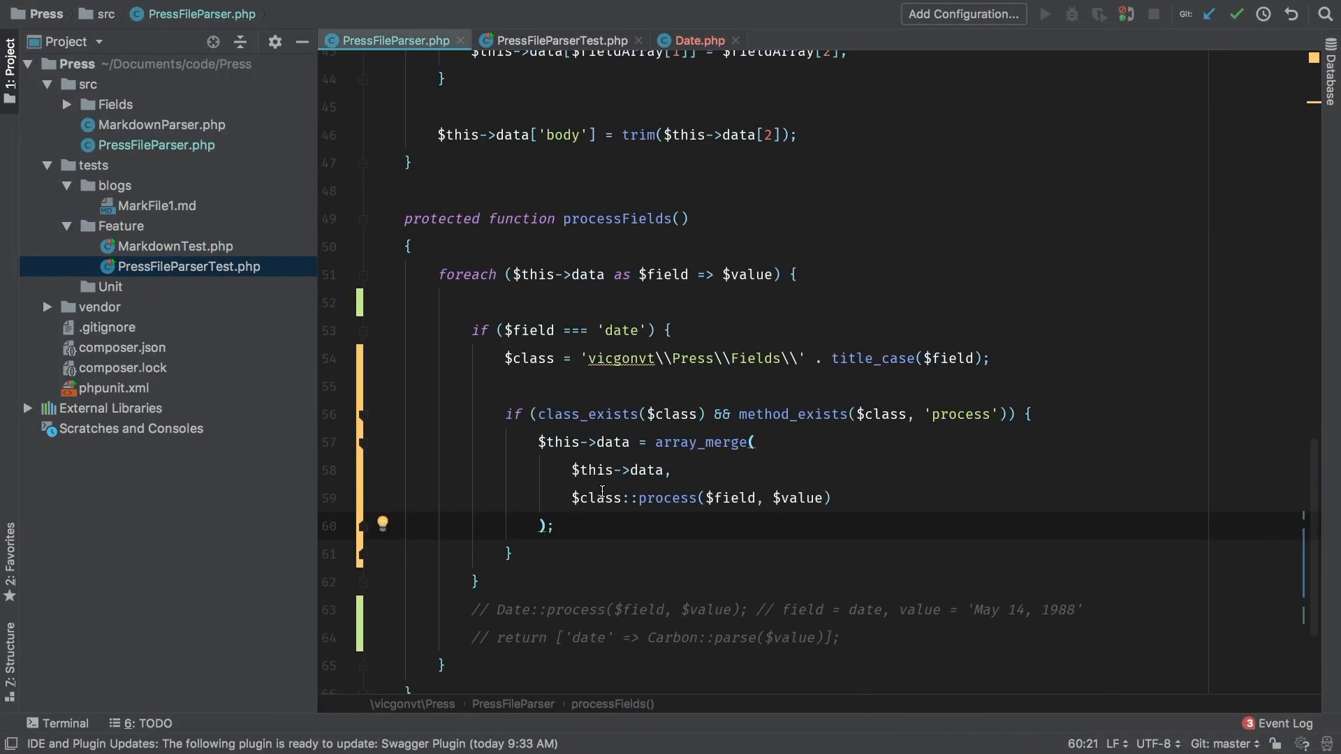
left_click(503, 329)
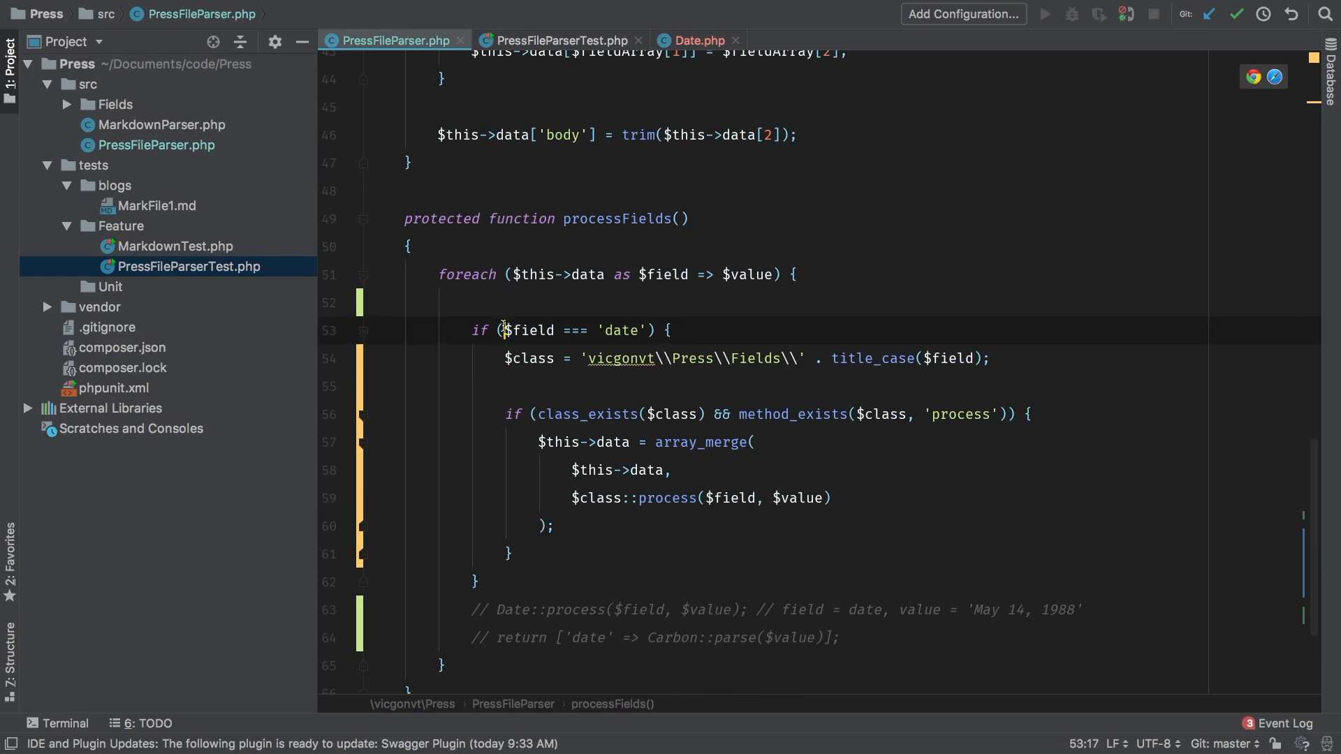
left_click_drag(500, 329, 608, 330)
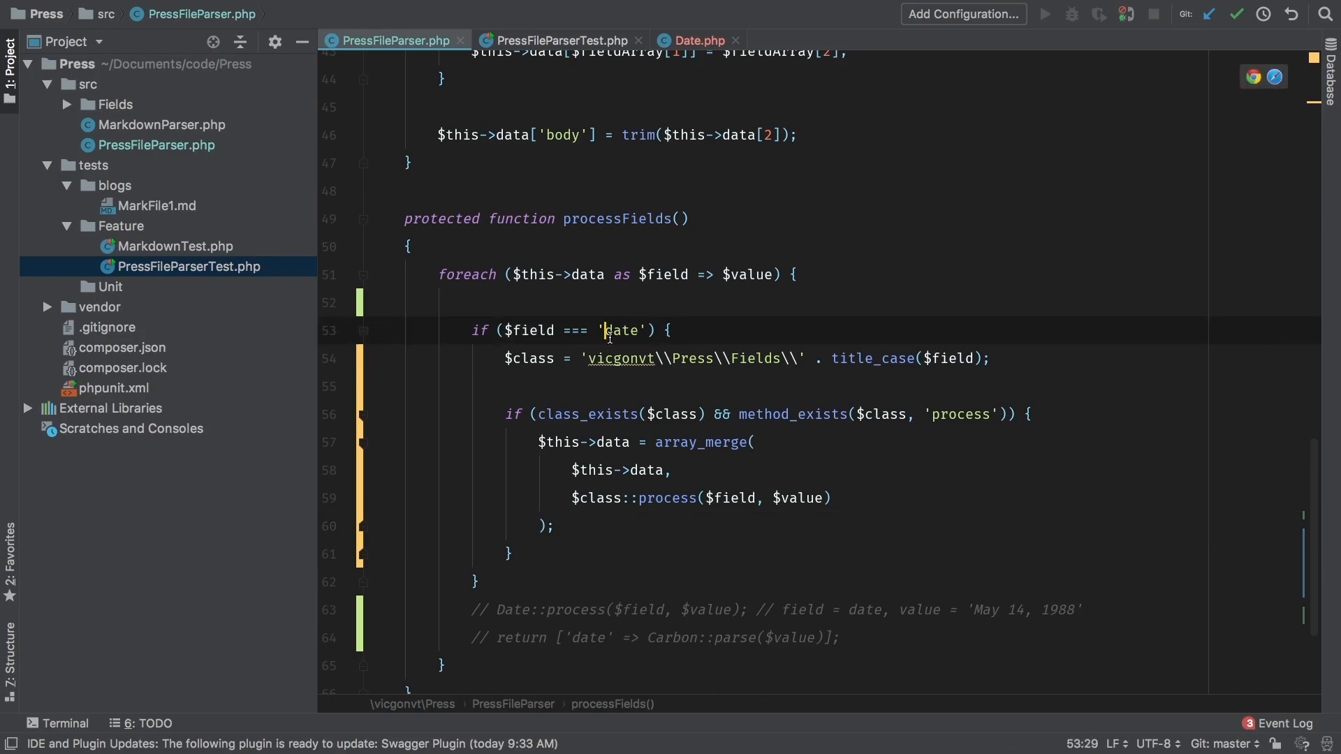
double_click(620, 331)
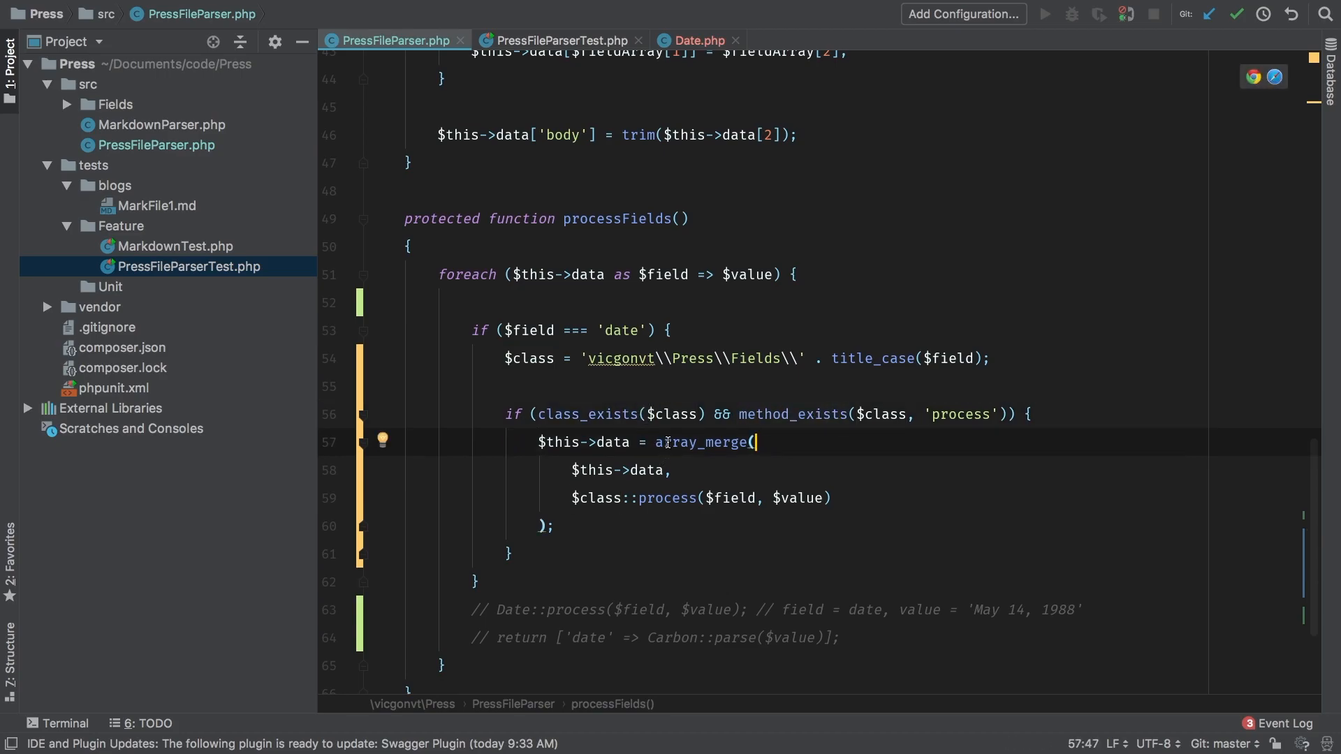
mouse_move(605, 334)
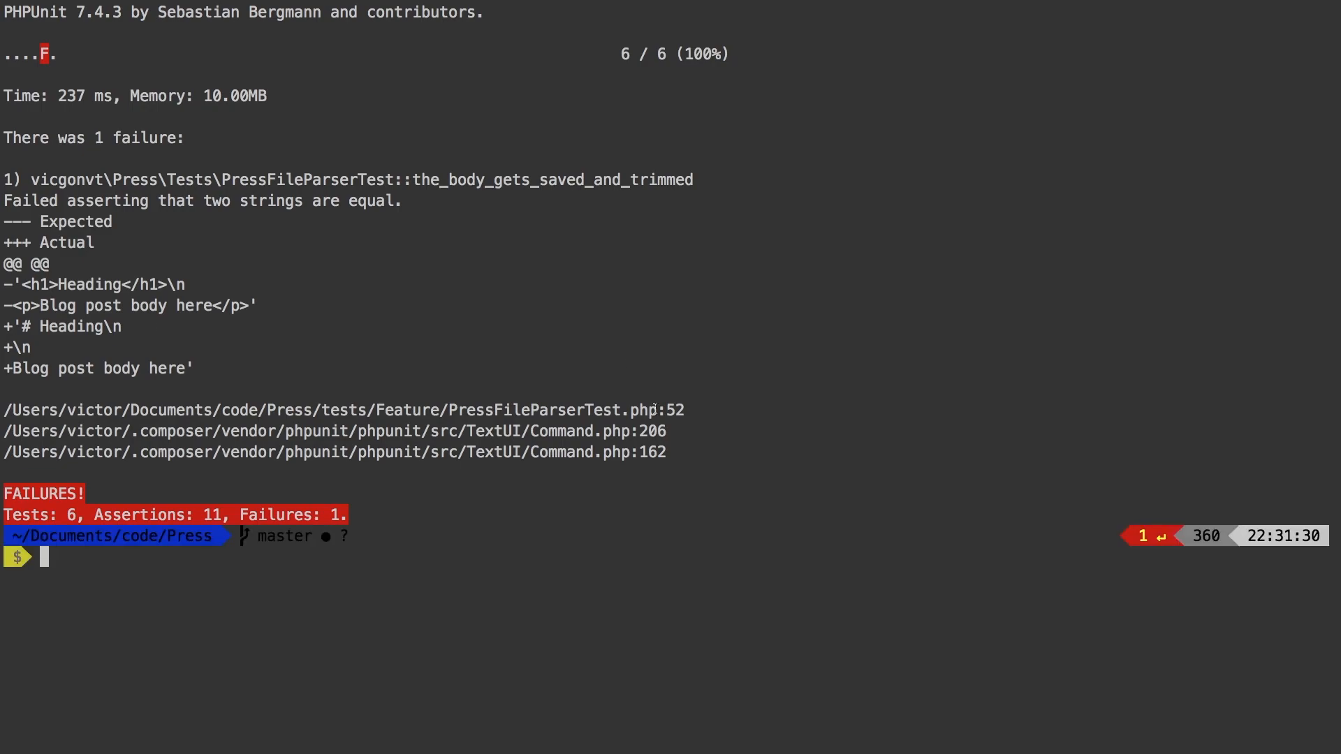
mouse_move(182, 332)
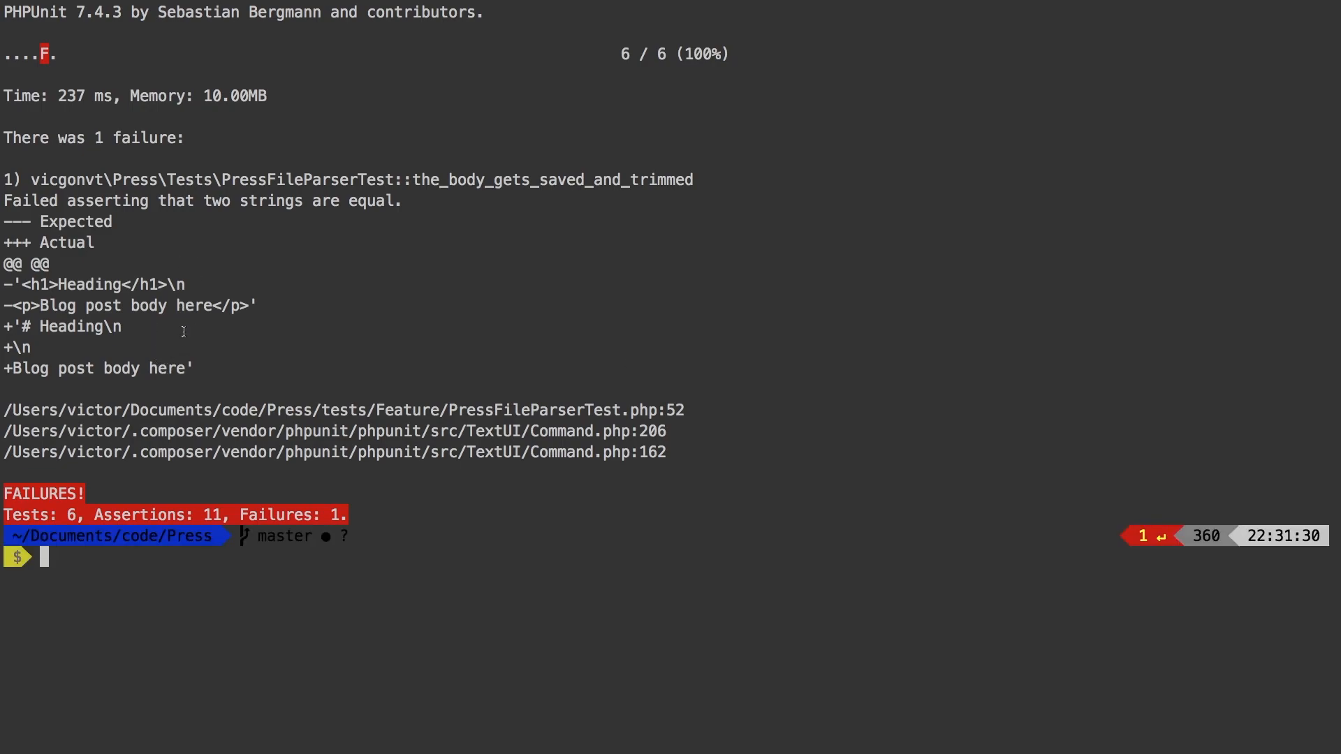
Select the failure output showing the_body_gets_saved_and_trimmed expecting HTML but getting raw Markdown.
left_click_drag(81, 242, 67, 326)
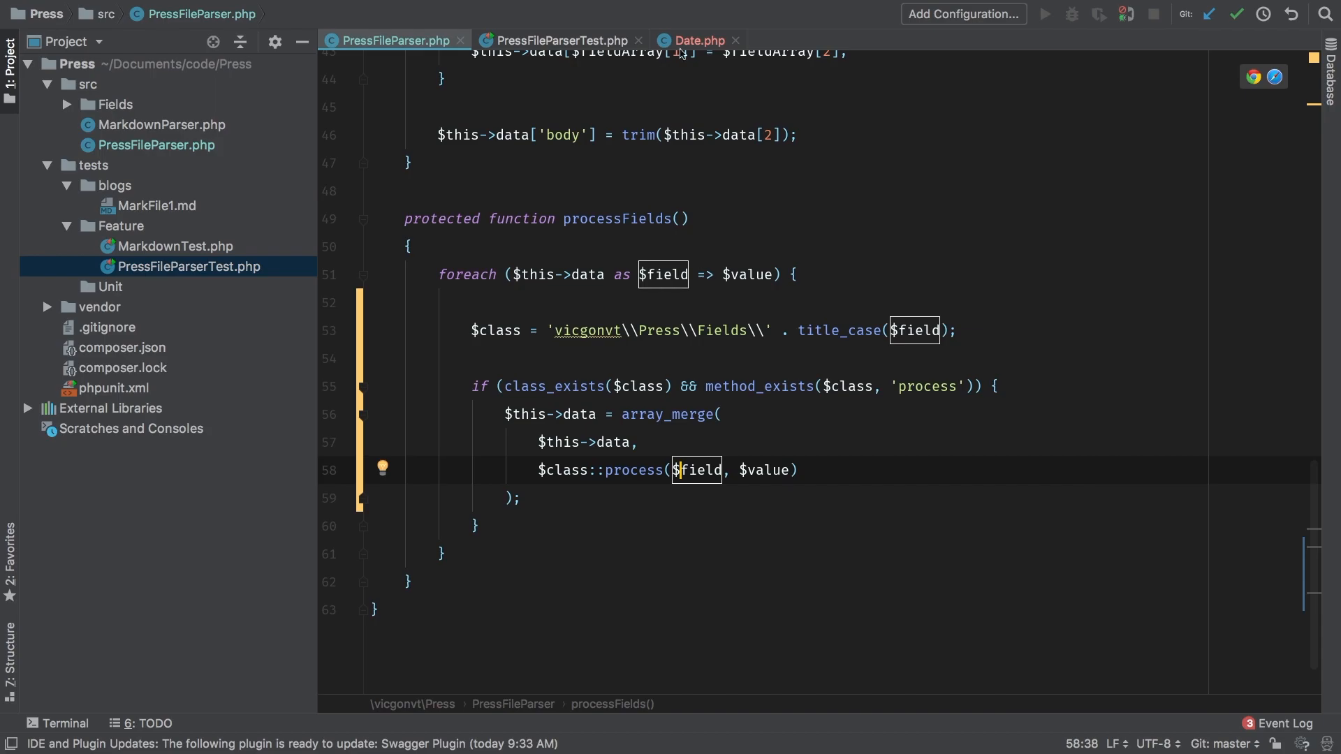
Copy Date.php into a new Body.php field class via F5.
left_click(697, 41)
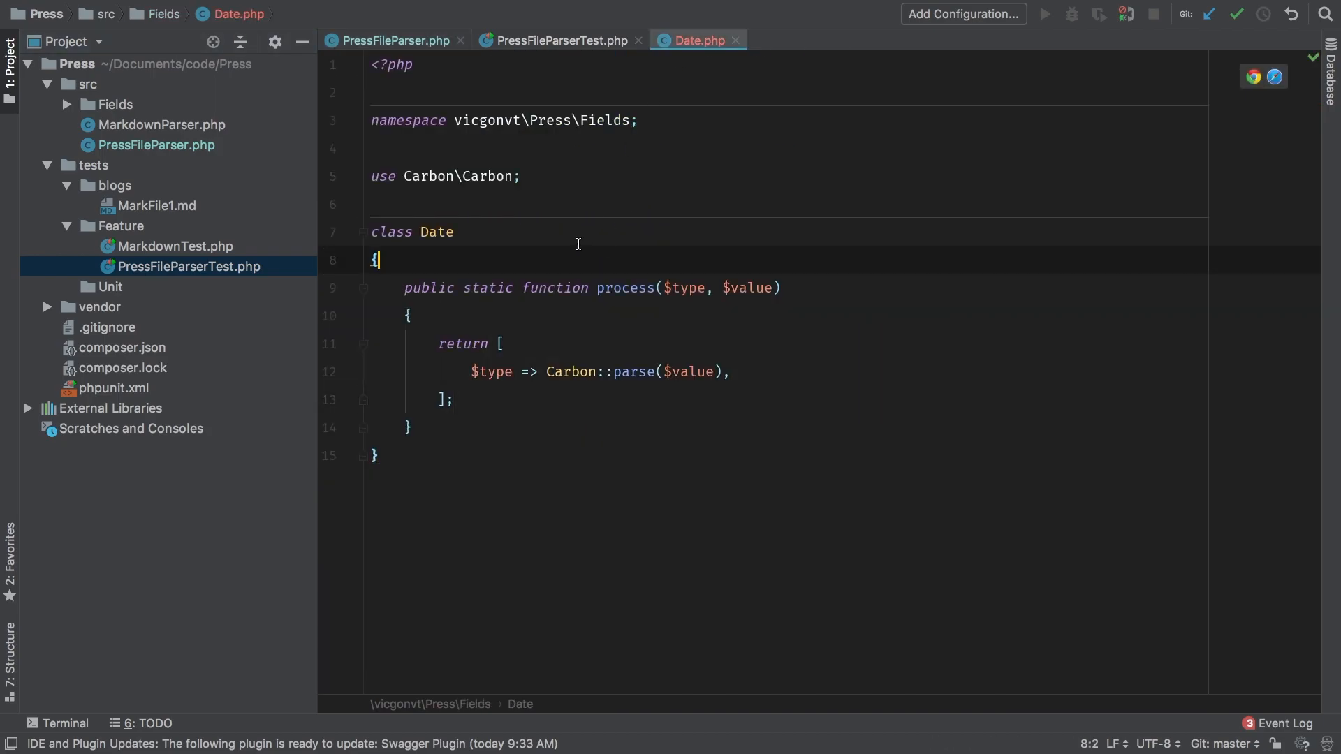
double_click(436, 232)
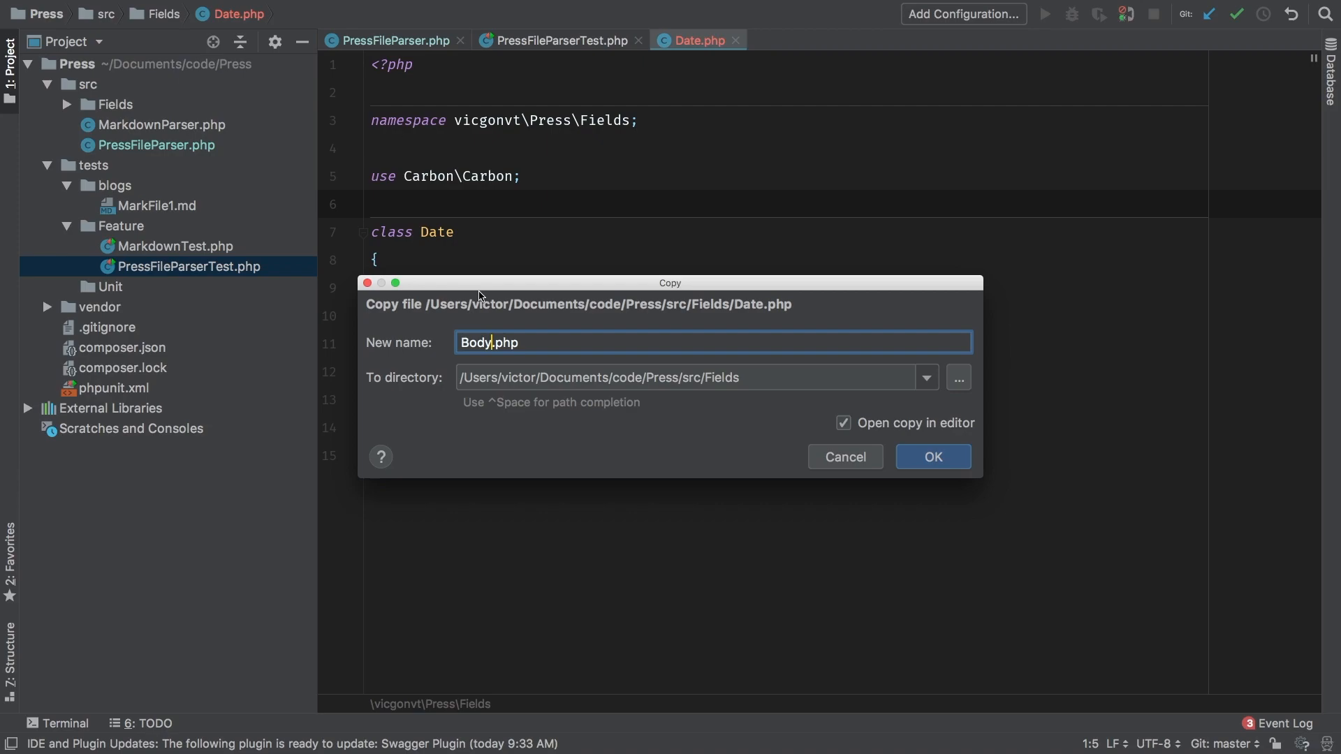
left_click(932, 456)
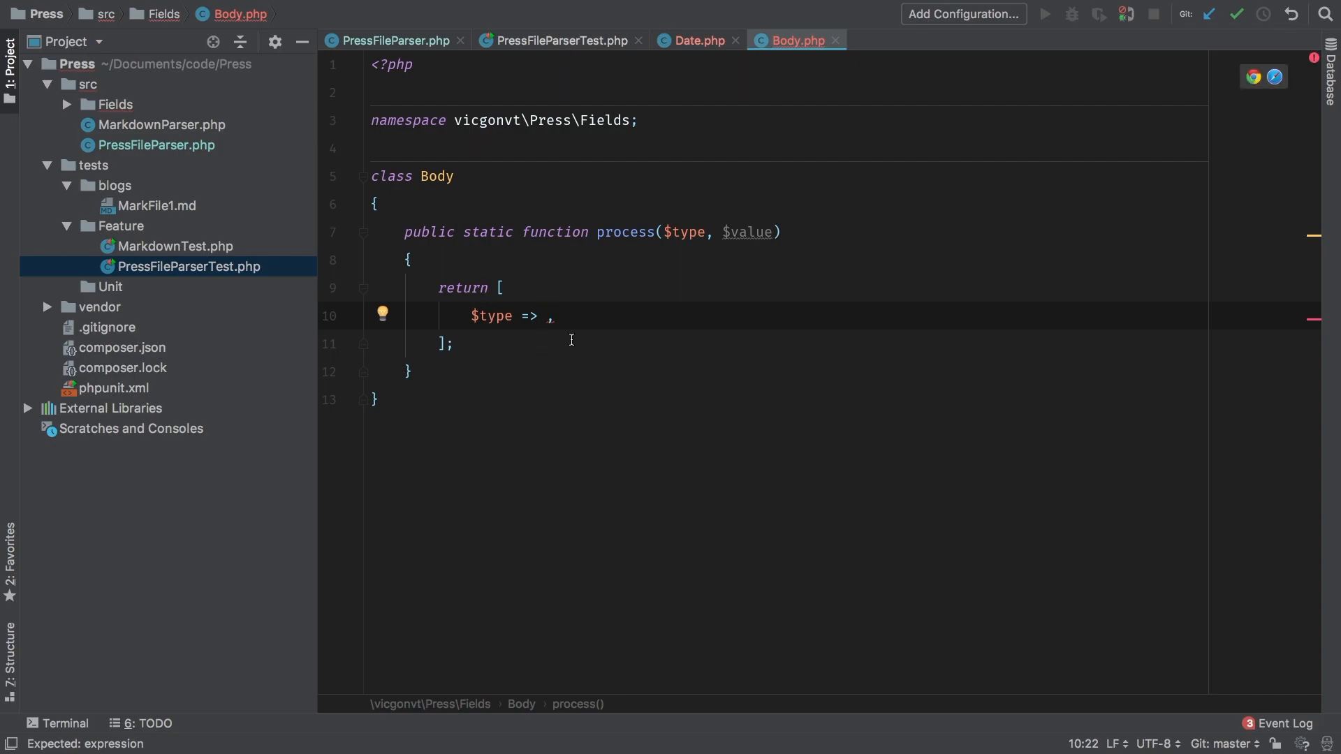
Make Body::process return [$type => MarkdownParser::parse($value)] with its import, then return to the parser.
type("MarkdownParser::parse(")
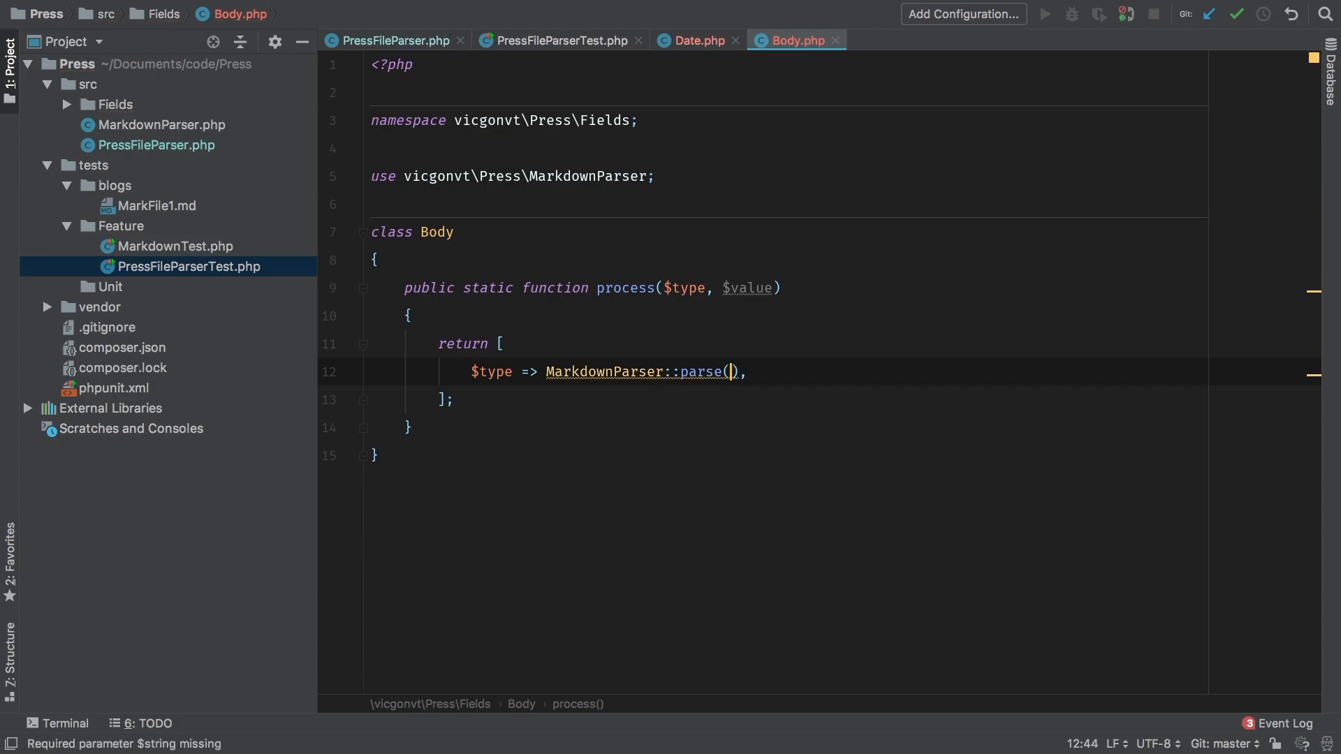
type("$value")
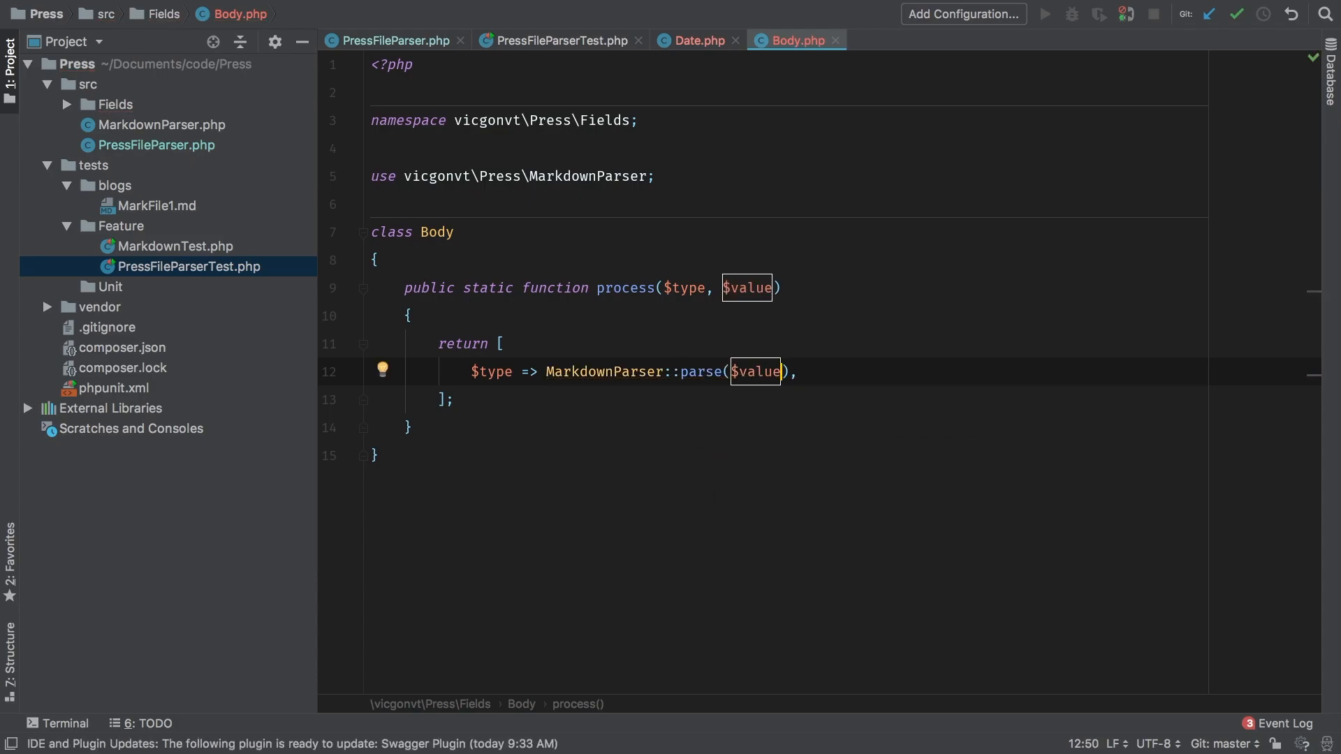
left_click(391, 40)
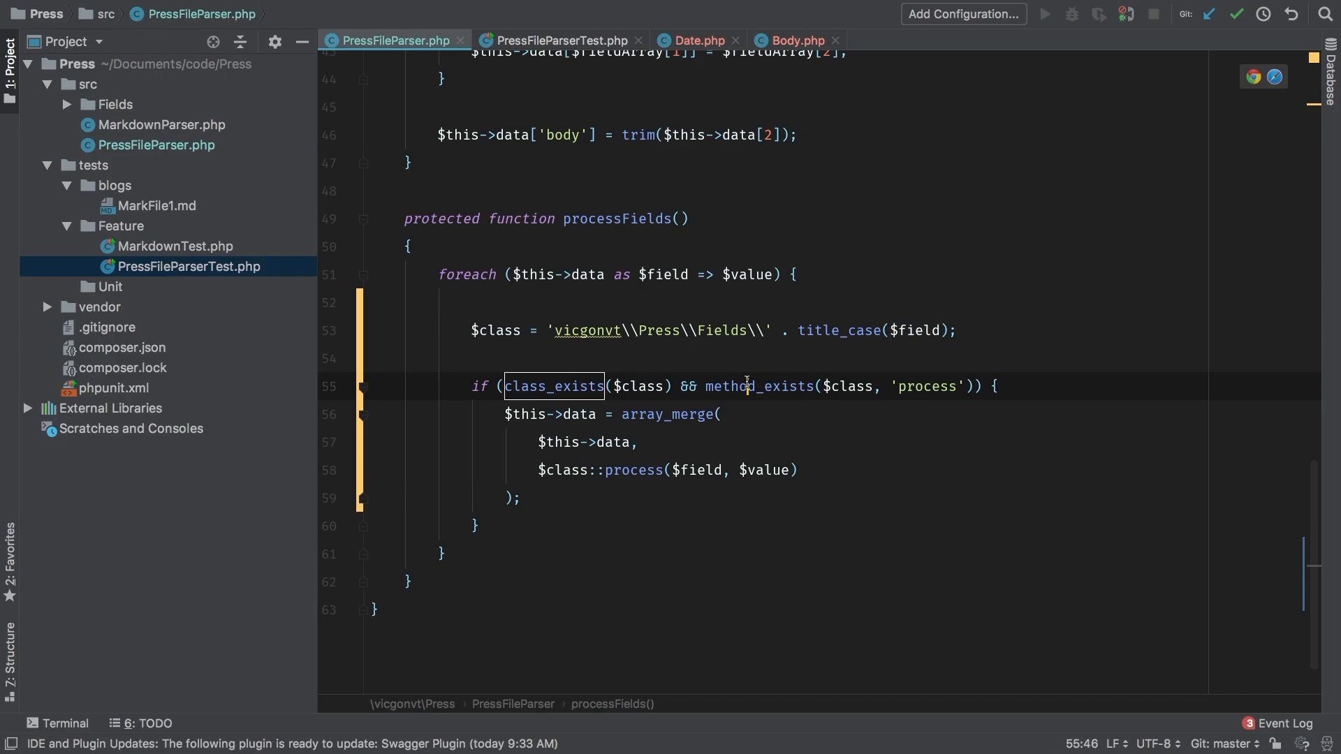
Review the processFields foreach in PressFileParser.php, then look at Date::process returning Carbon::parse($value).
double_click(925, 386)
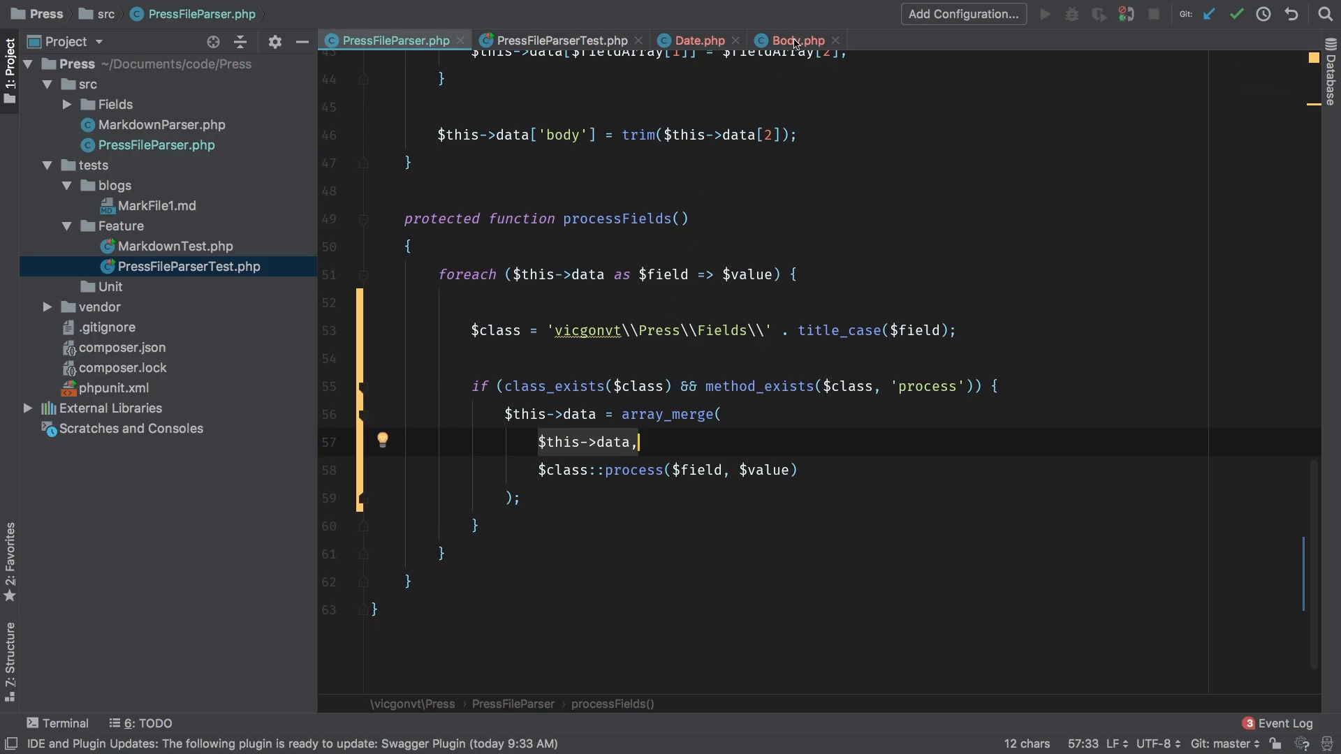
left_click(792, 41)
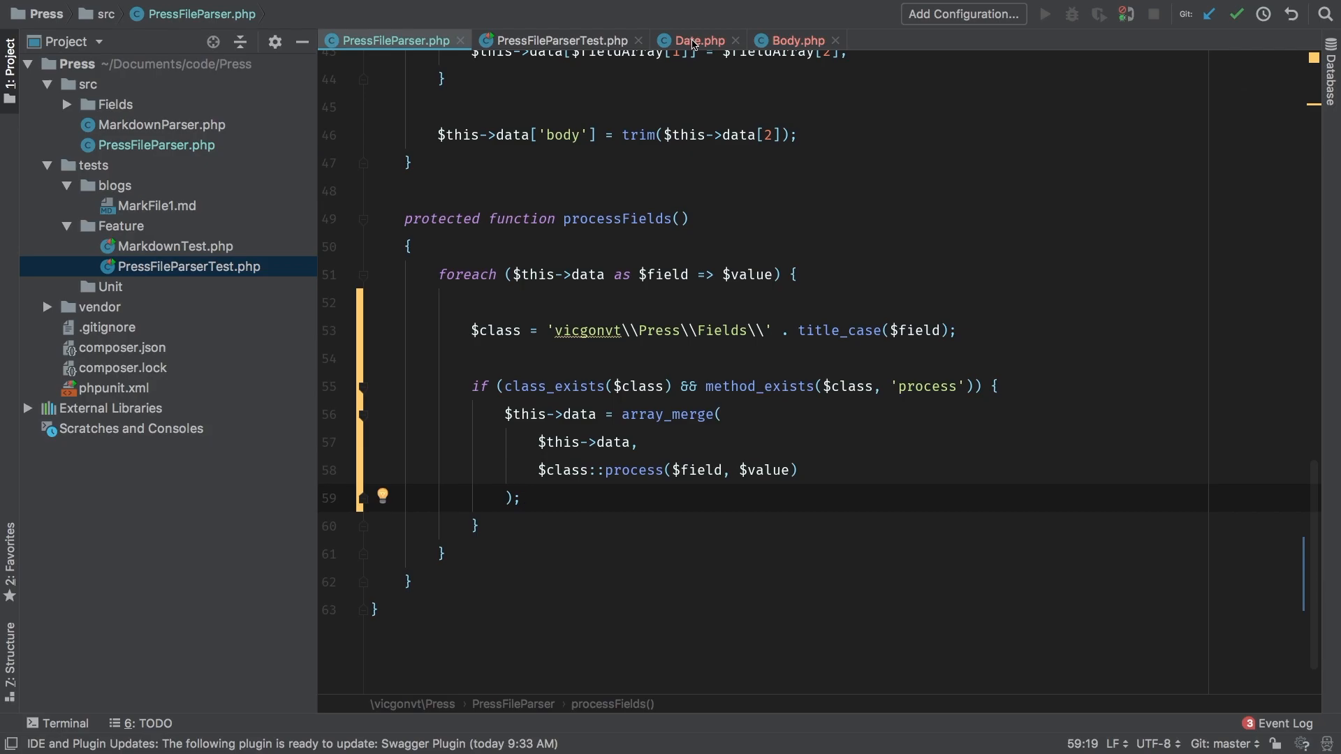
left_click(695, 41)
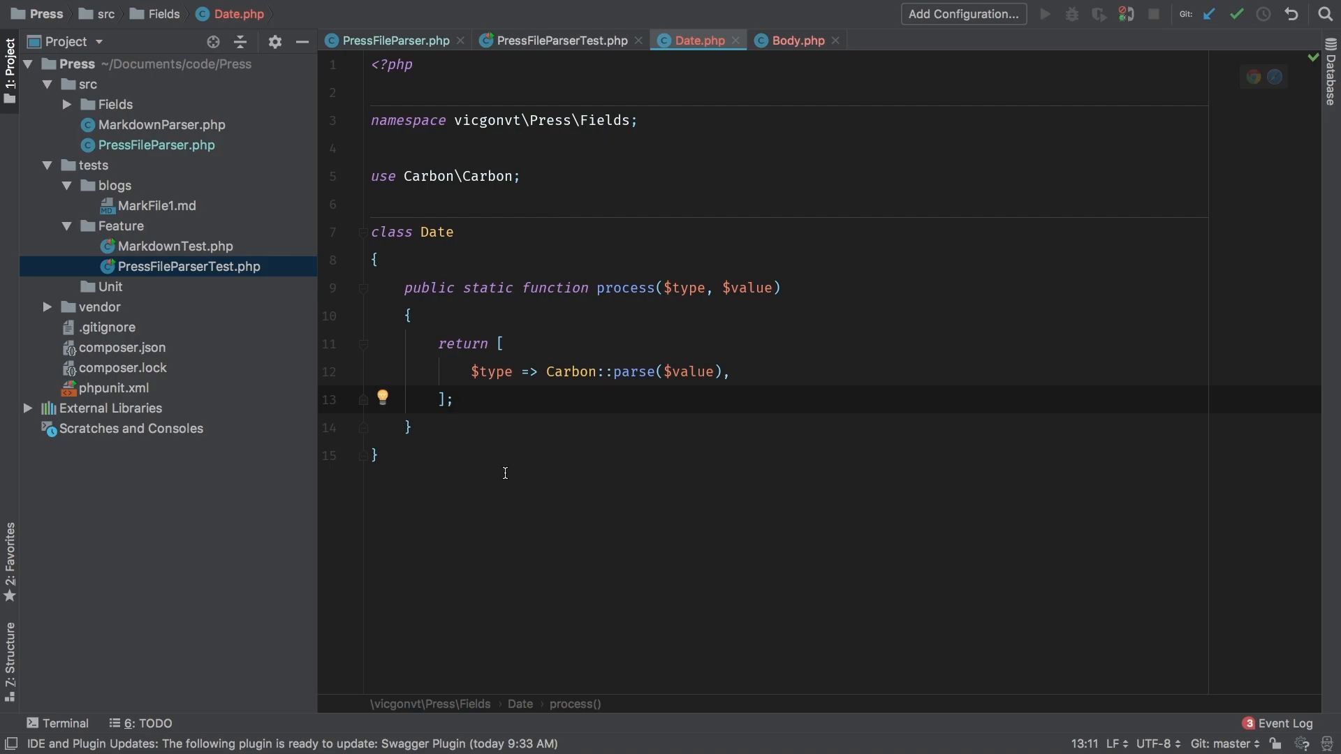
mouse_move(475, 384)
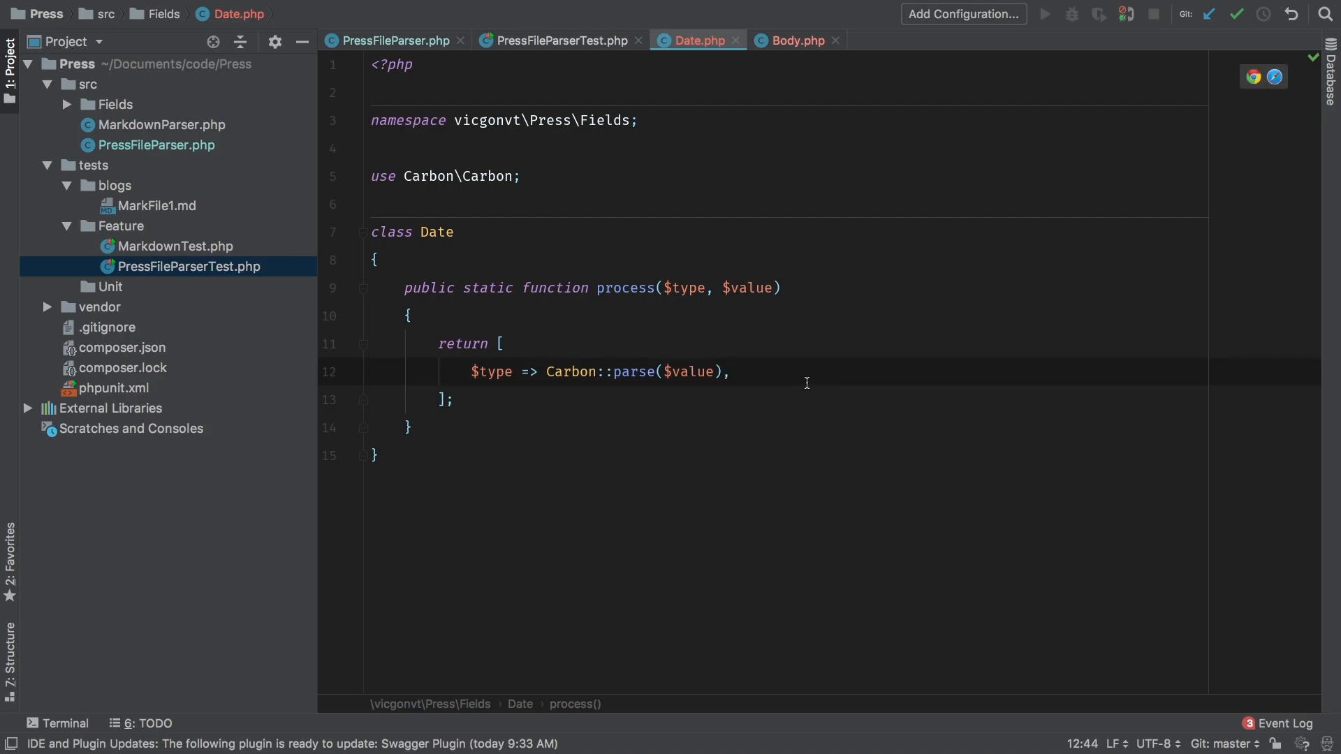
Add 'parsed_at' => Carbon::now() to the array returned by Date::process.
type("'parsed'")
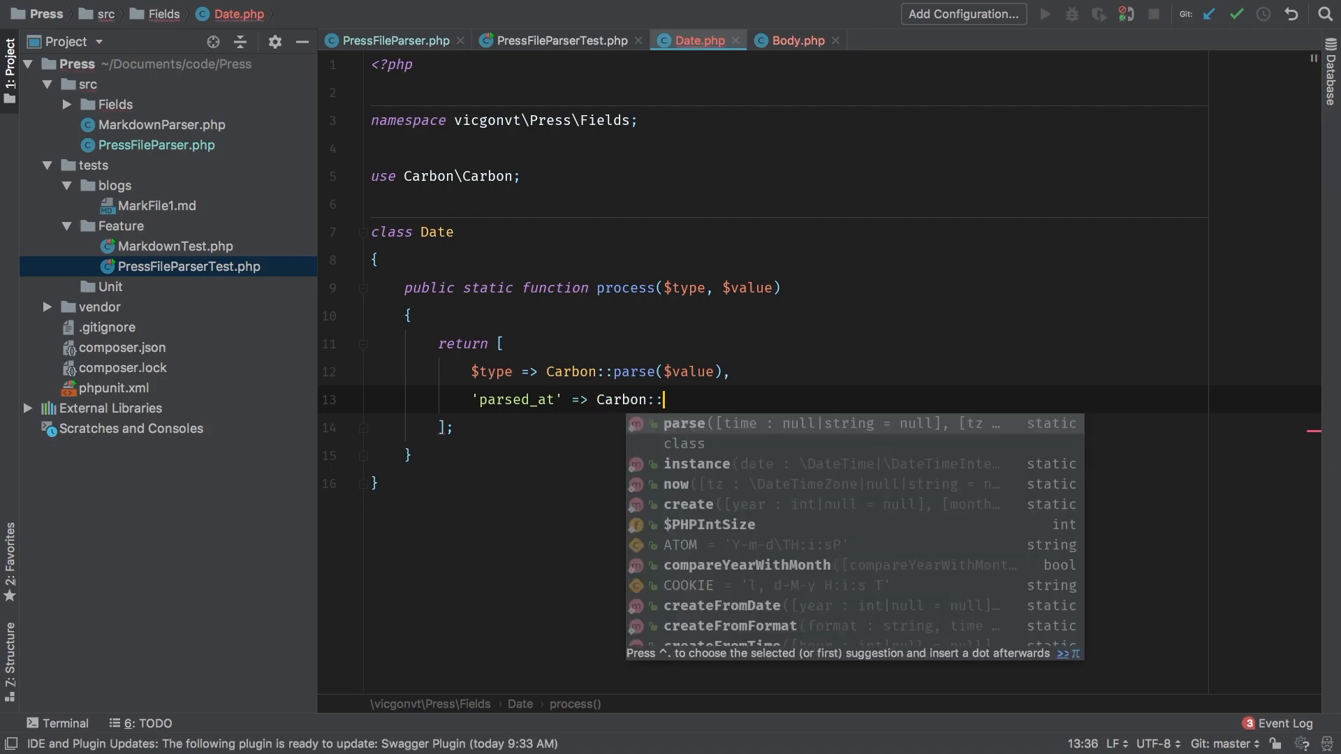
type("now()")
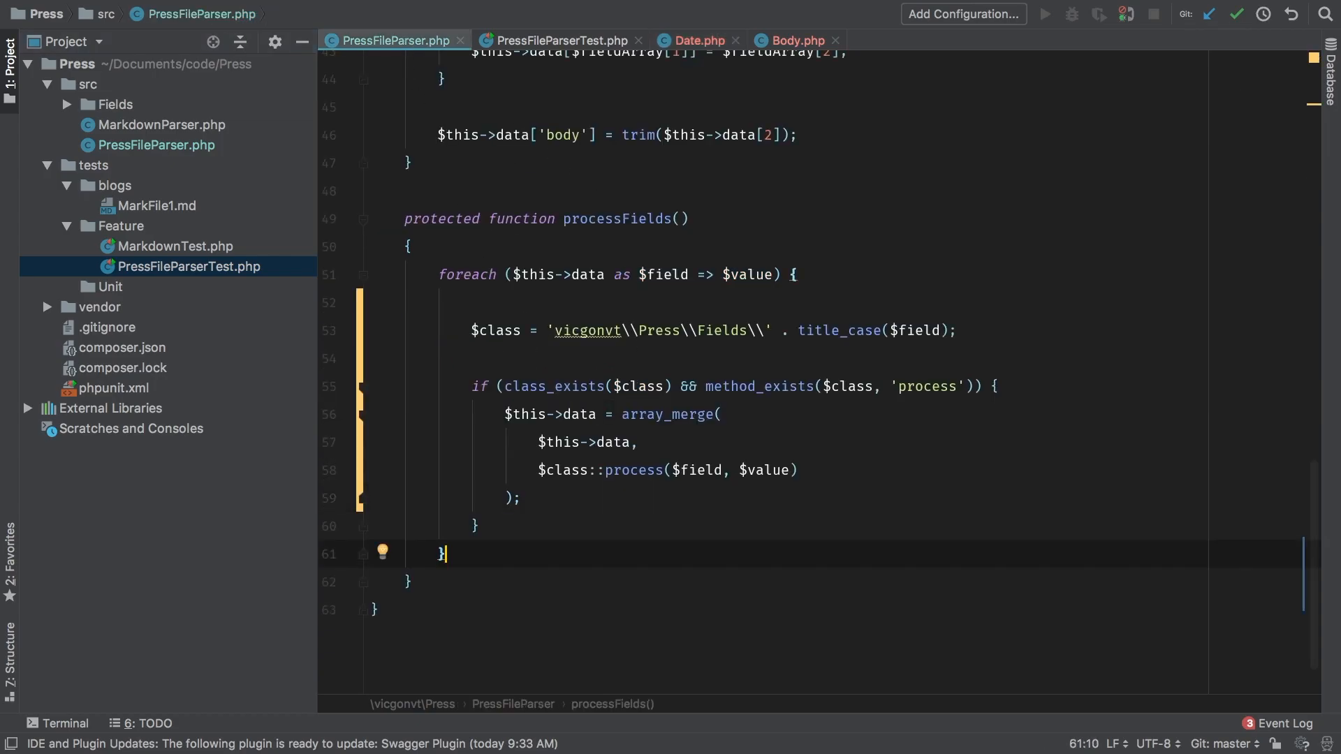
Add dd($this->data); after the foreach loop in processFields.
type("dd($")
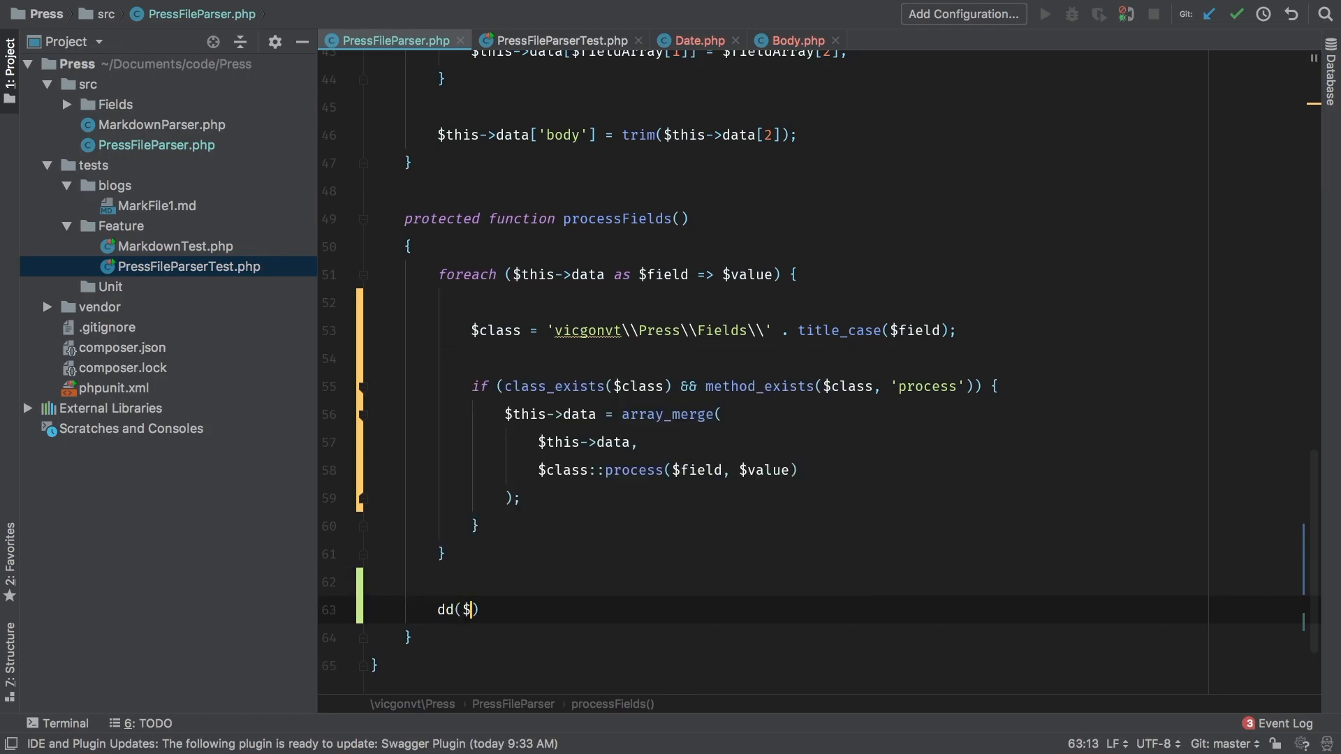
type("this")
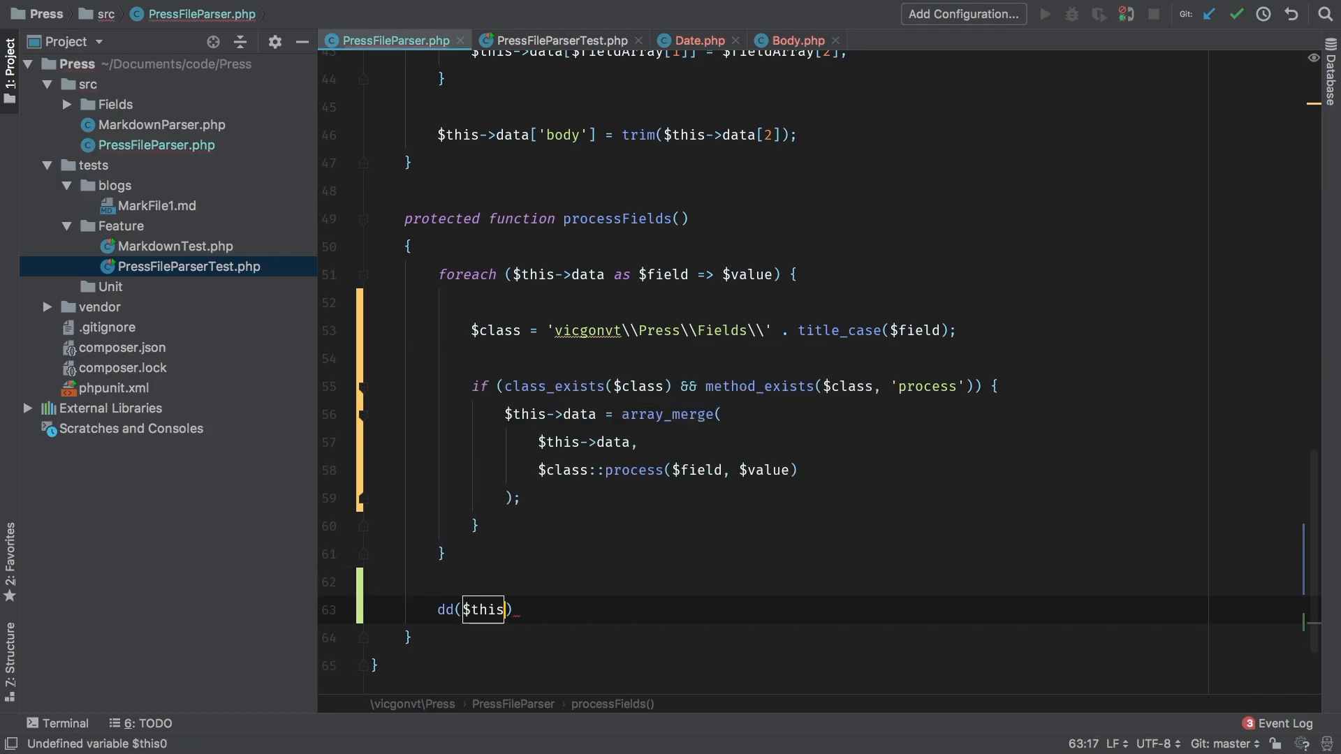
type("->data;")
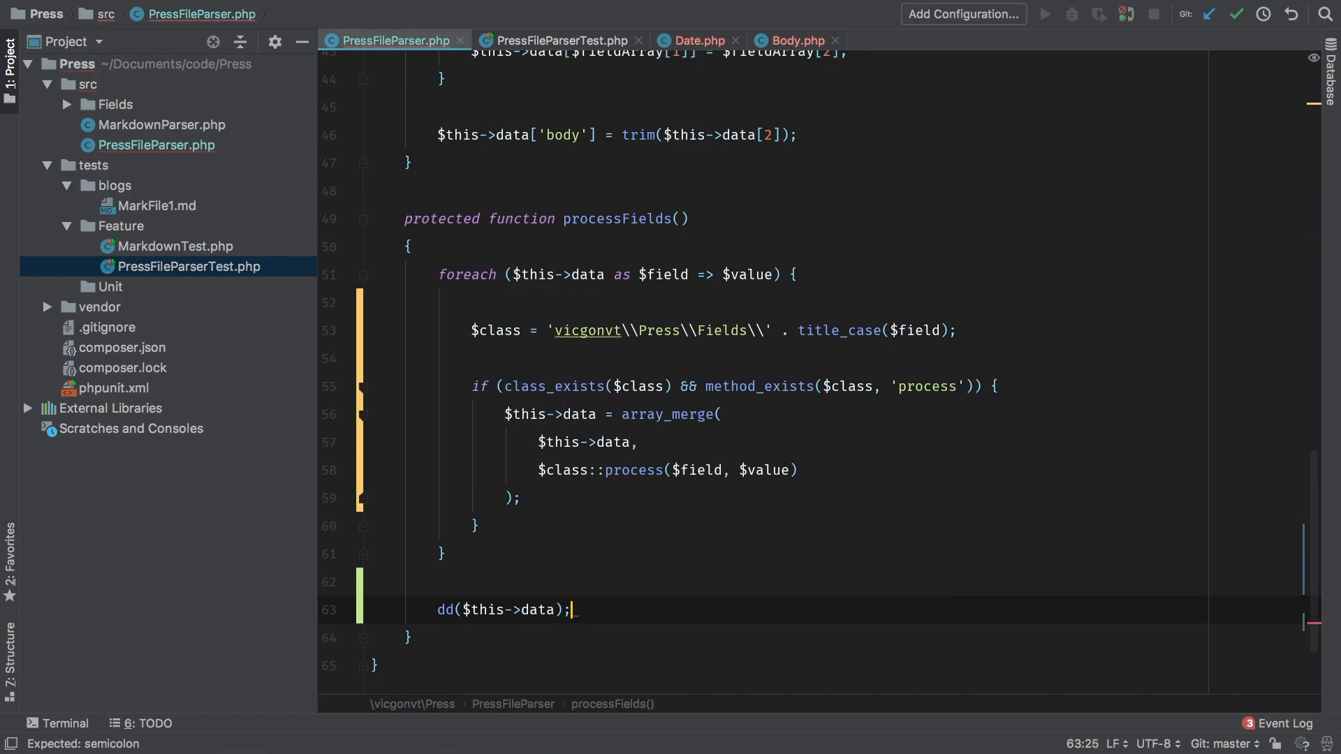
Select the a_date_field_gets_parsed test name in PressFileParserTest.php to filter the run.
left_click(561, 41)
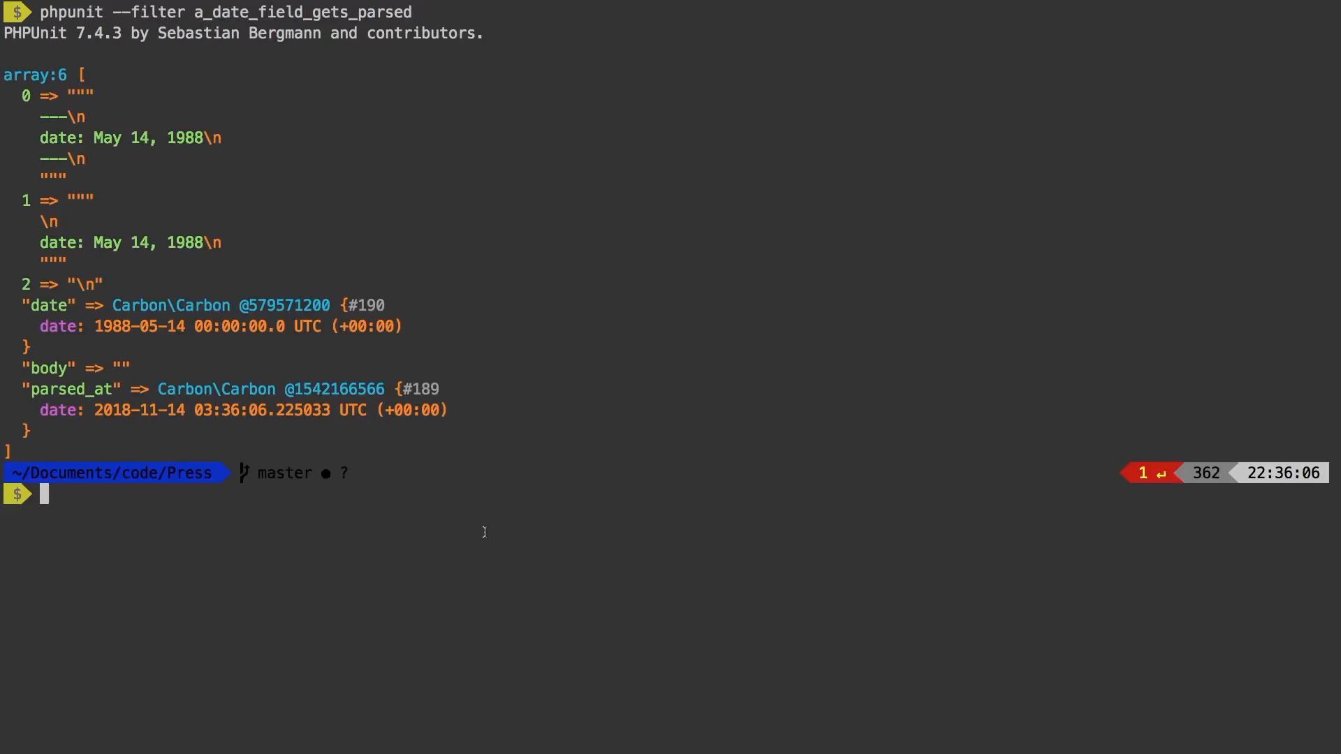
double_click(67, 390)
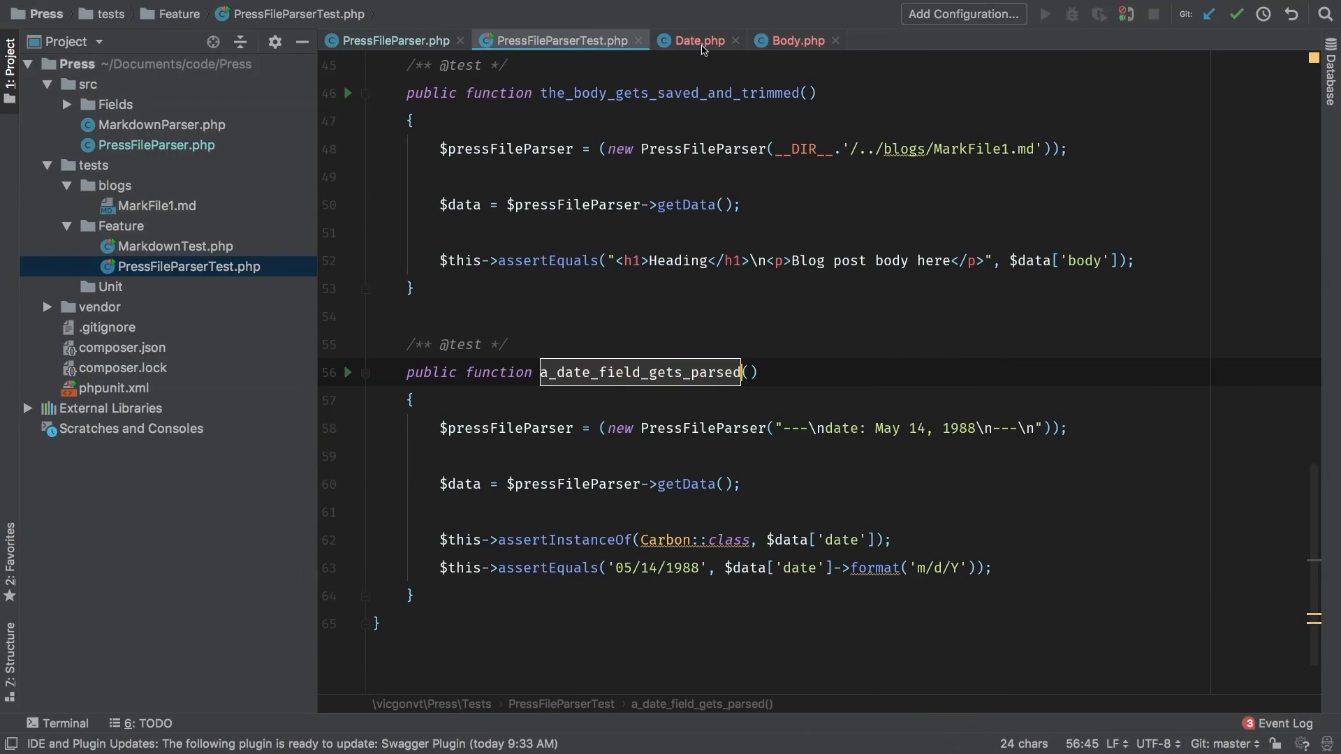
Add 'foo' => 'bar' below the parsed_at line in Date::process's return array.
left_click(697, 40)
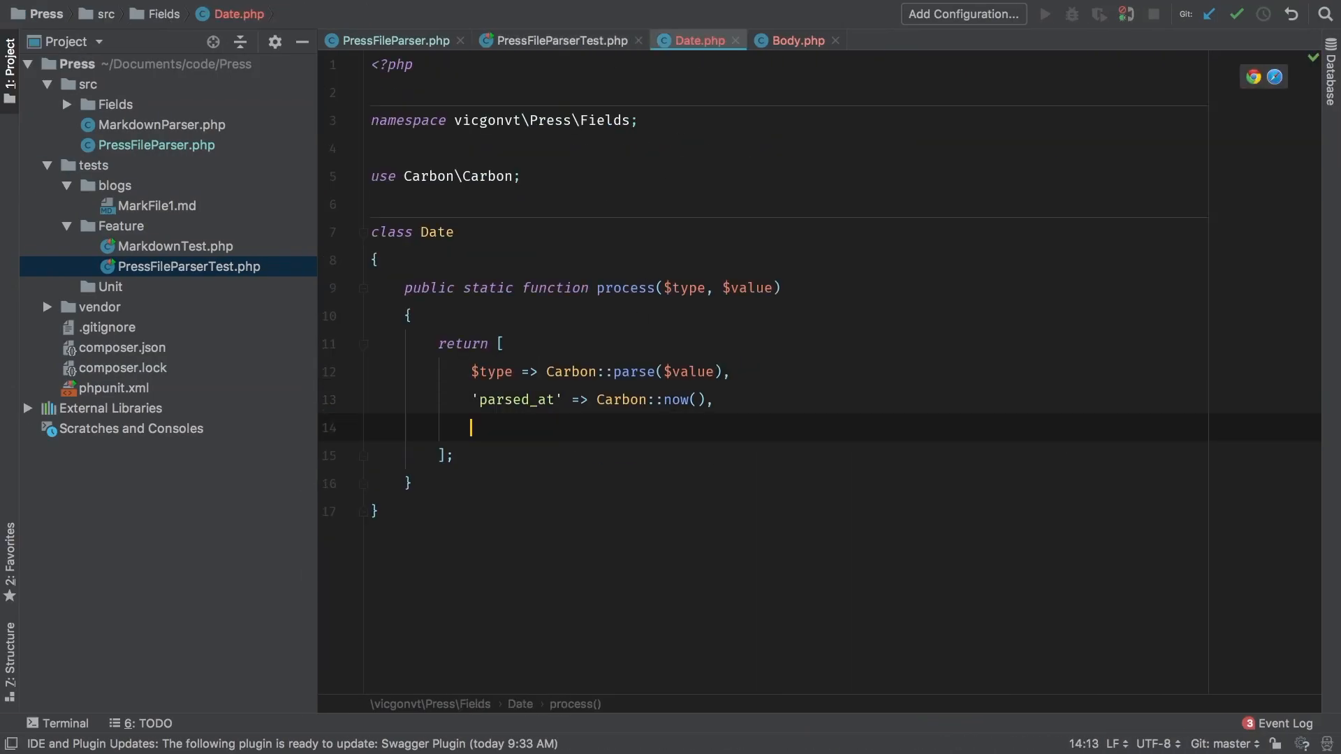
type("'foo'")
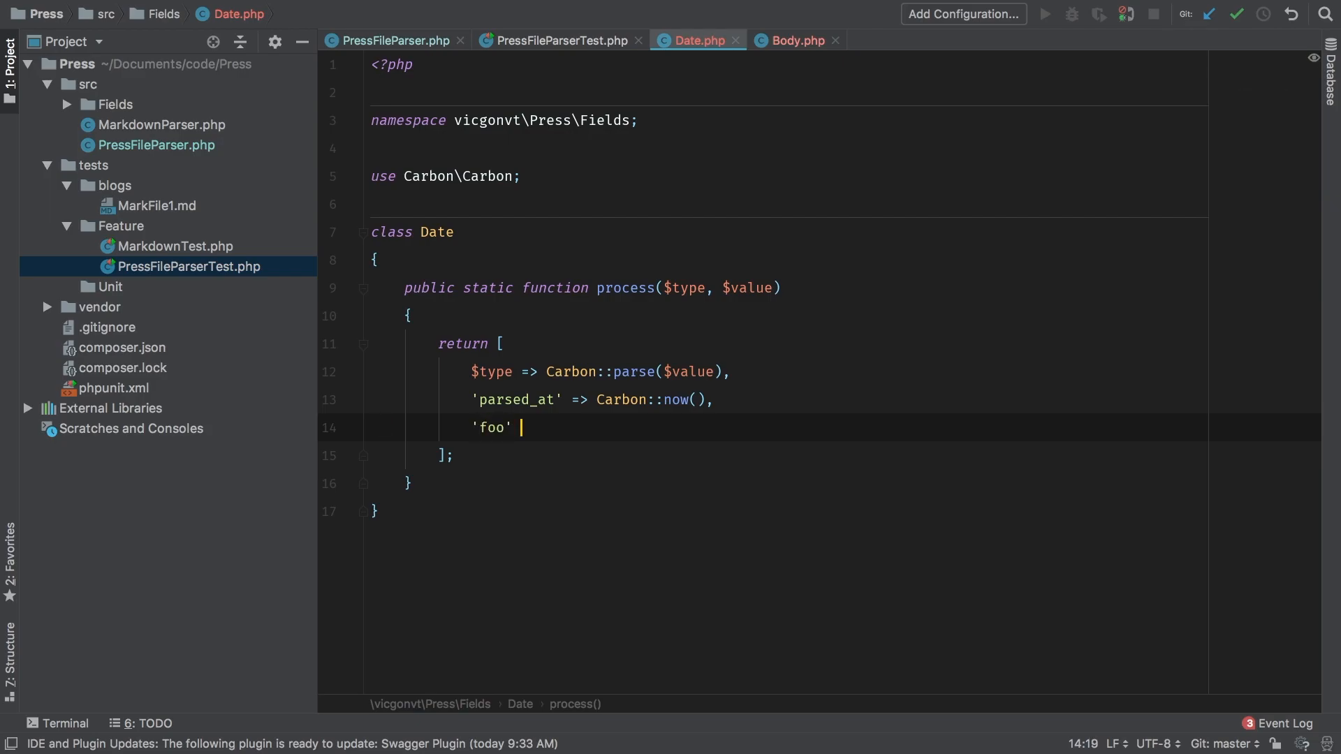
type("=> 'bar'")
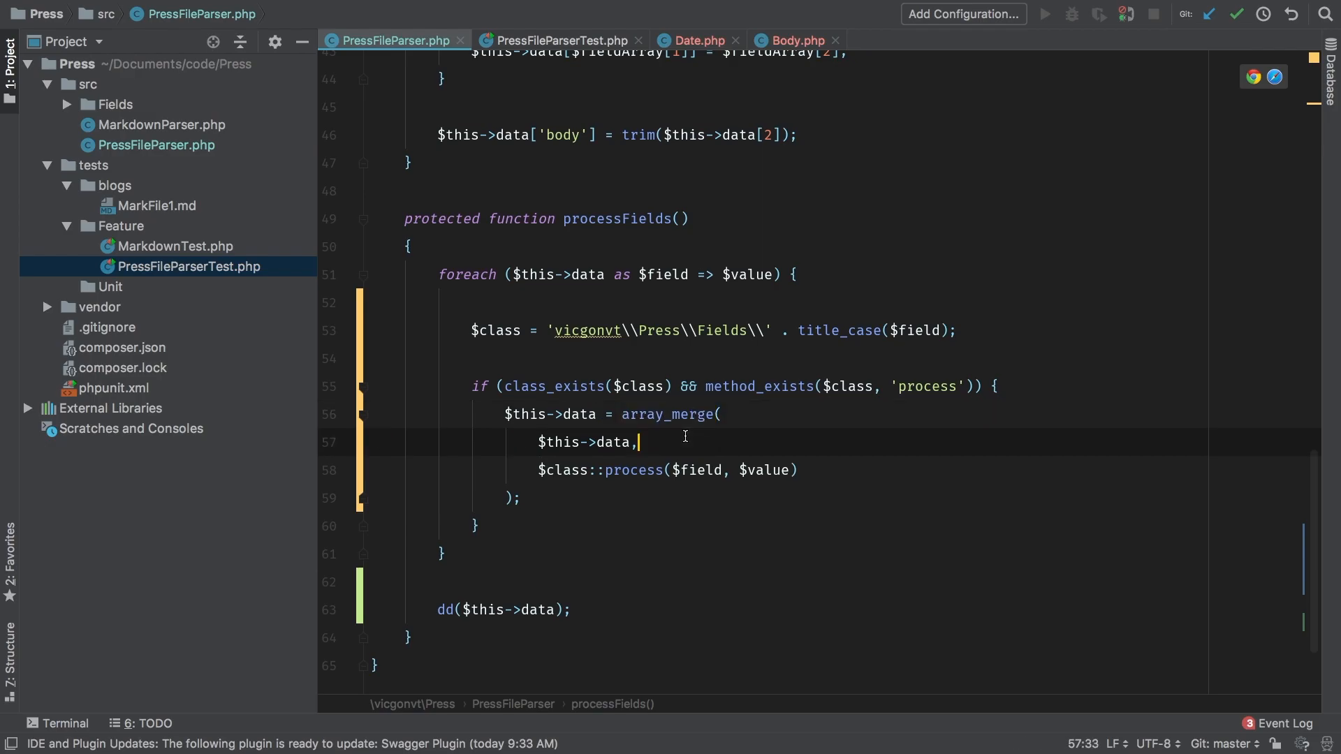
left_click(697, 40)
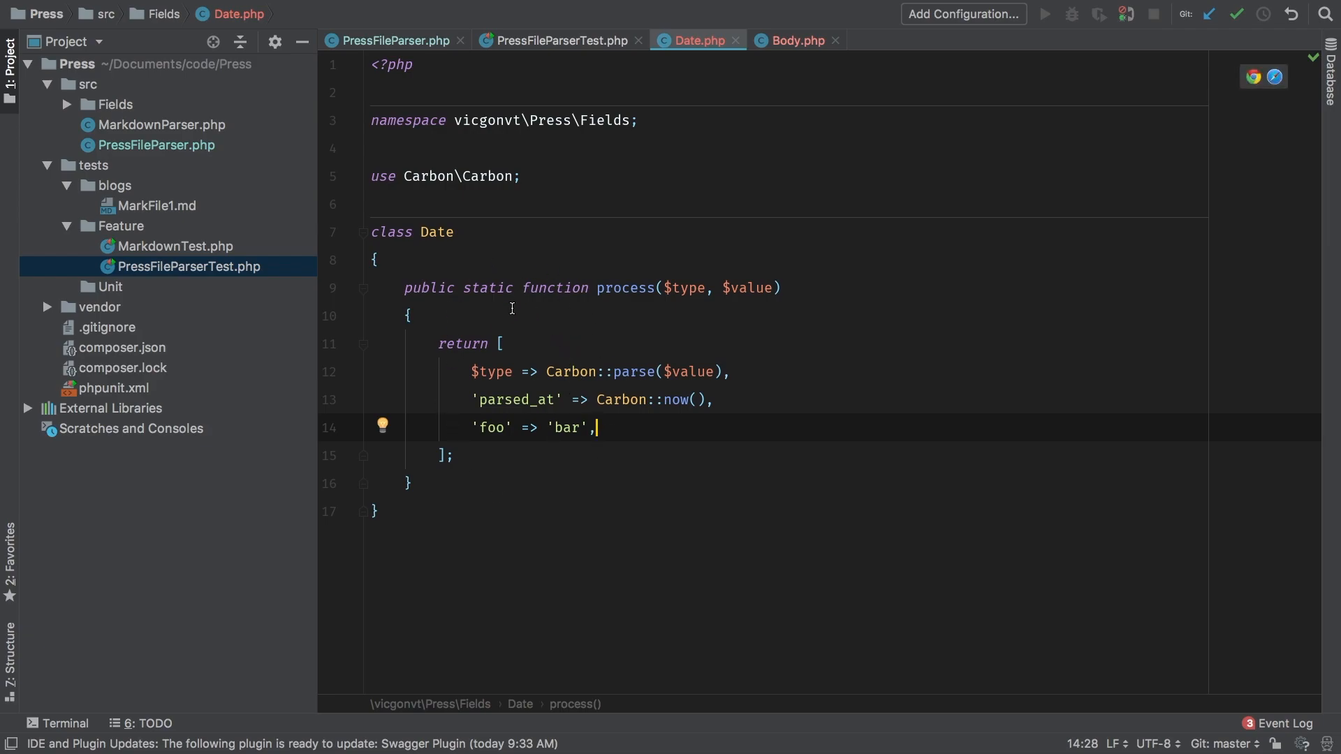
mouse_move(535, 403)
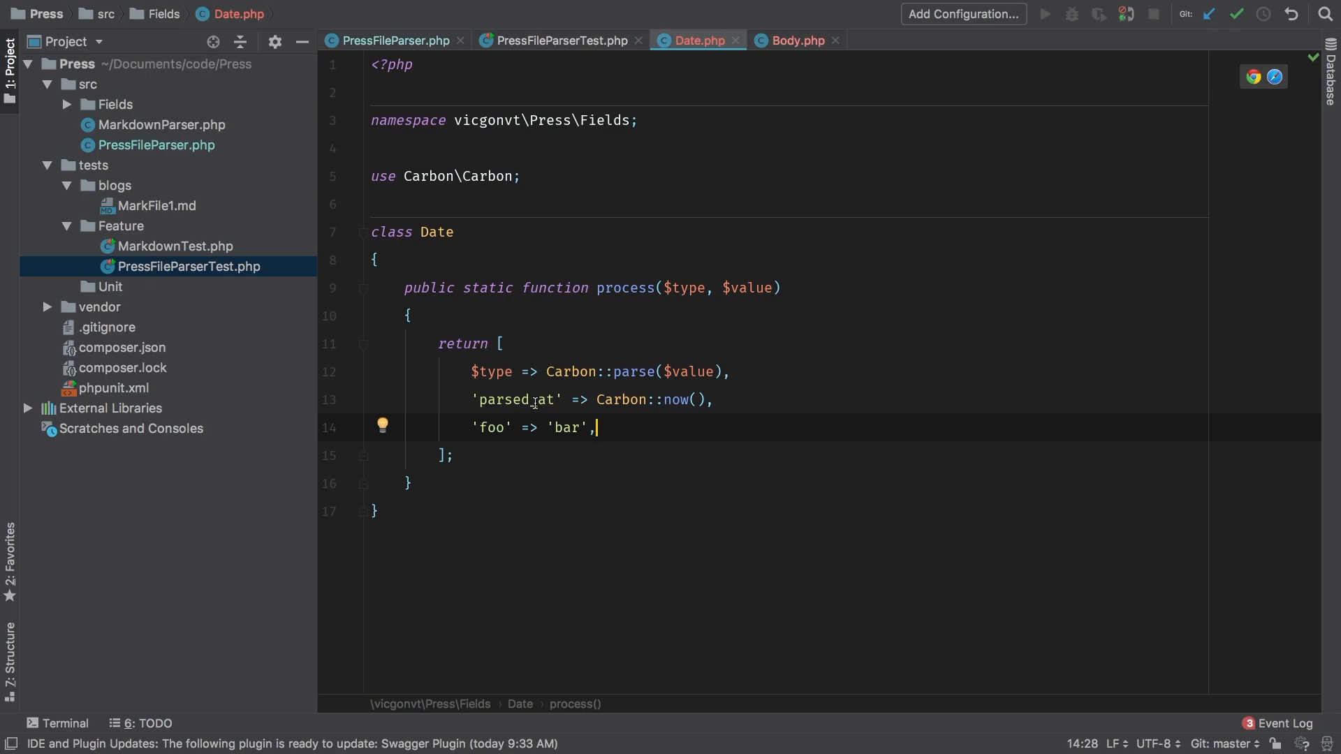